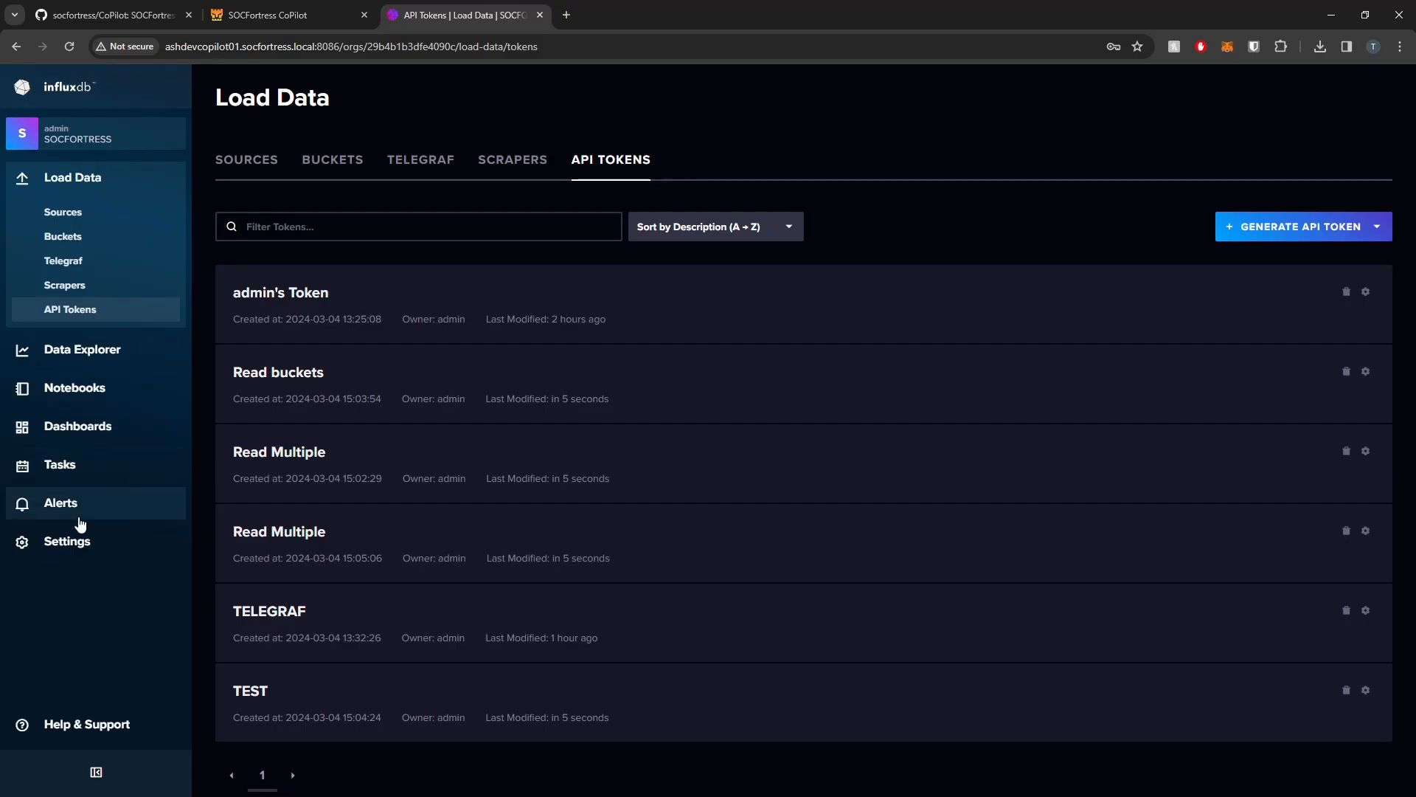
Open InfluxDB Alert History and scroll through the CPU, memory and Critical Process check statuses.
click(61, 502)
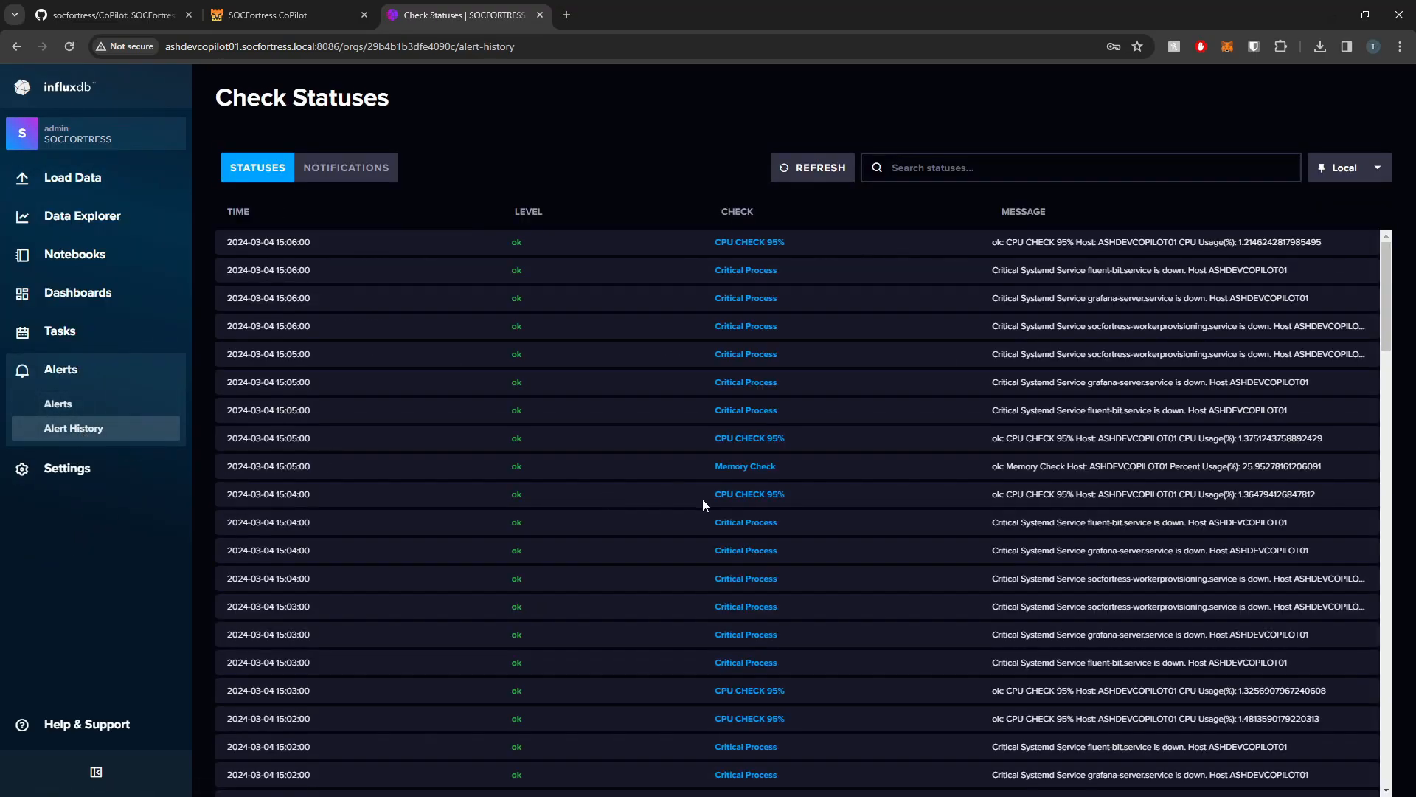
mouse_move(628, 468)
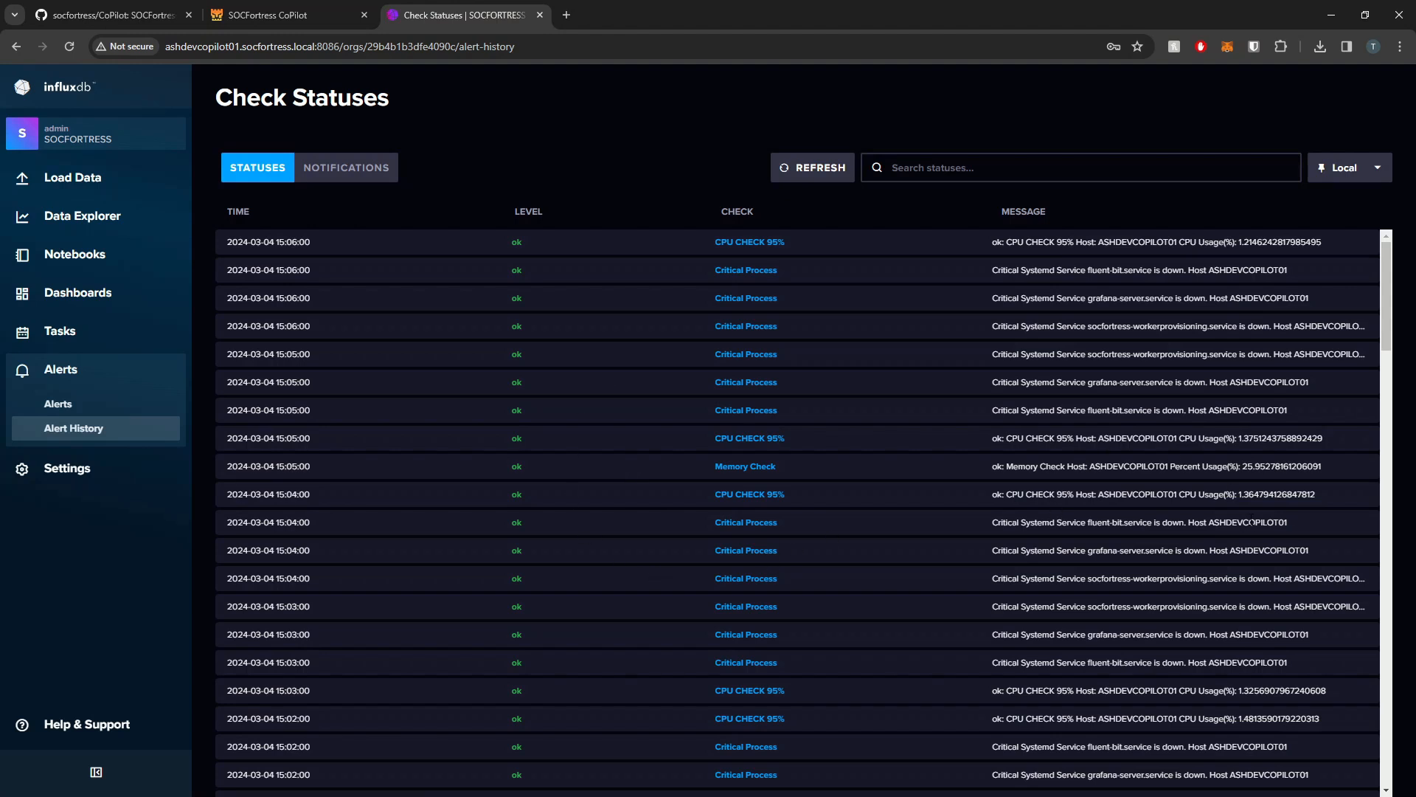
scroll(down, 3)
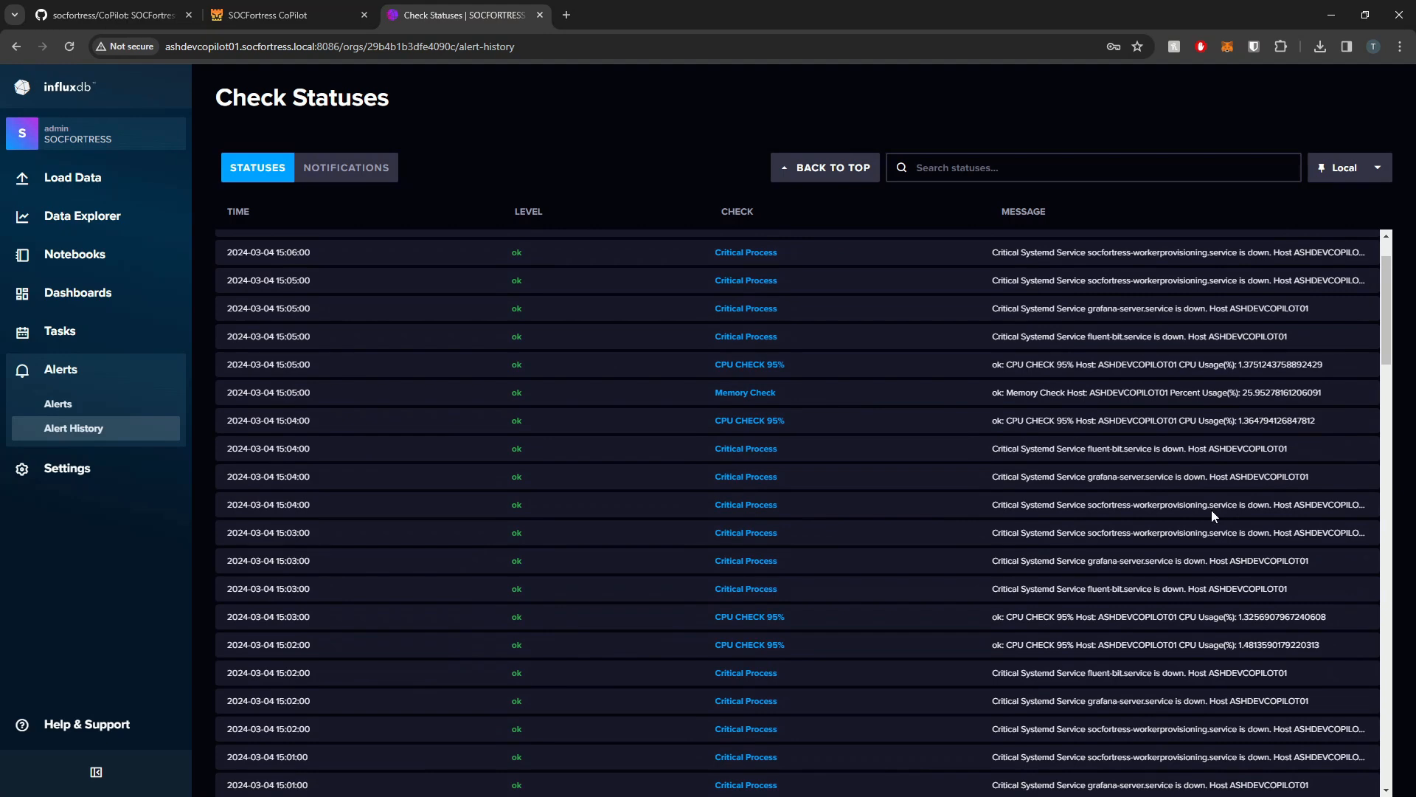
scroll(down, 3)
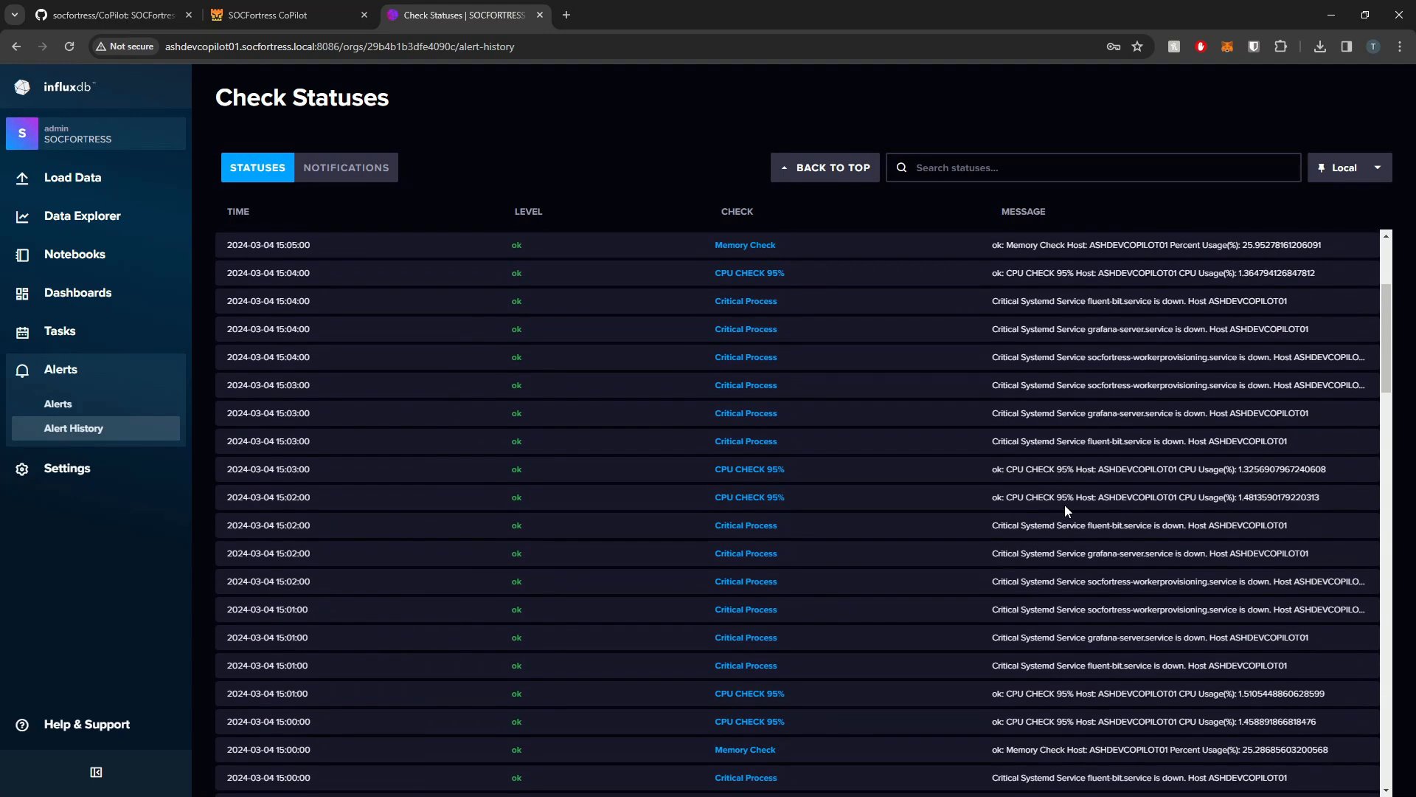
scroll(down, 3)
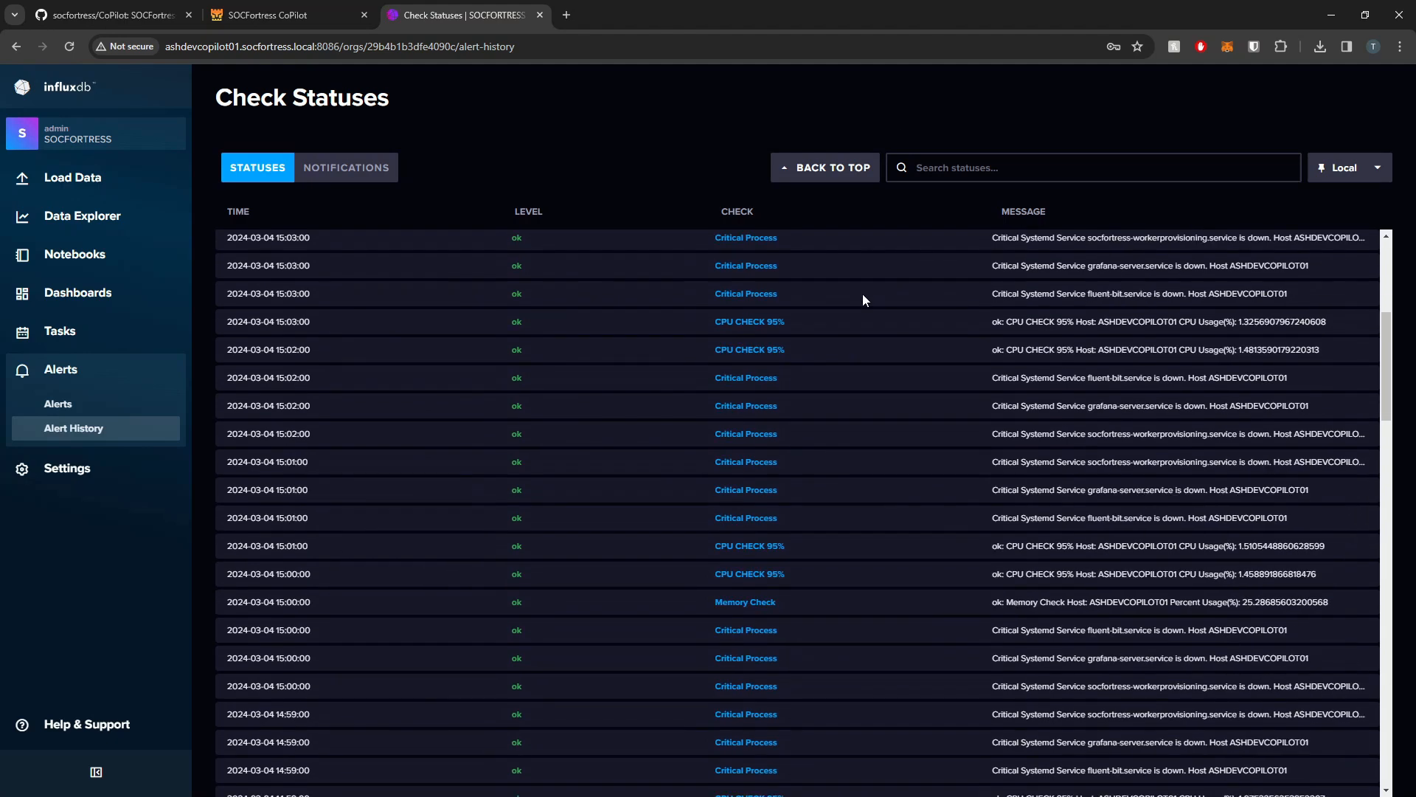
mouse_move(373, 227)
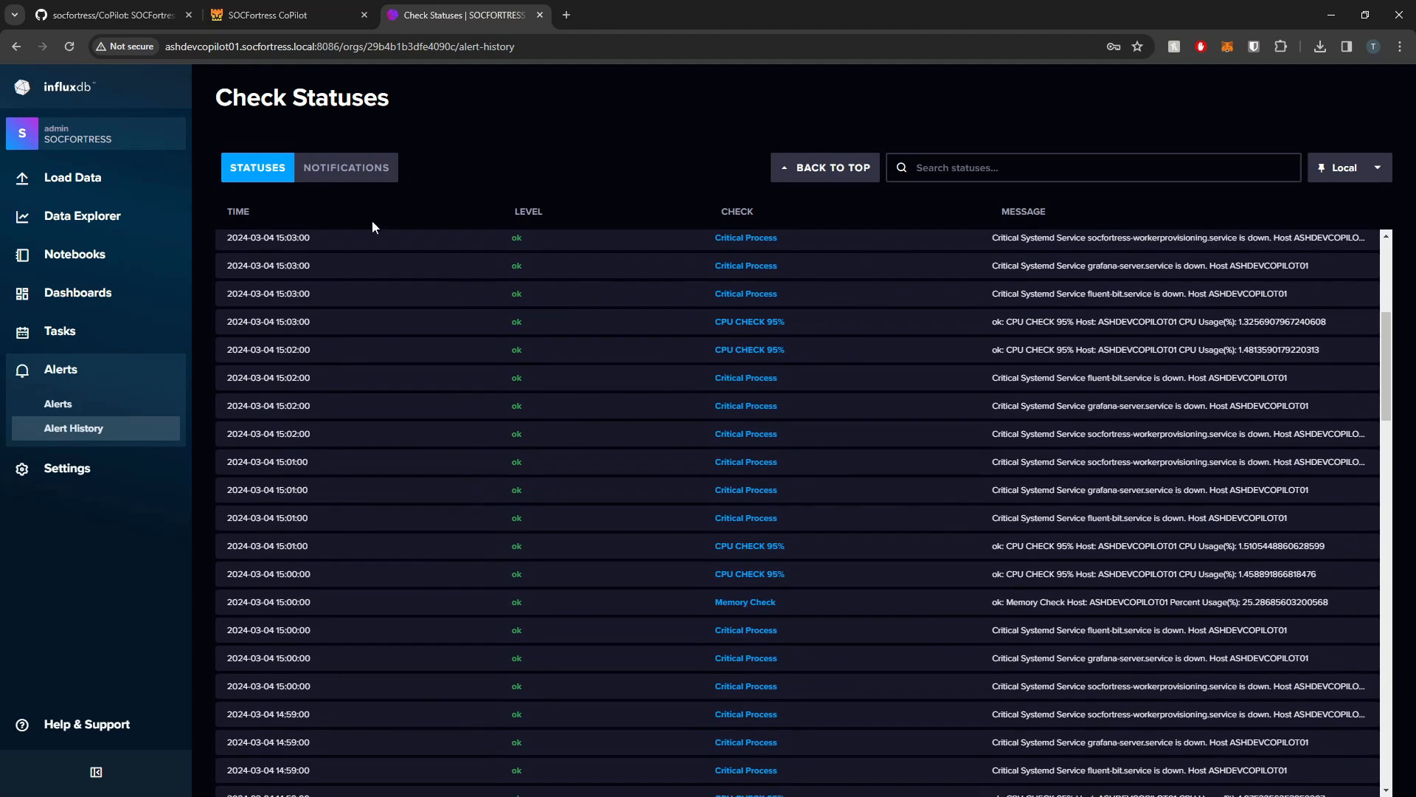
Switch to the CoPilot Overview, glance back at InfluxDB's alert history, then return to Overview.
click(262, 15)
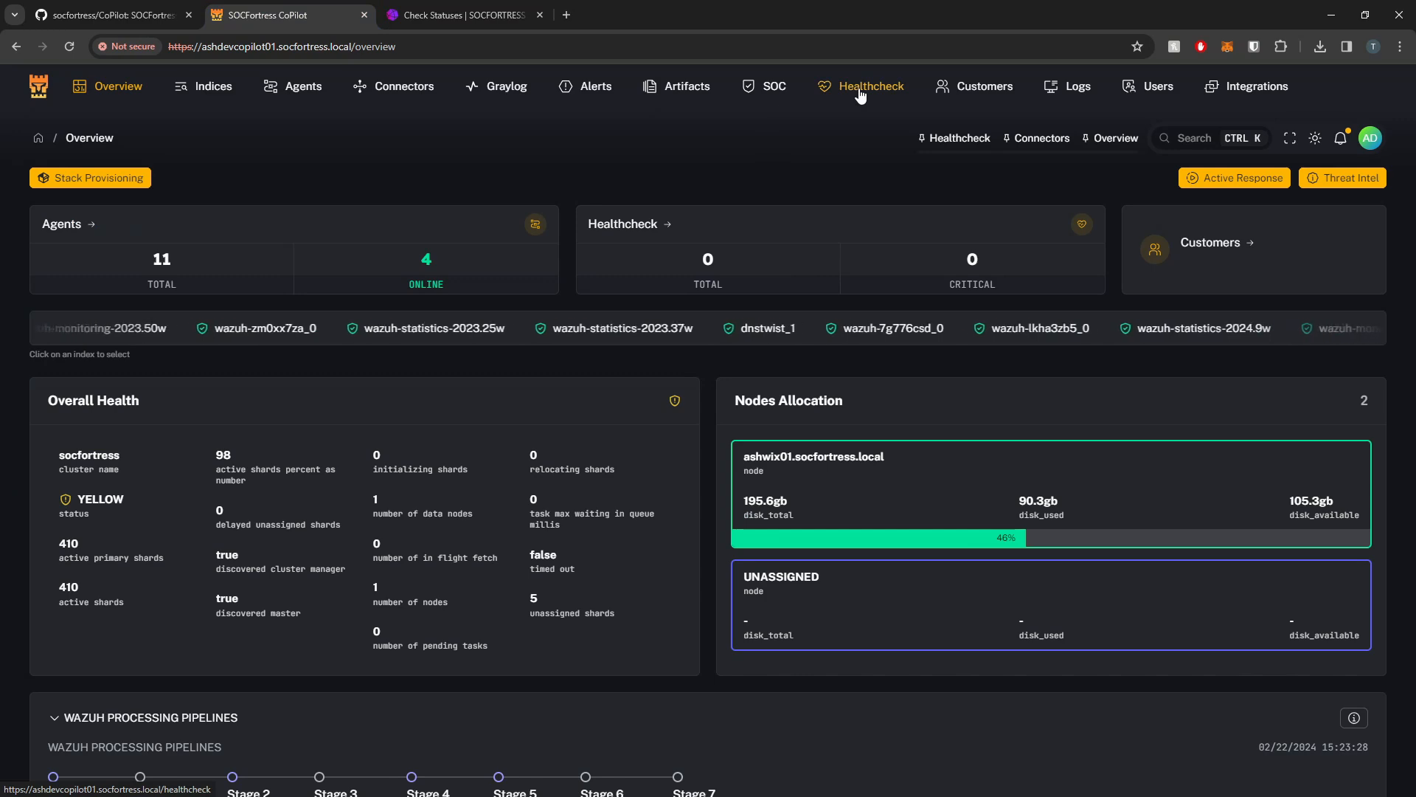
scroll(right, 3)
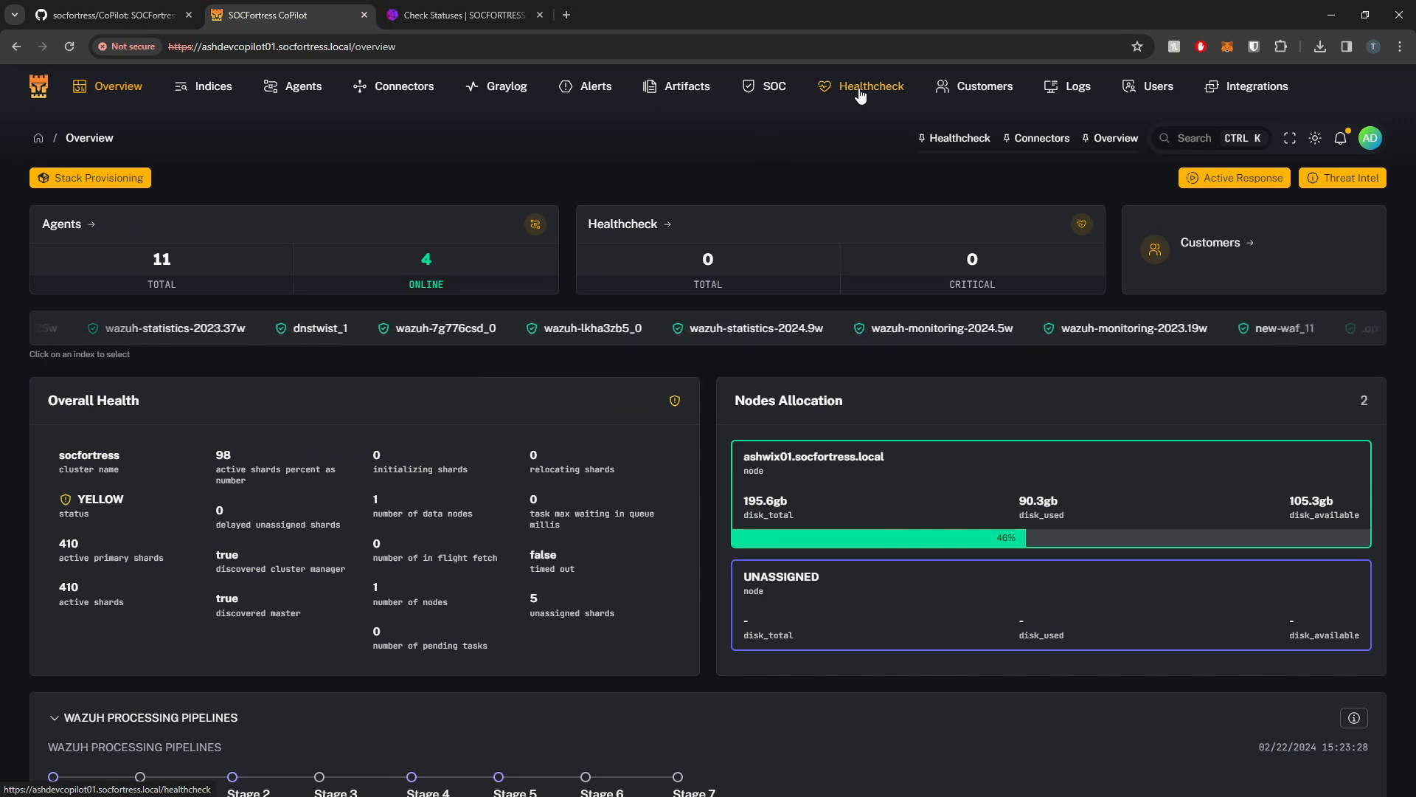
scroll(right, 3)
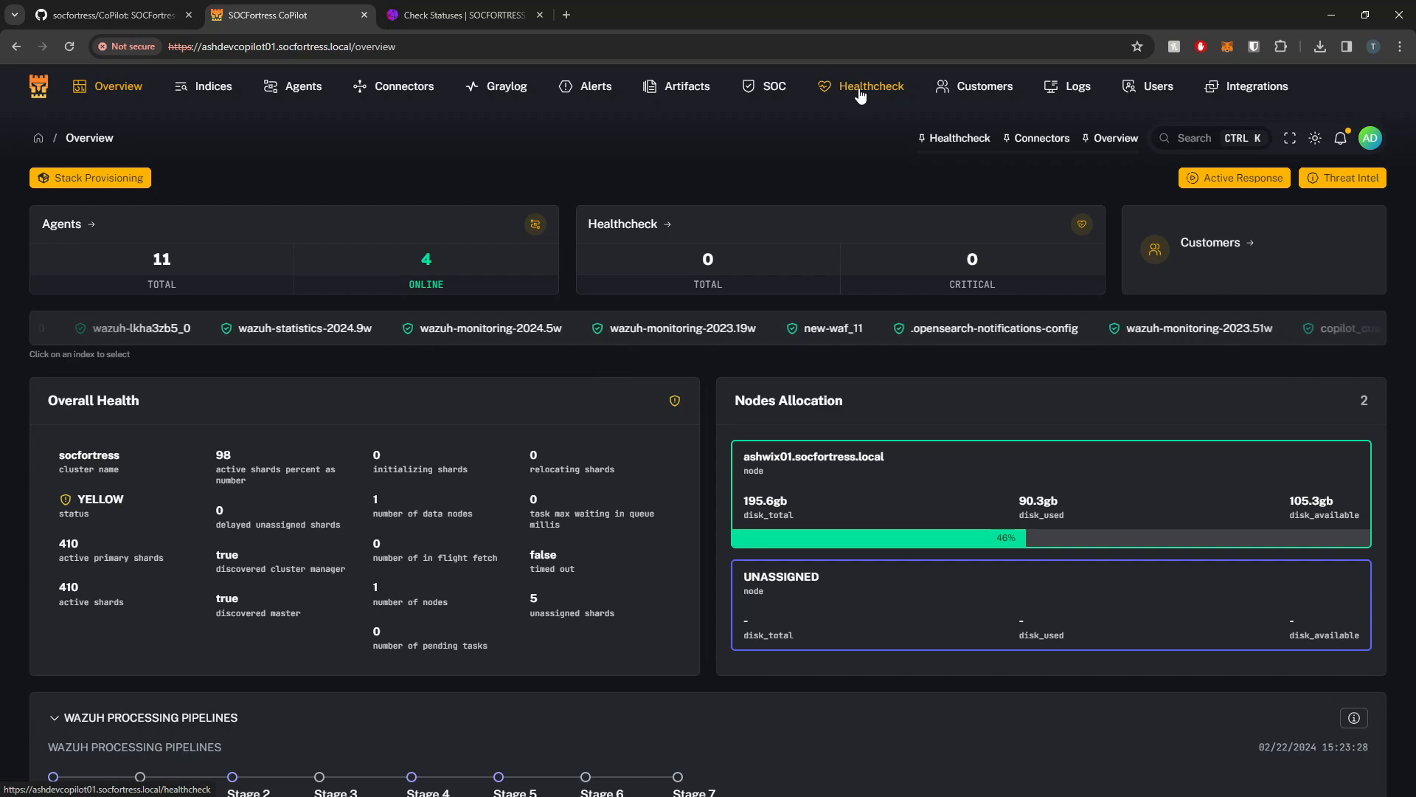
scroll(right, 3)
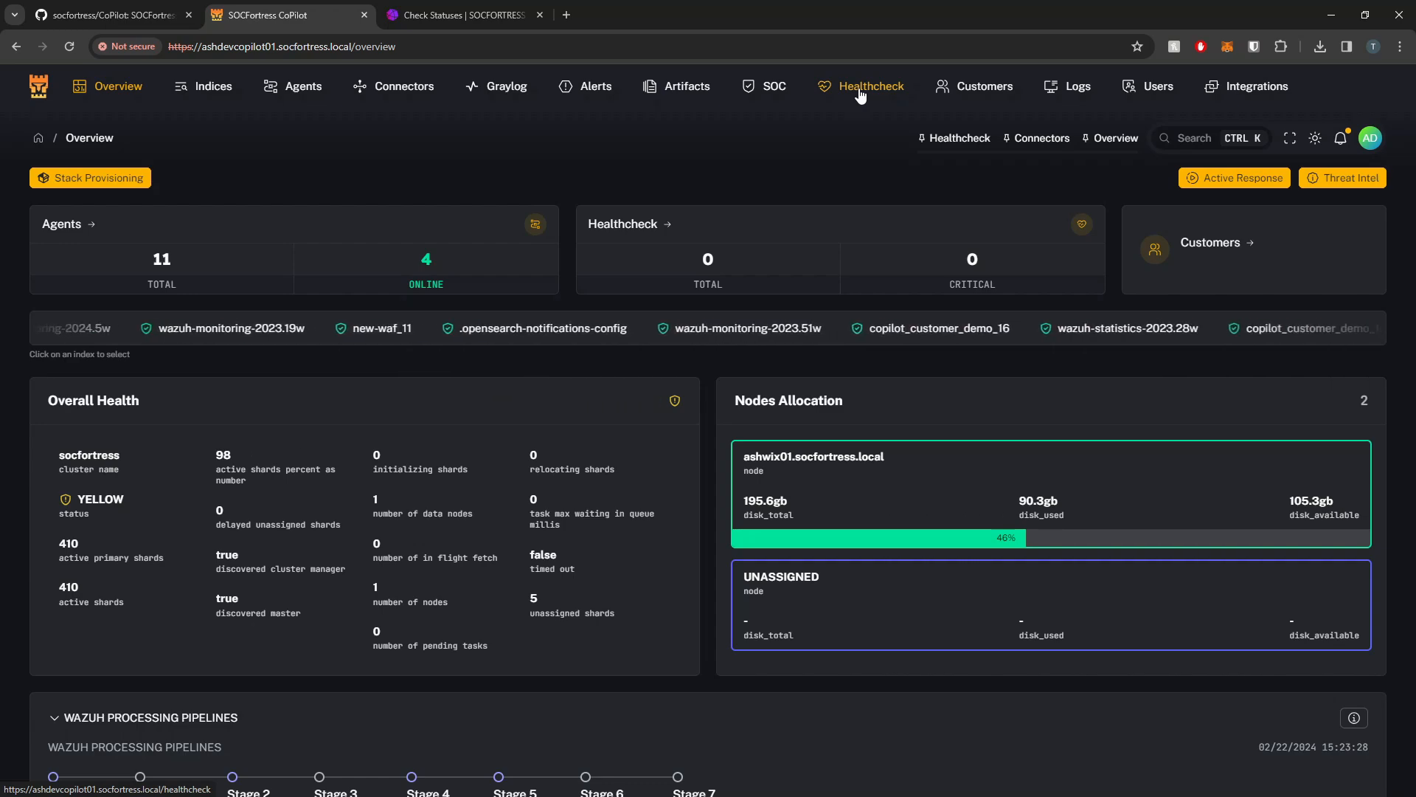
click(460, 15)
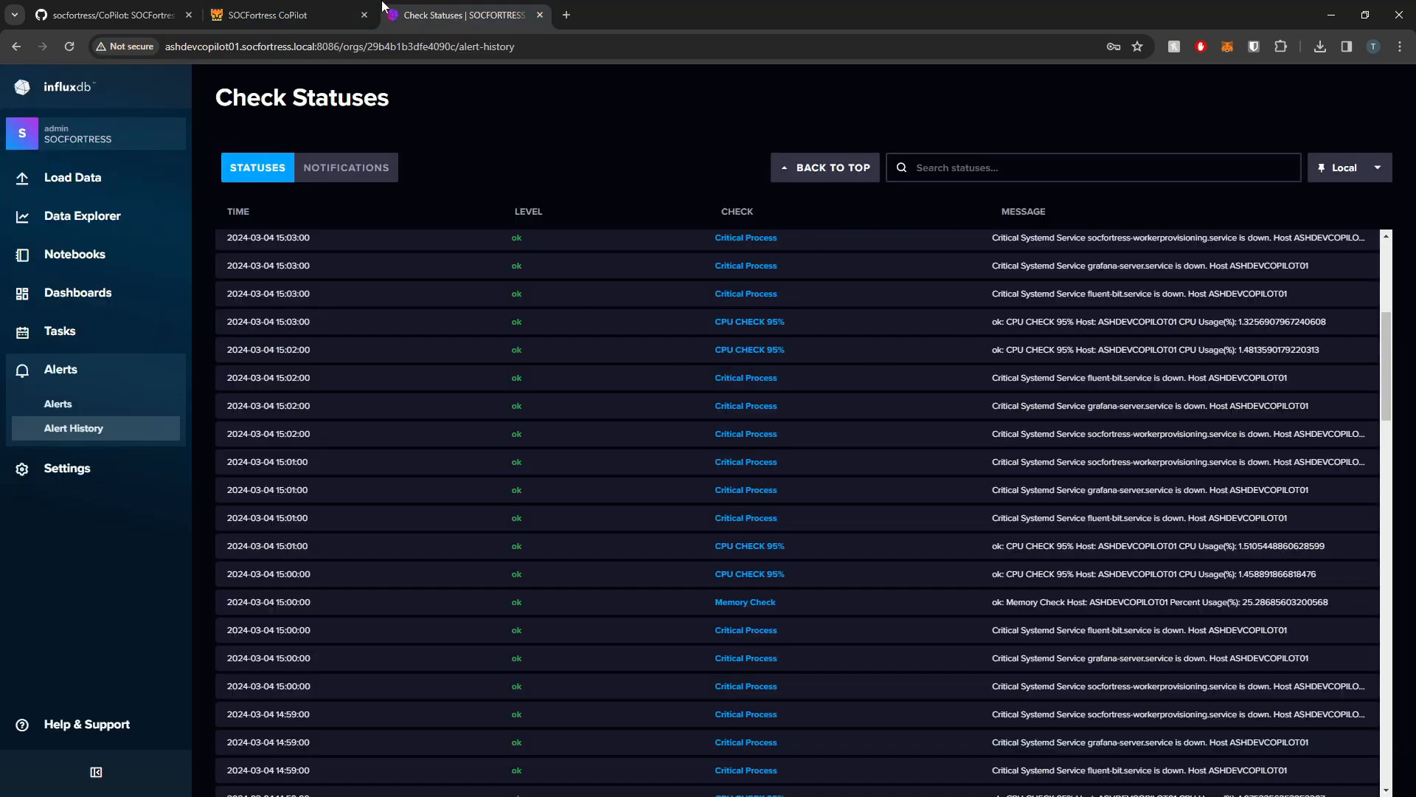
click(262, 15)
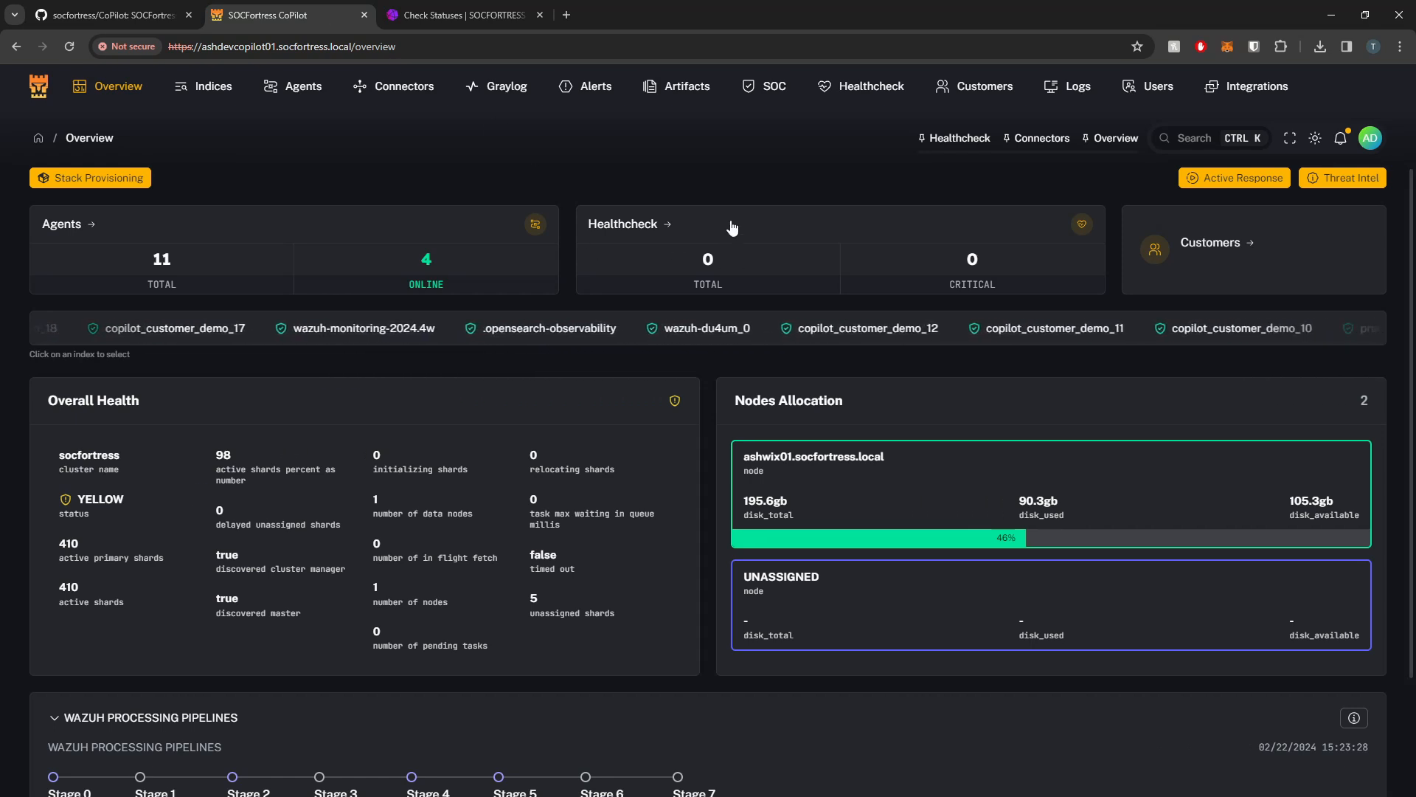
Open CoPilot's Connectors page and scroll to the InfluxDB card marked Configured and Verified.
click(772, 86)
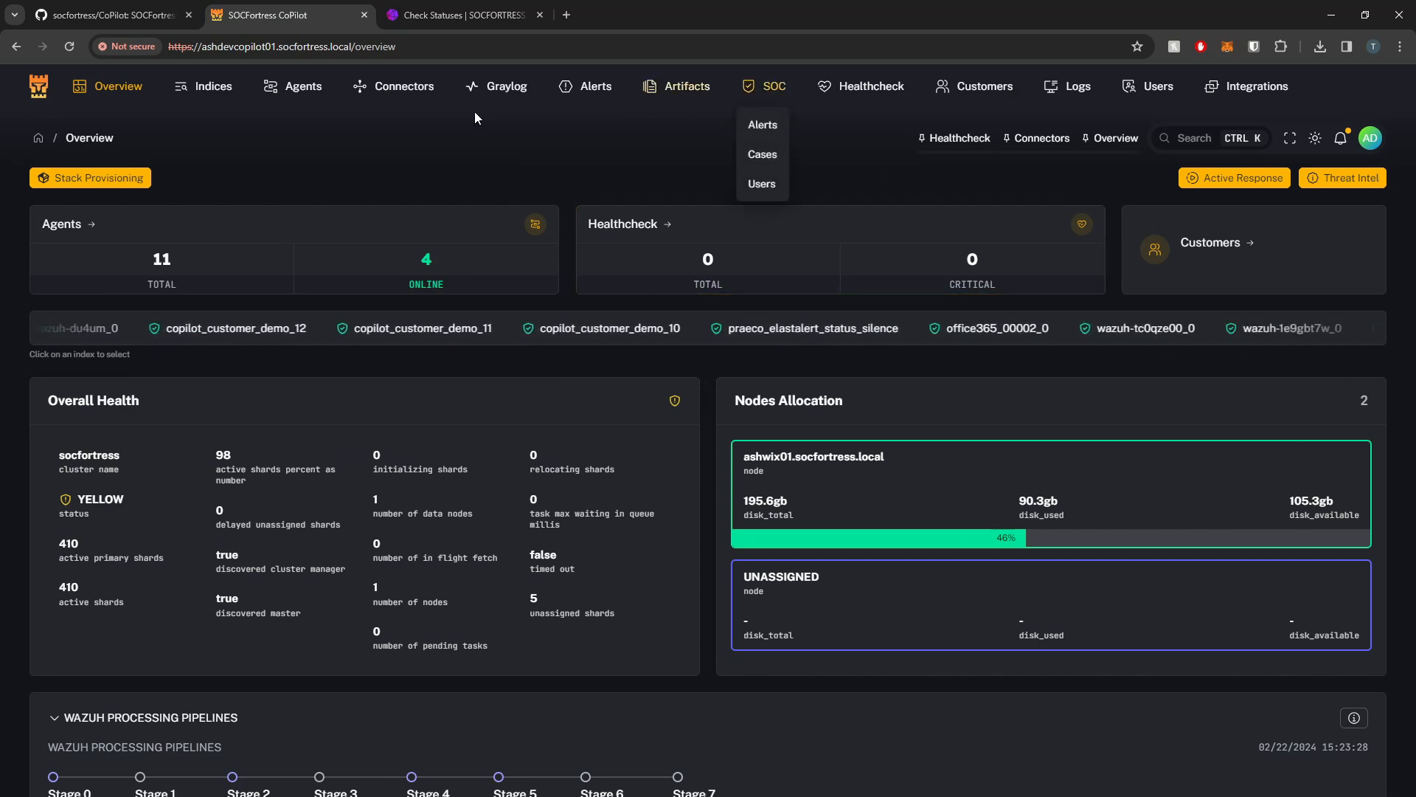
click(403, 86)
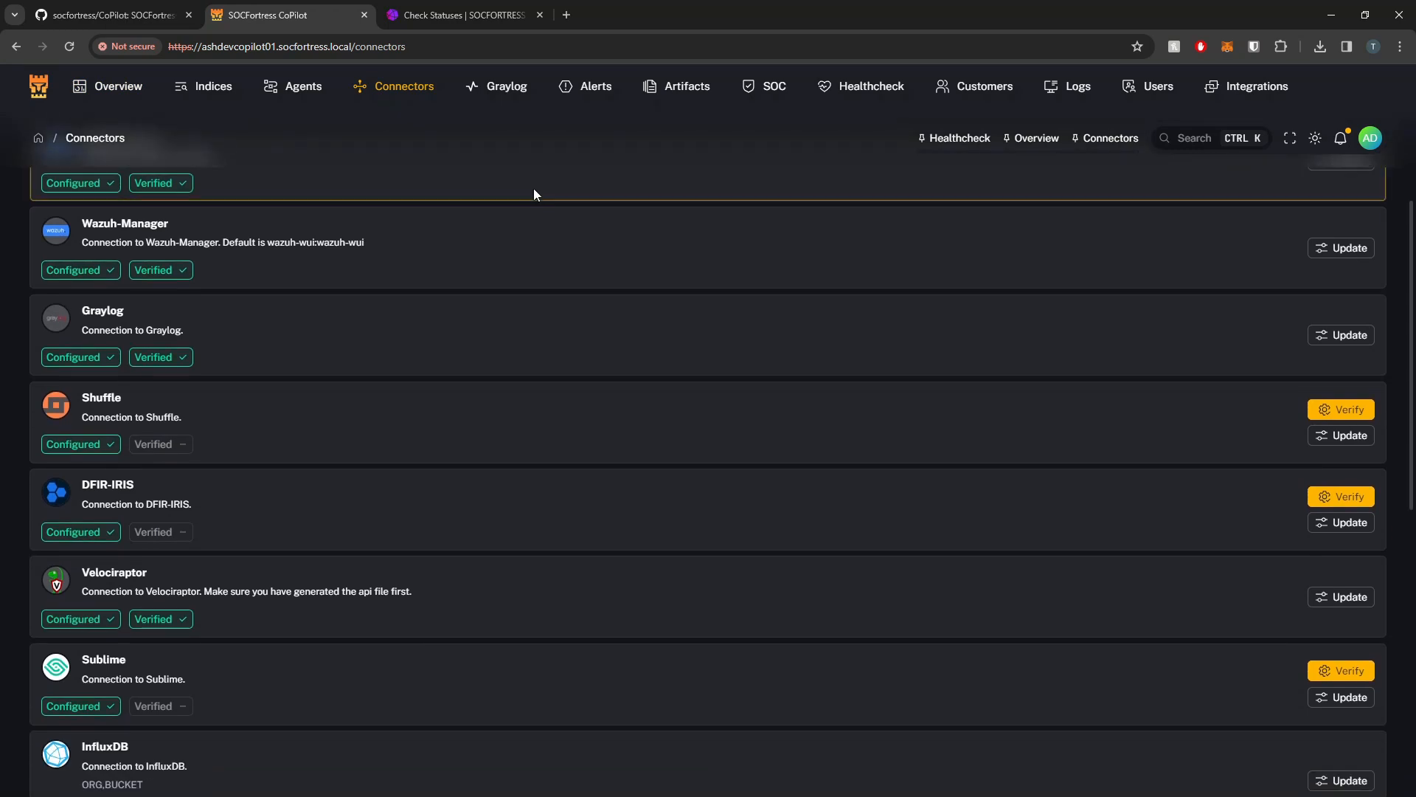
scroll(down, 3)
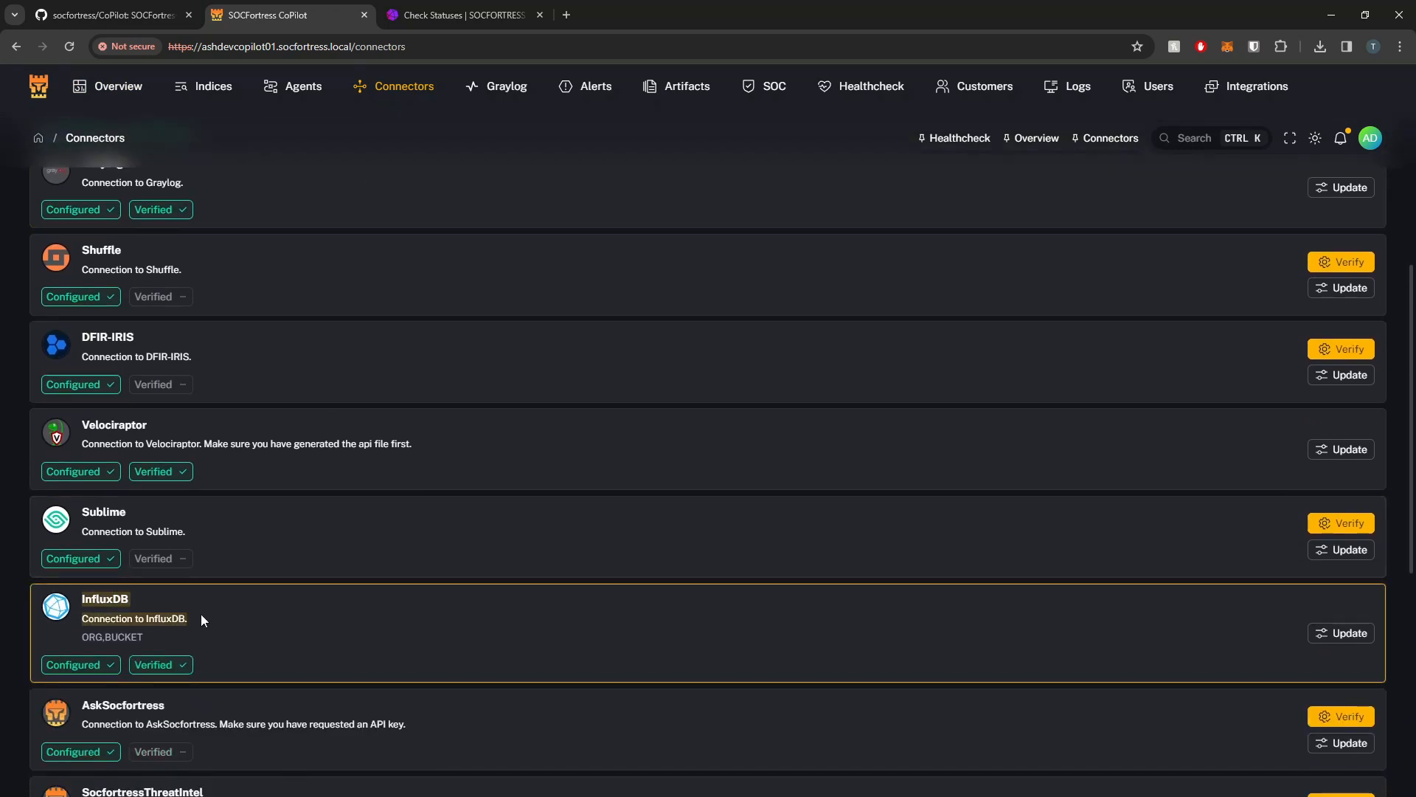
mouse_move(1351, 647)
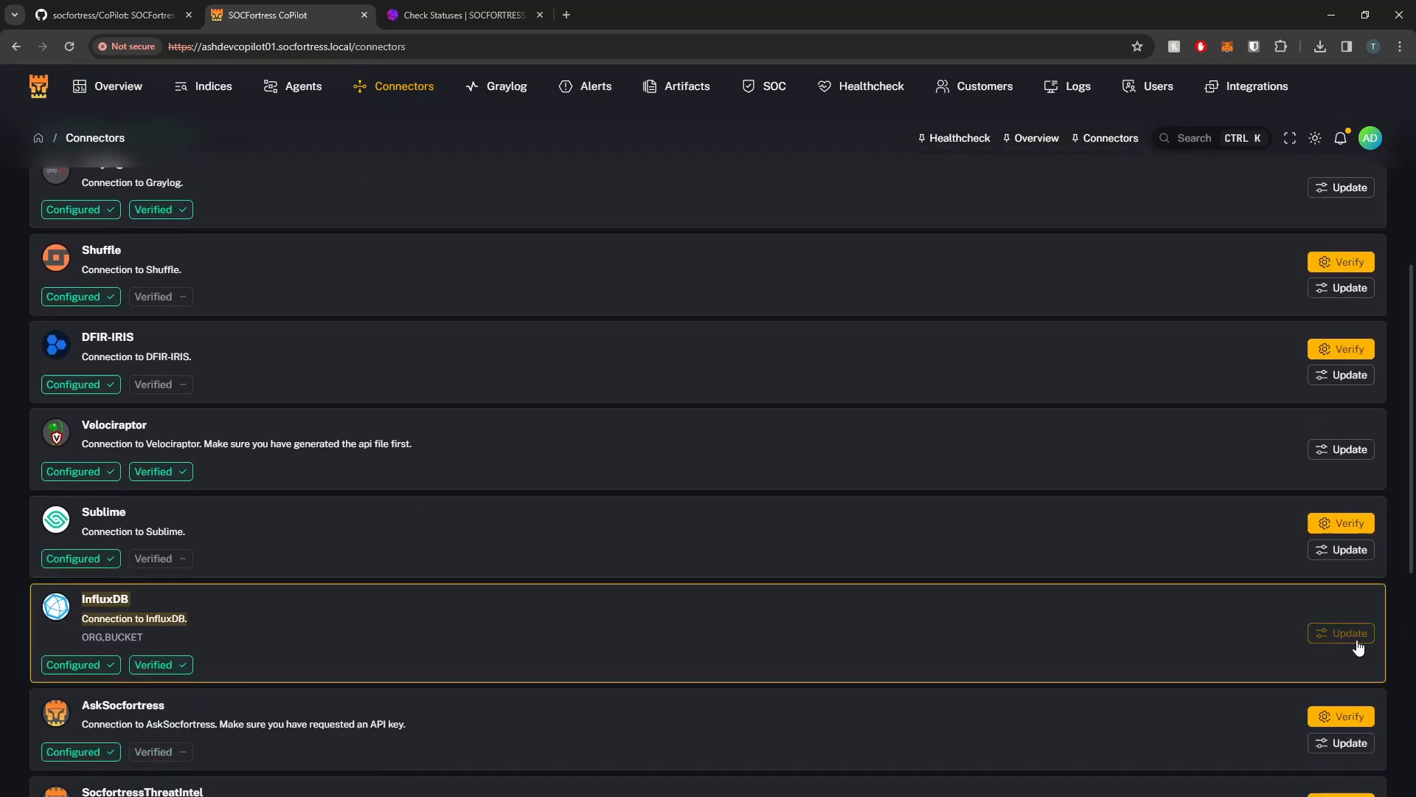
click(1347, 632)
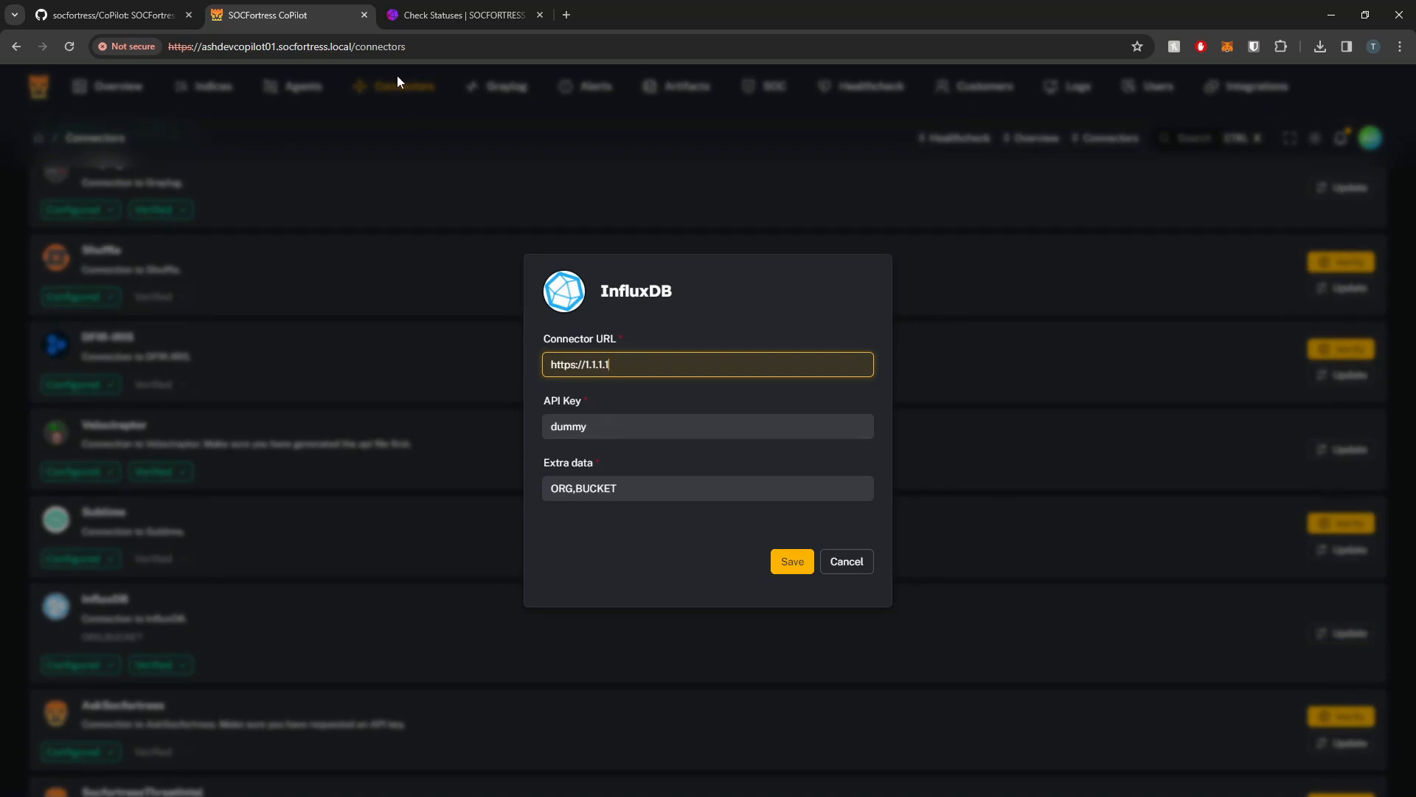
click(463, 15)
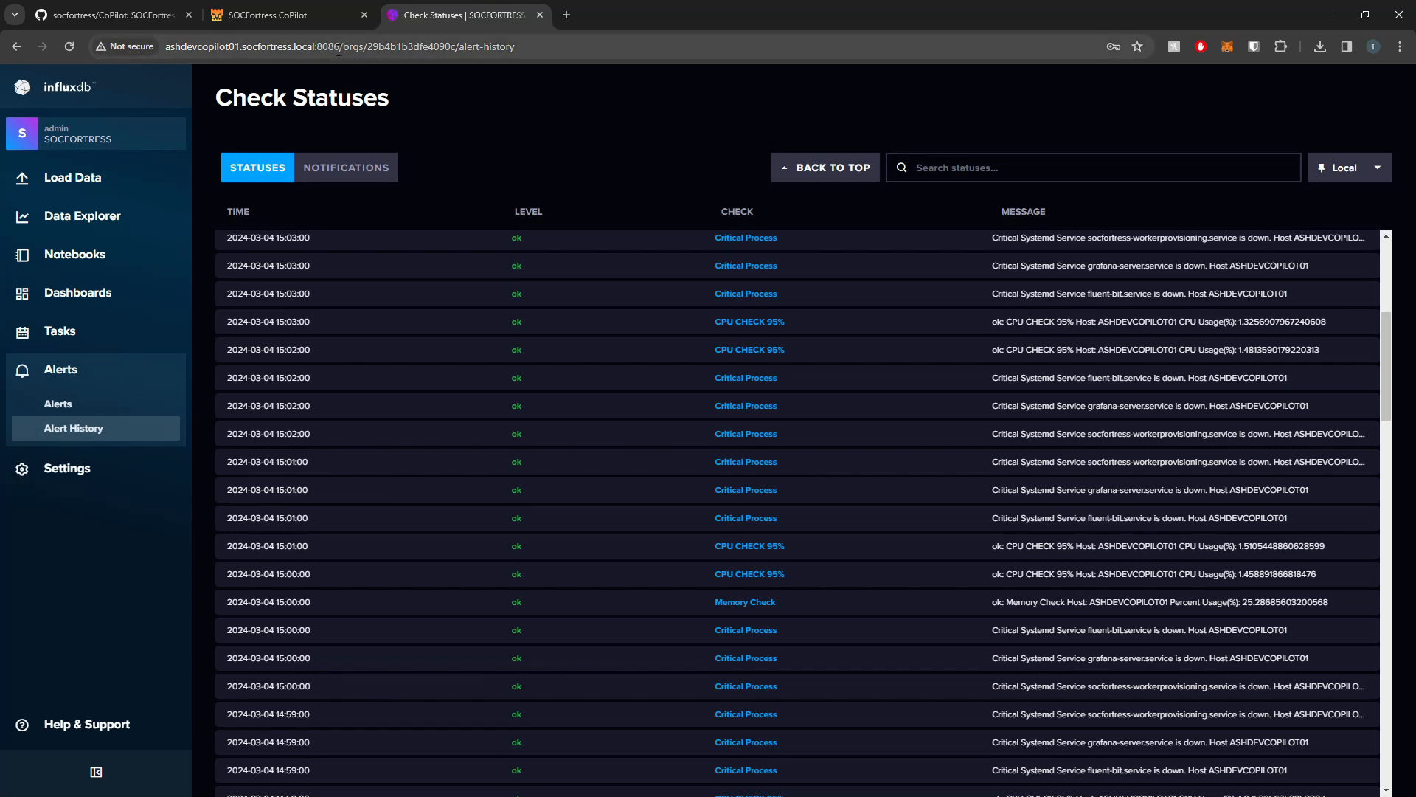
click(338, 46)
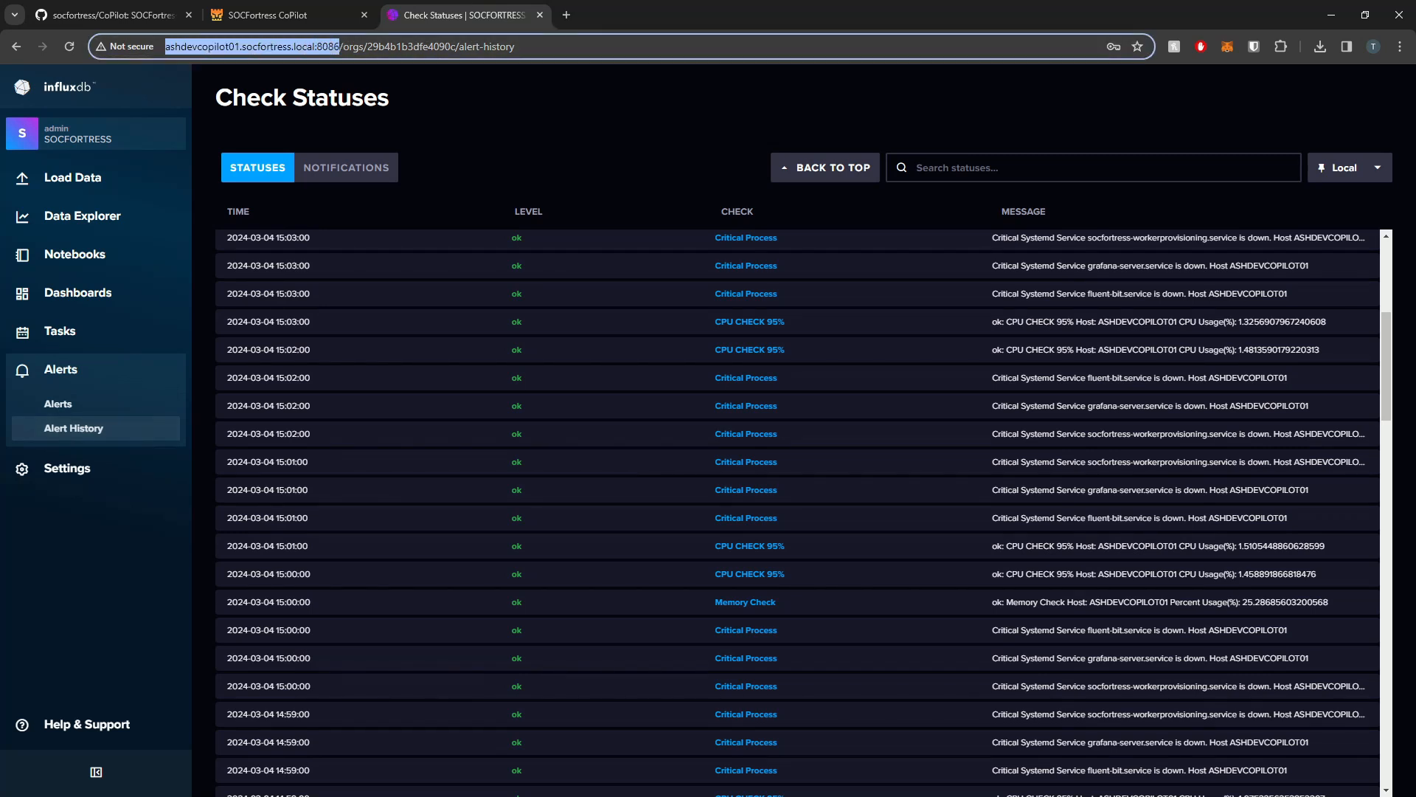
click(265, 14)
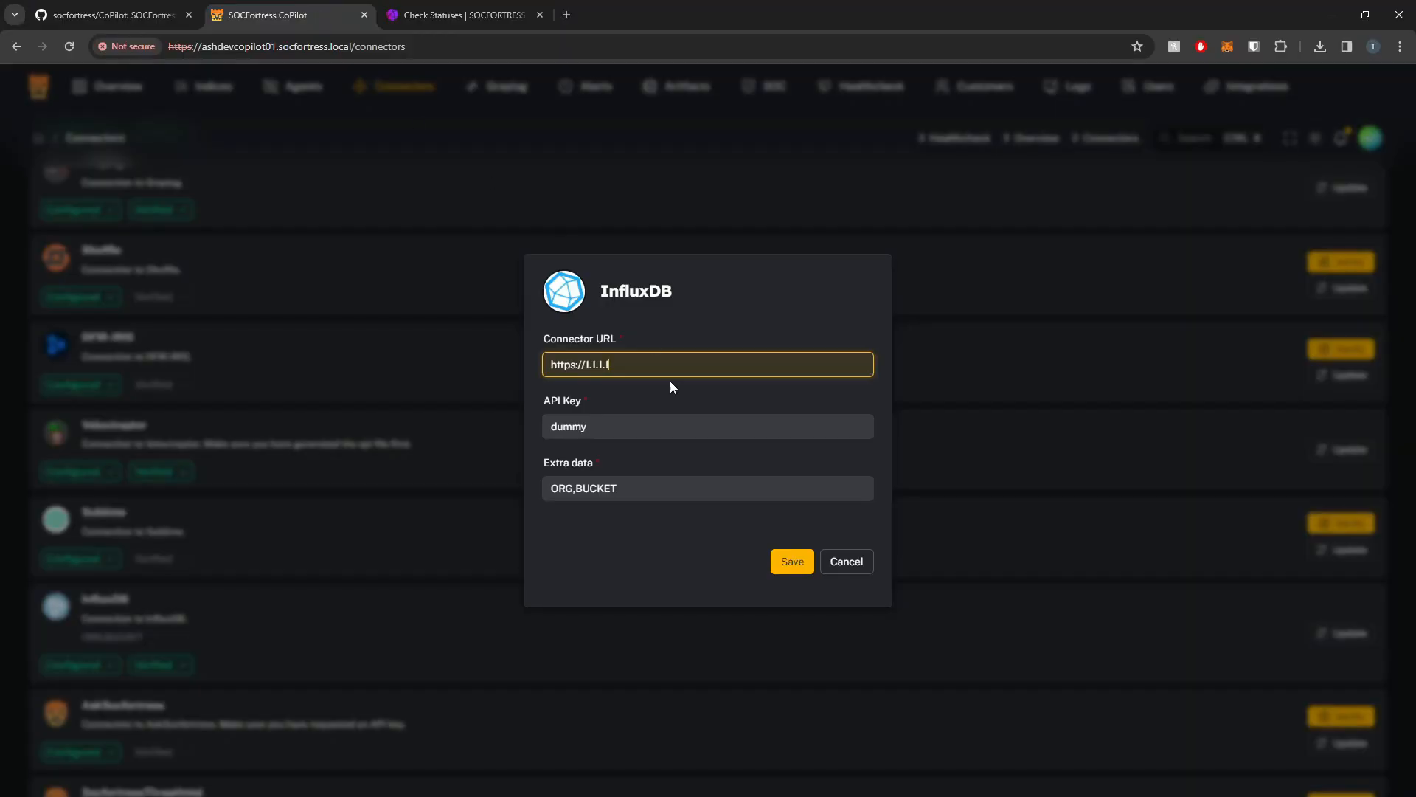
text(http://ashdevcopilot01.socfortress.local:8086/)
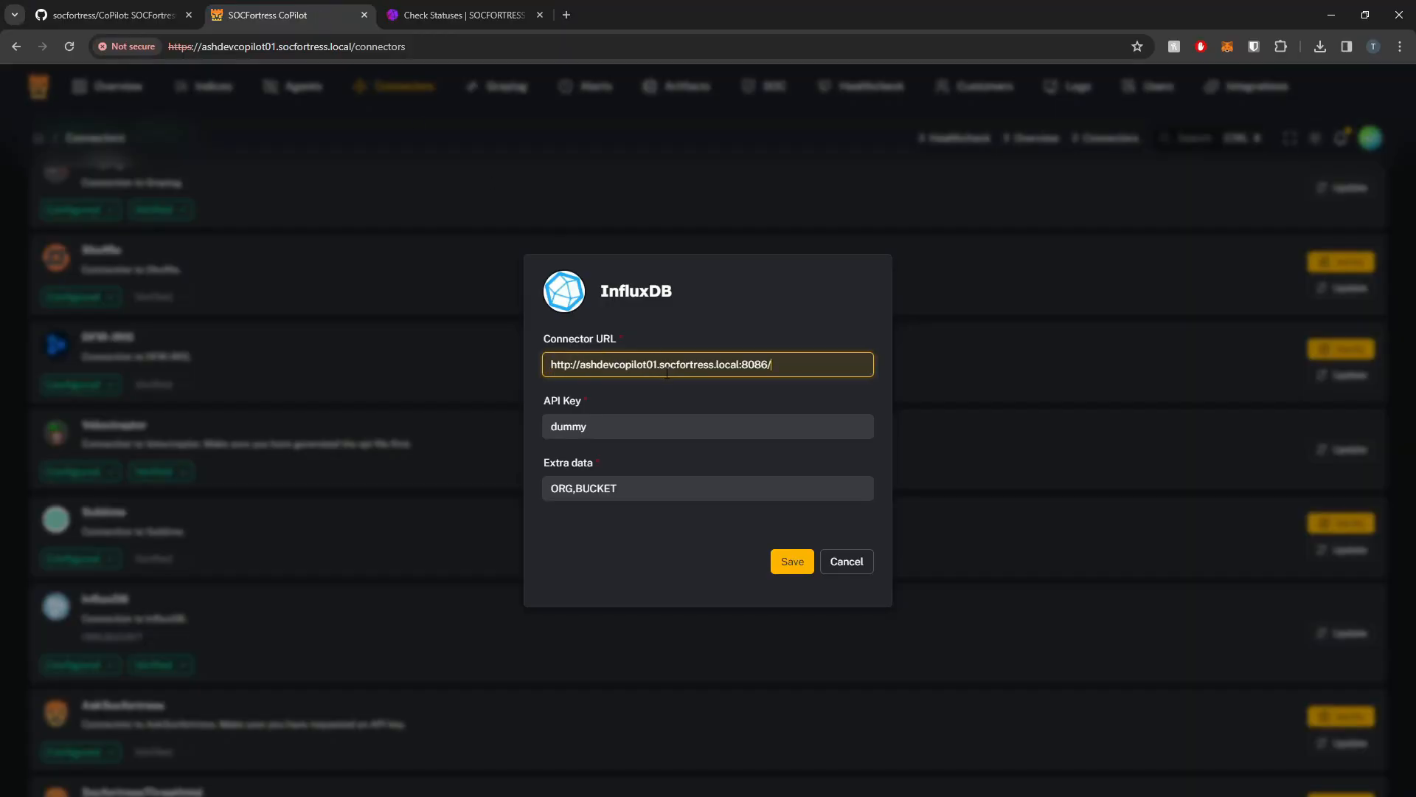
key(Backspace)
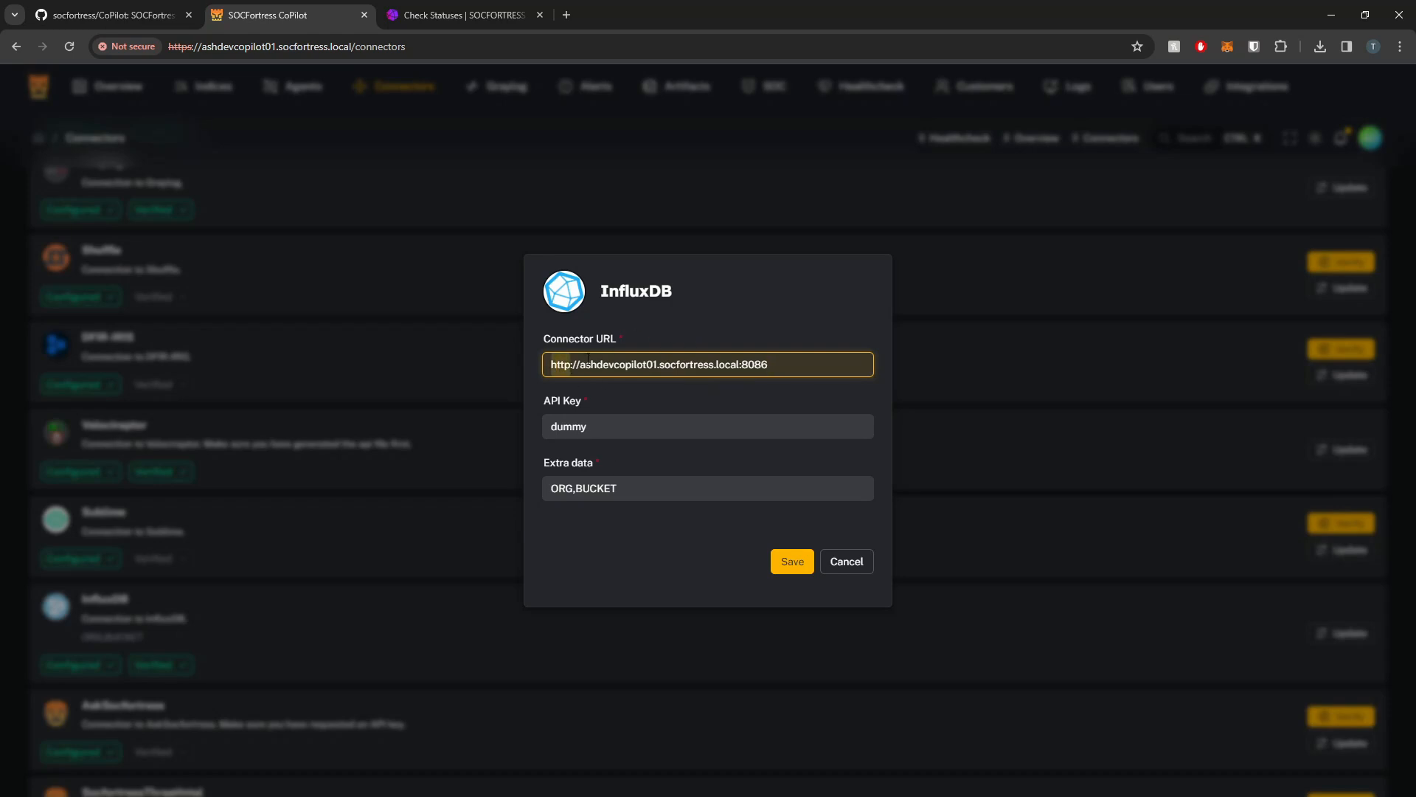
mouse_move(838, 407)
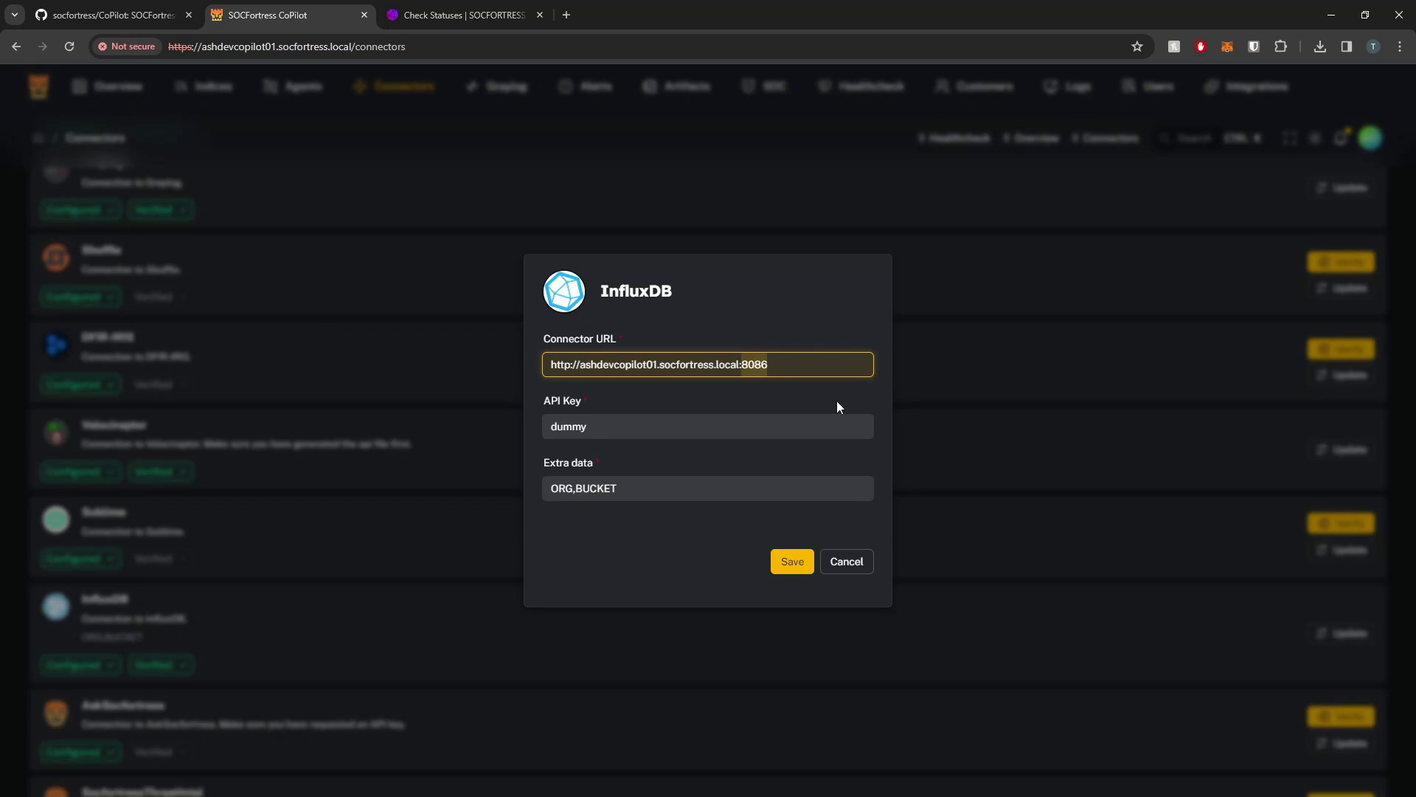
mouse_move(729, 478)
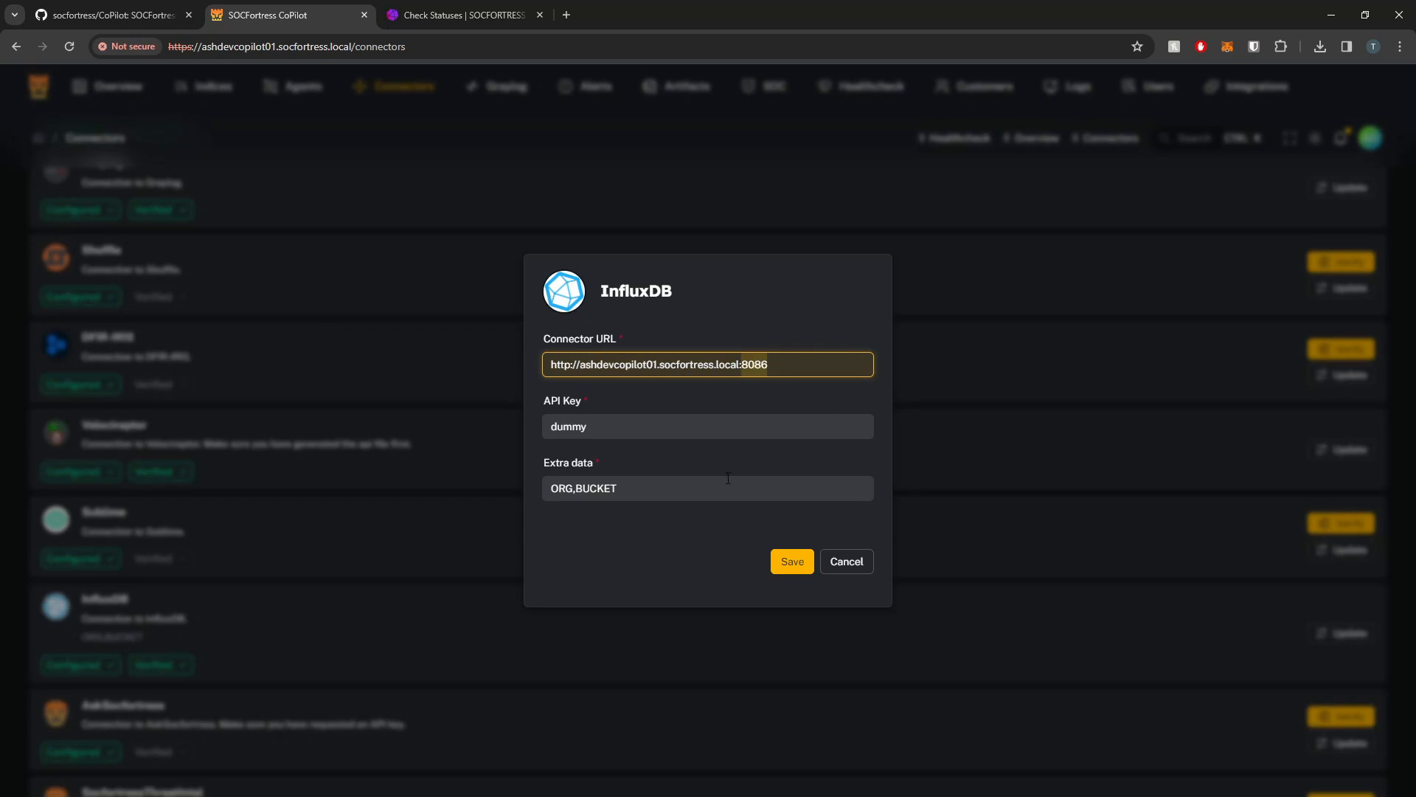
click(708, 426)
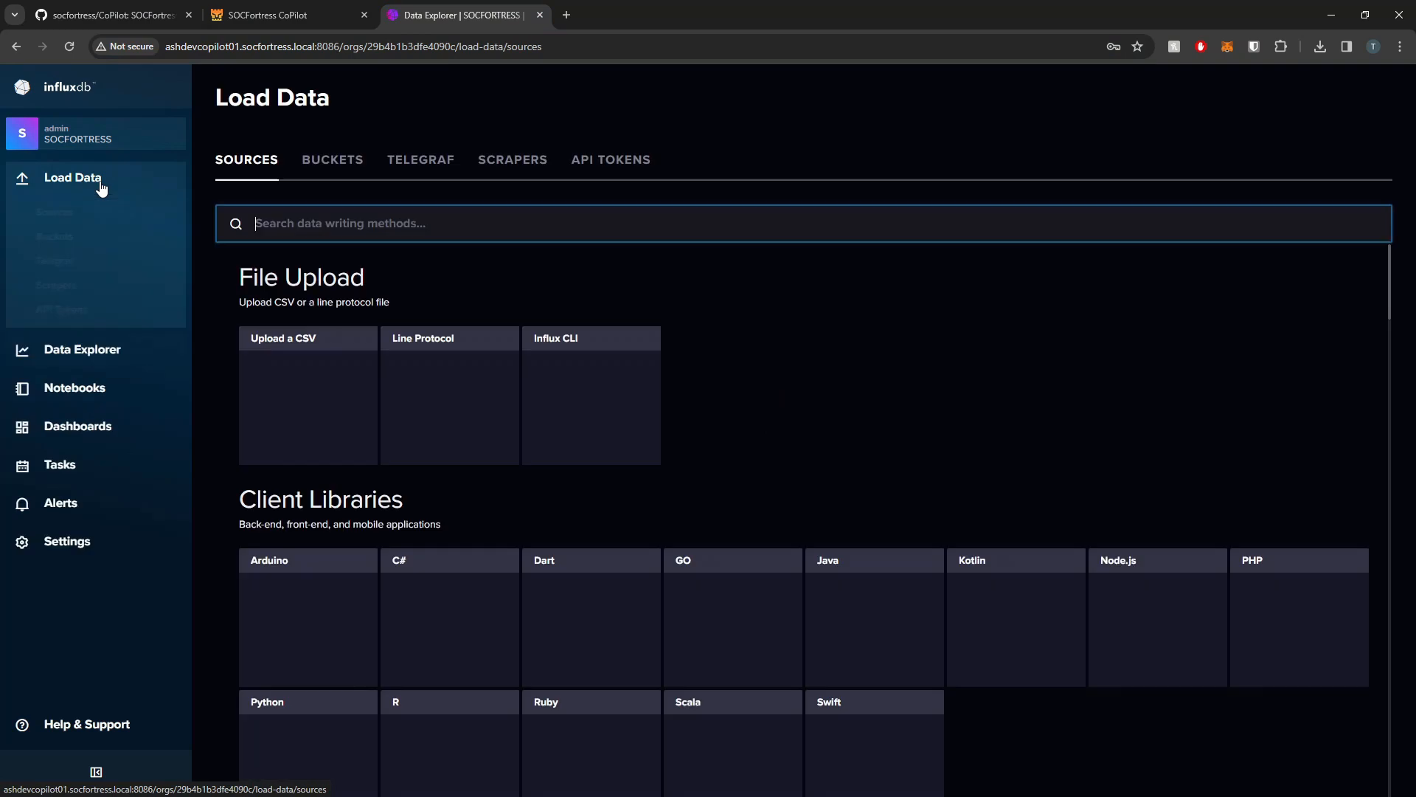
click(610, 160)
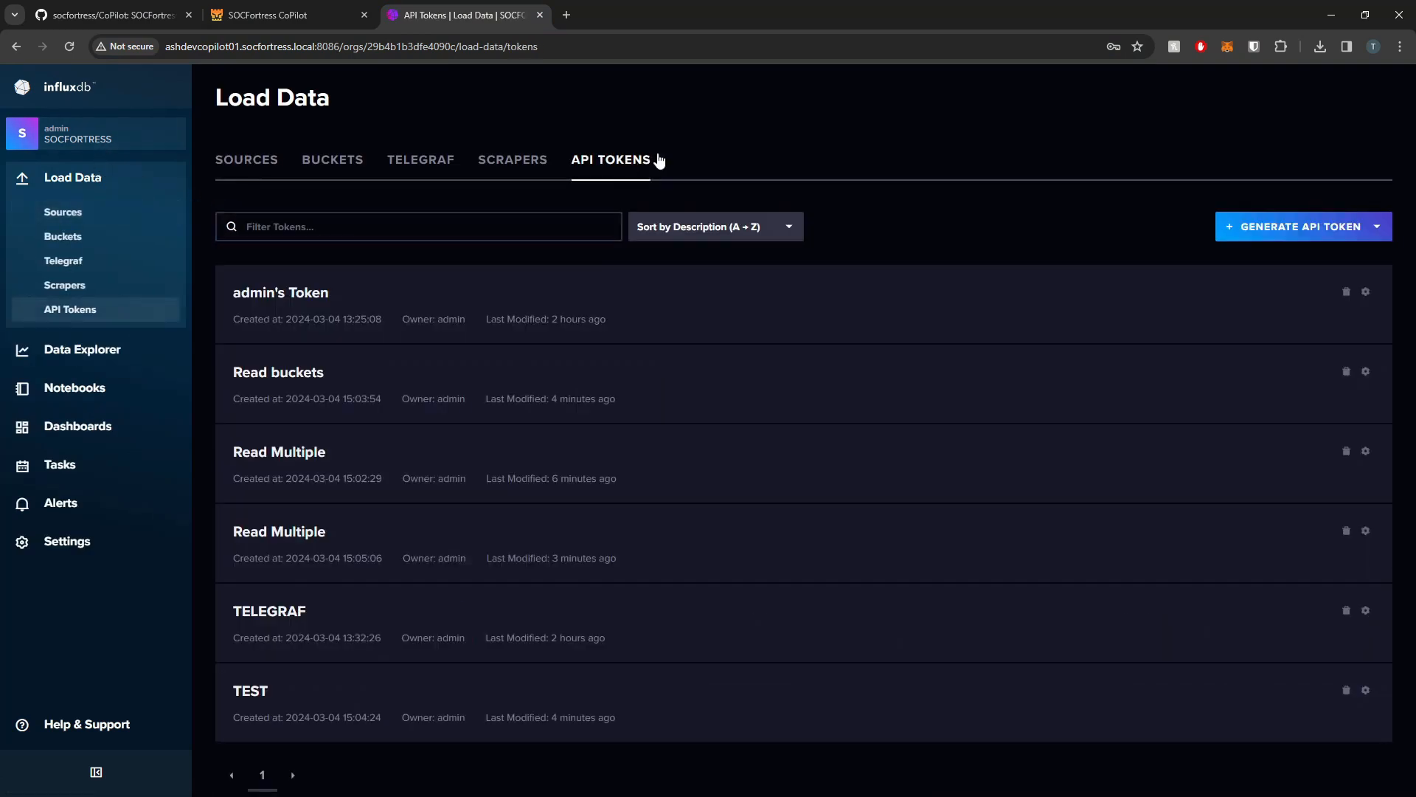
mouse_move(1280, 287)
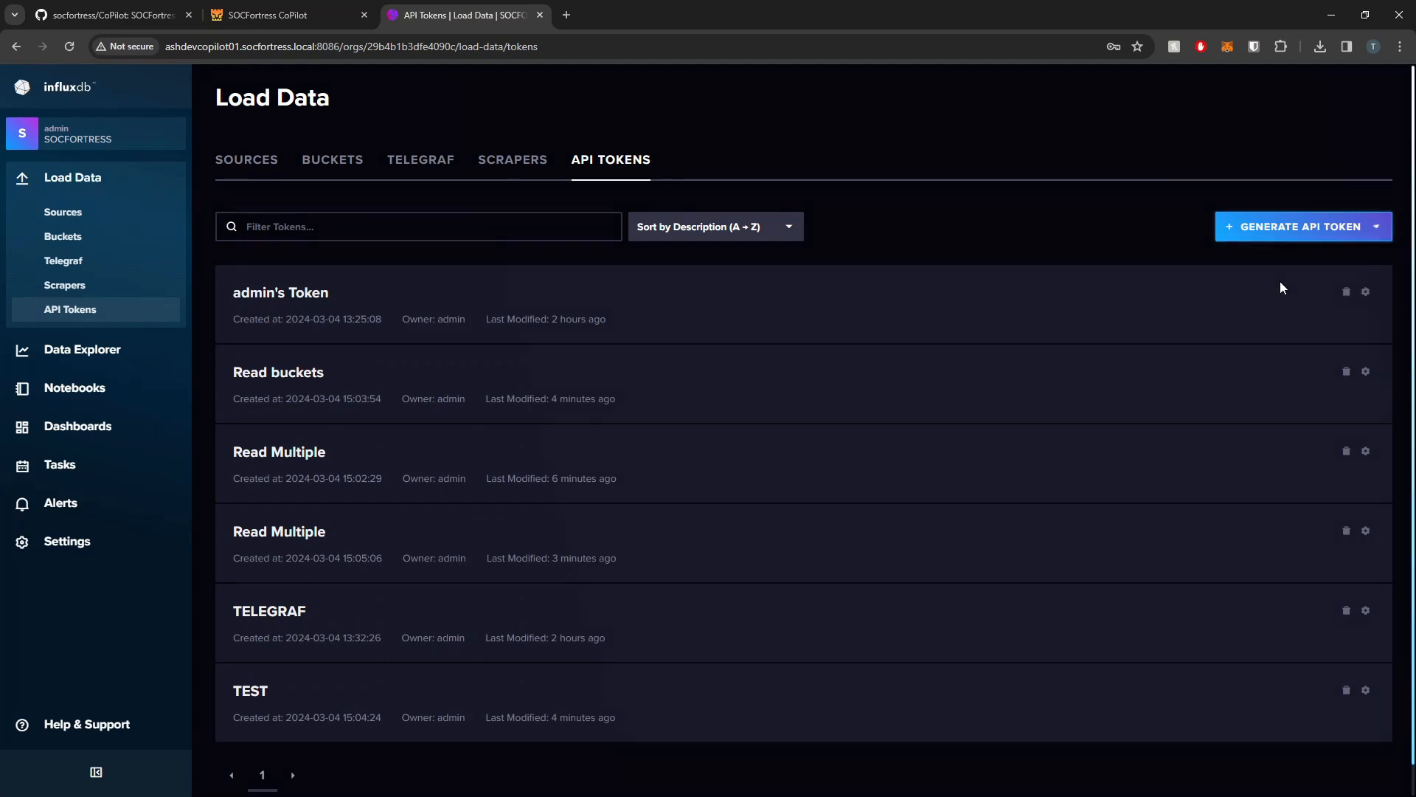
Generate a custom API token 'COPILOT' with read on all buckets, checks and orgs, and copy it.
click(1301, 226)
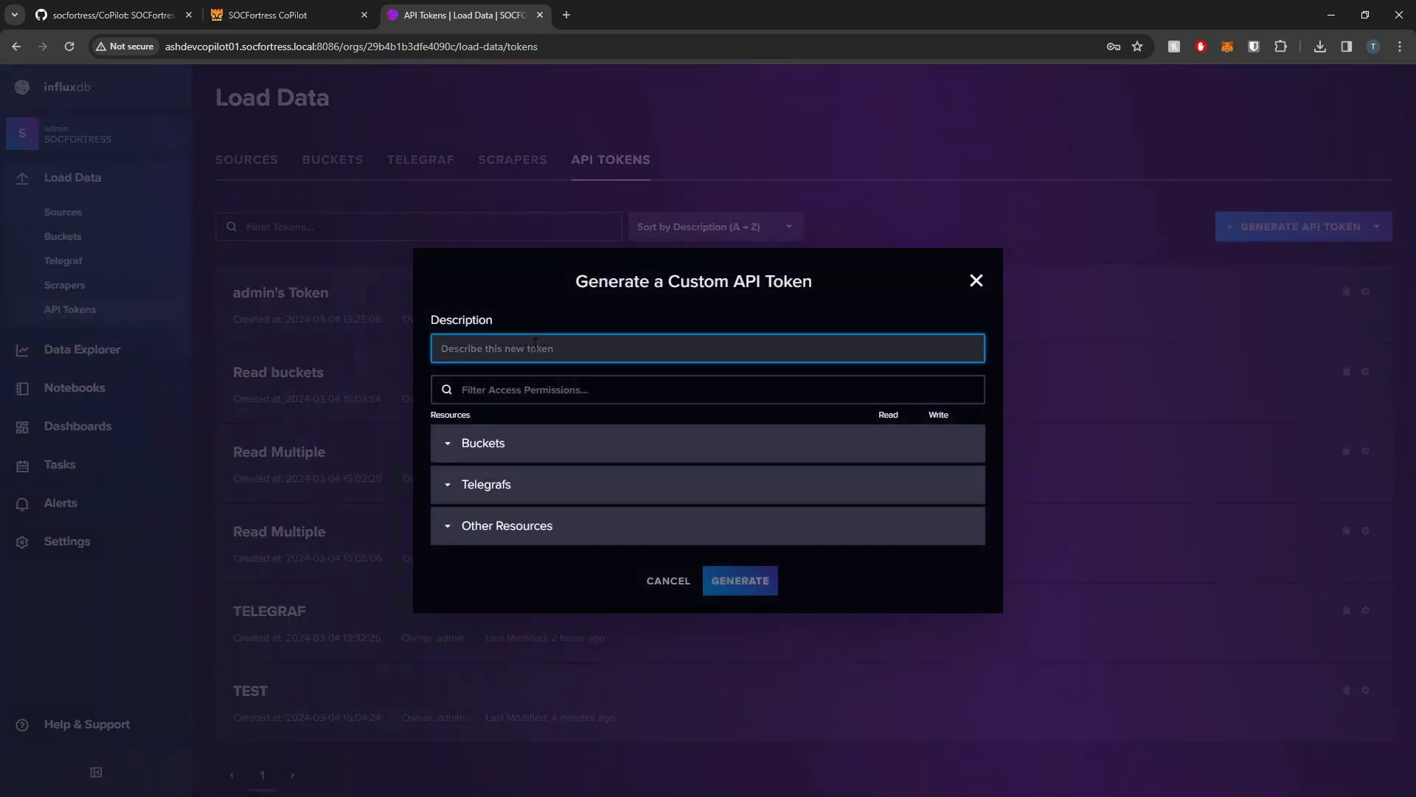
text(COPILOT)
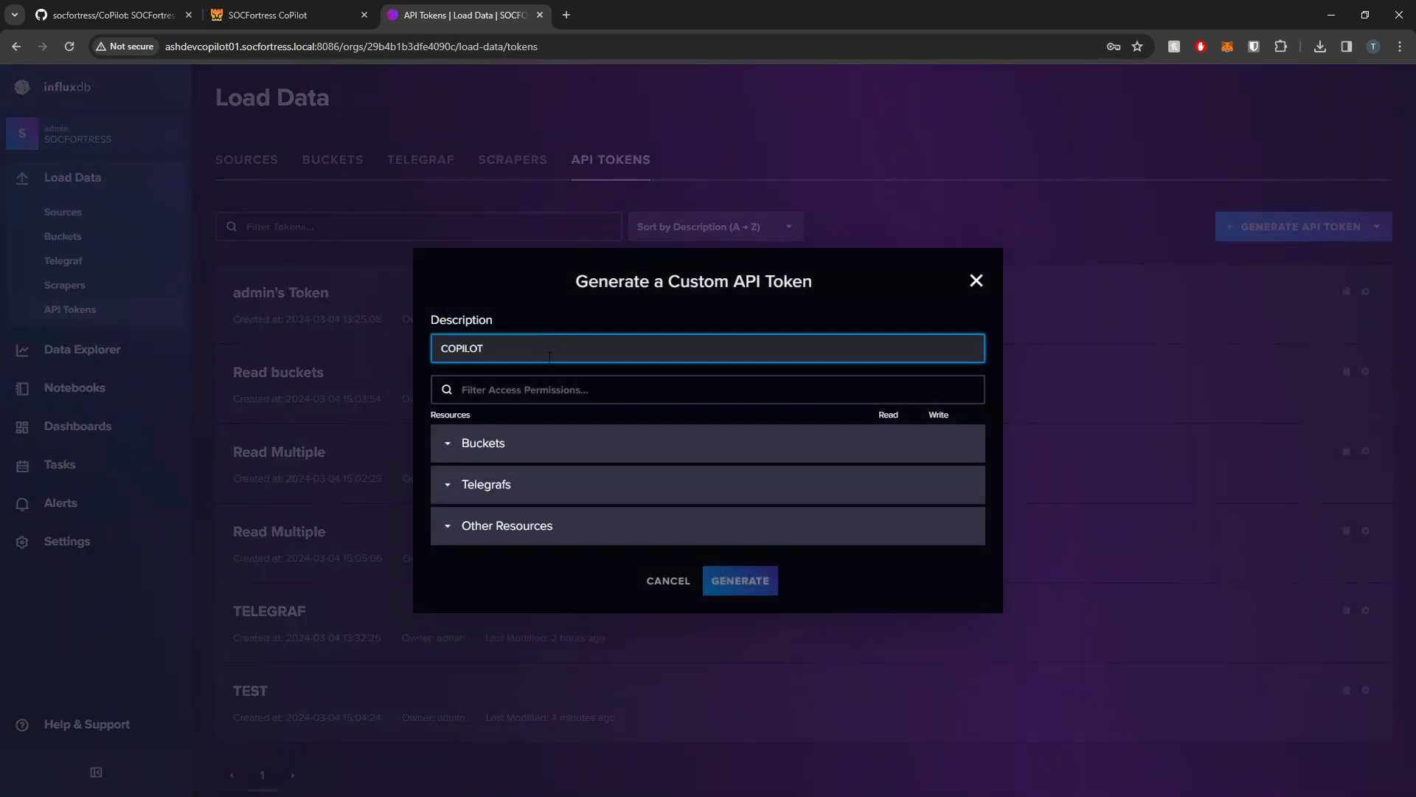
click(483, 443)
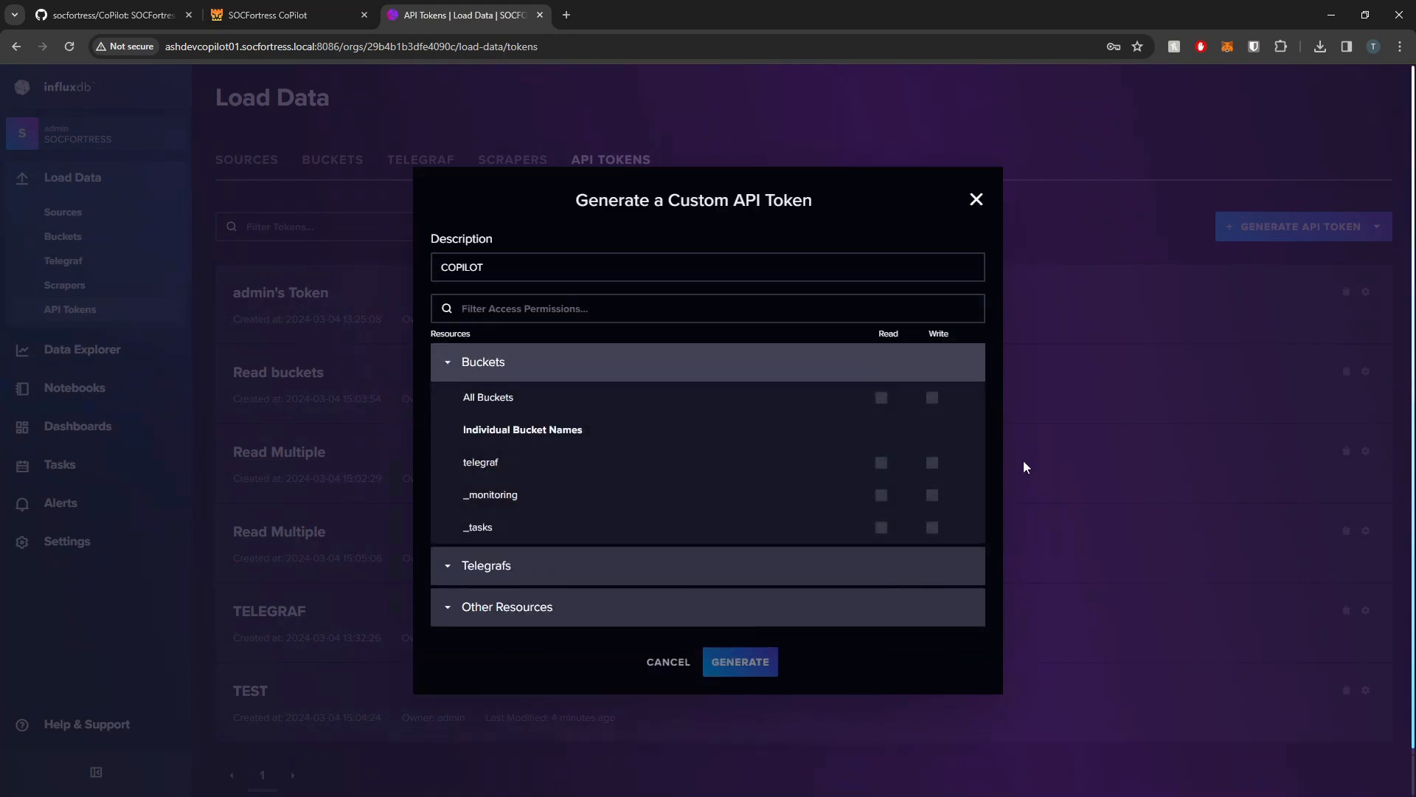
click(881, 397)
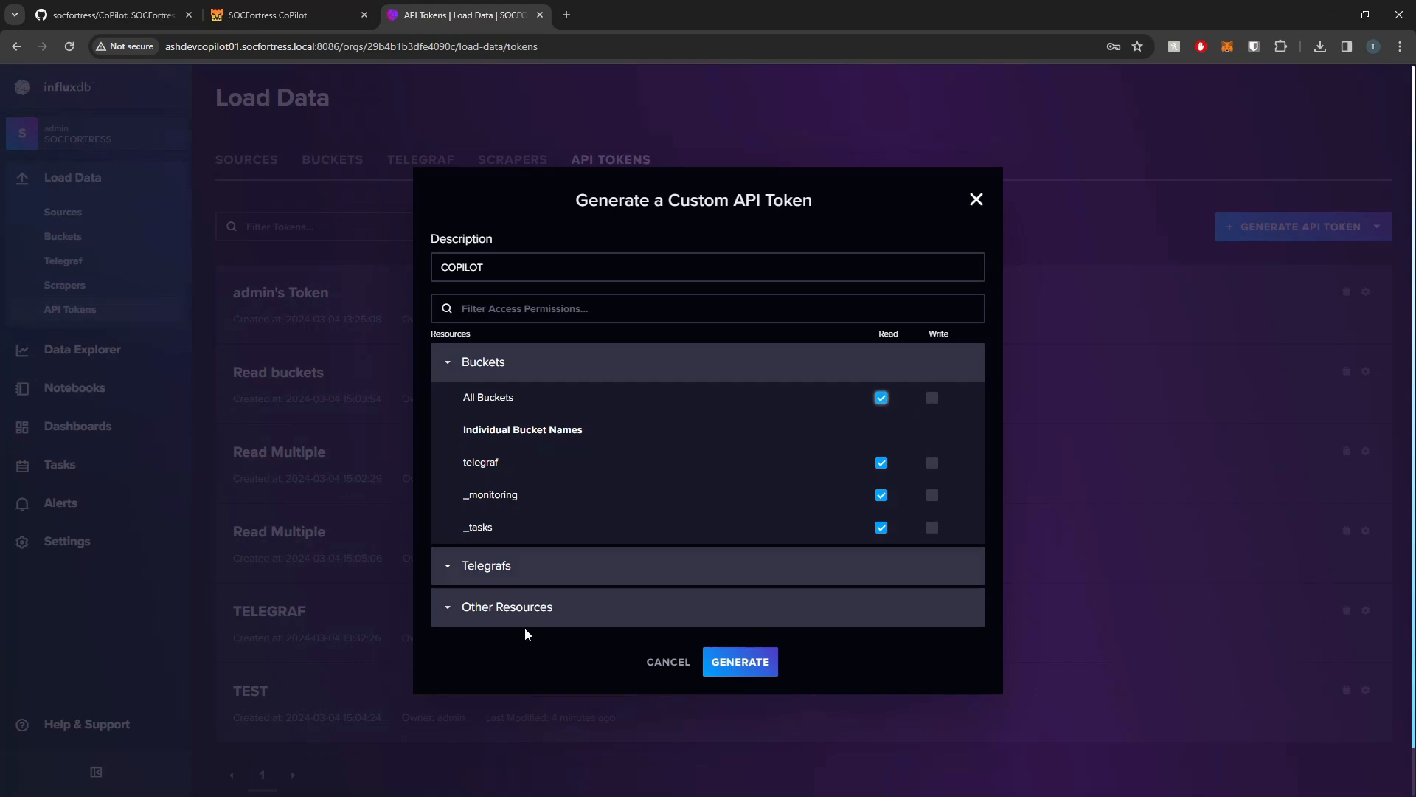
click(507, 606)
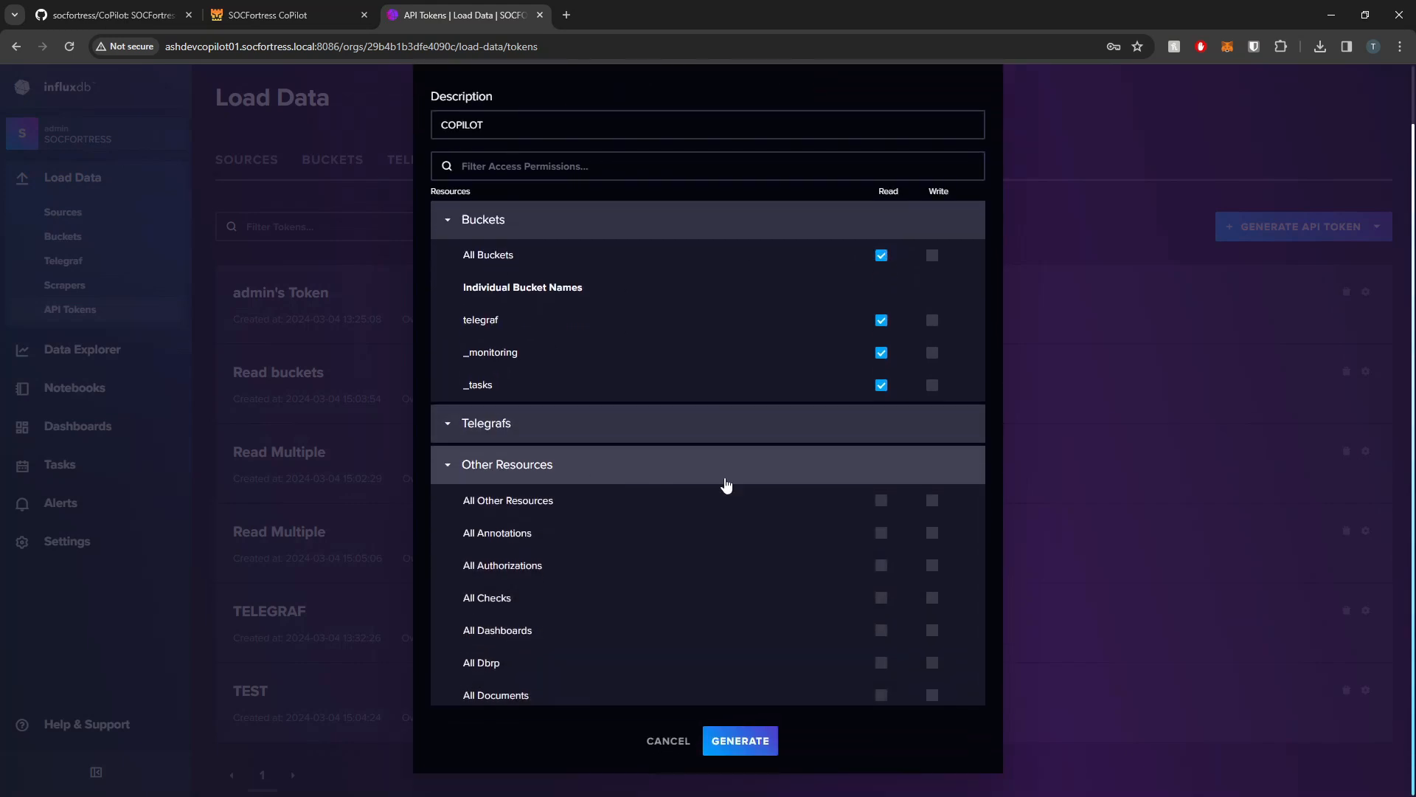
click(880, 597)
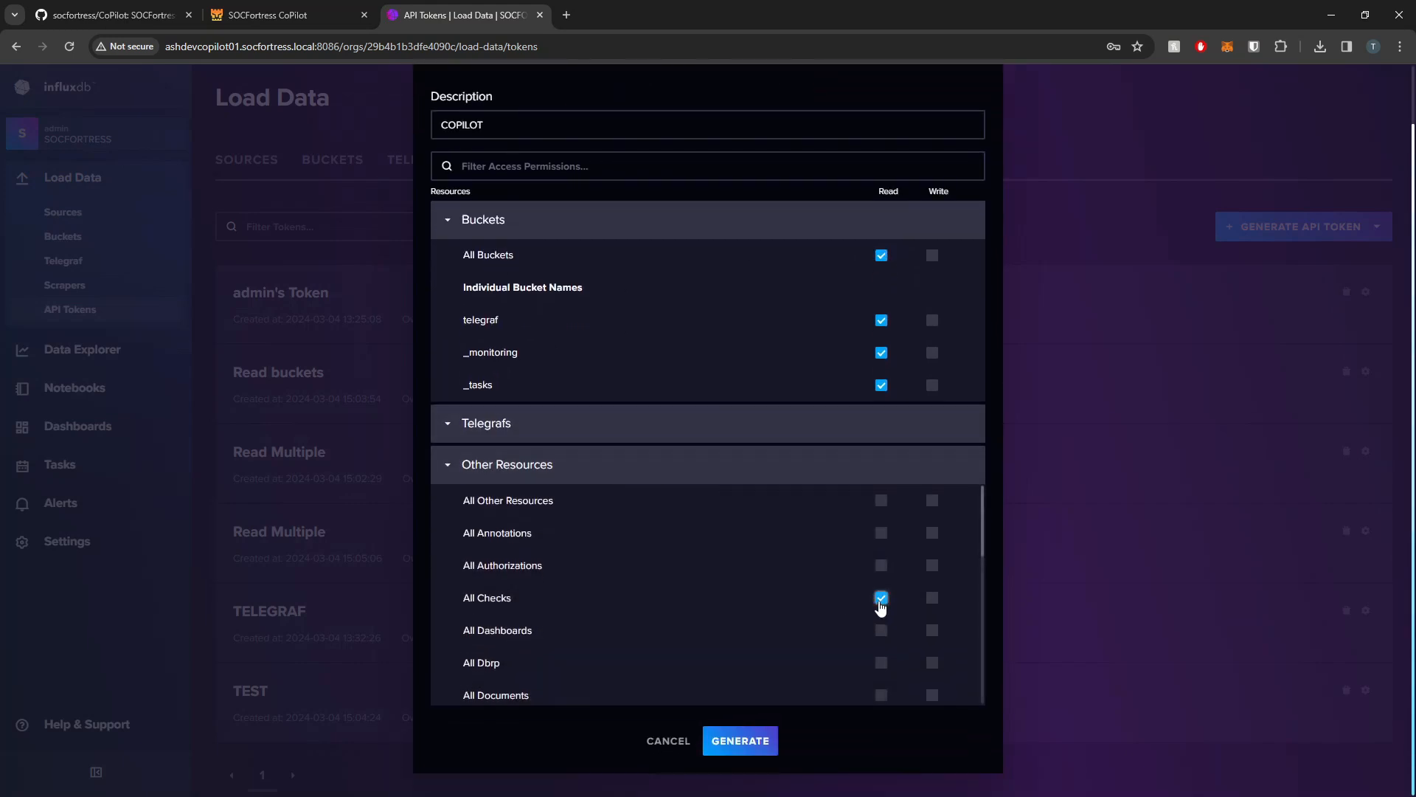
scroll(down, 3)
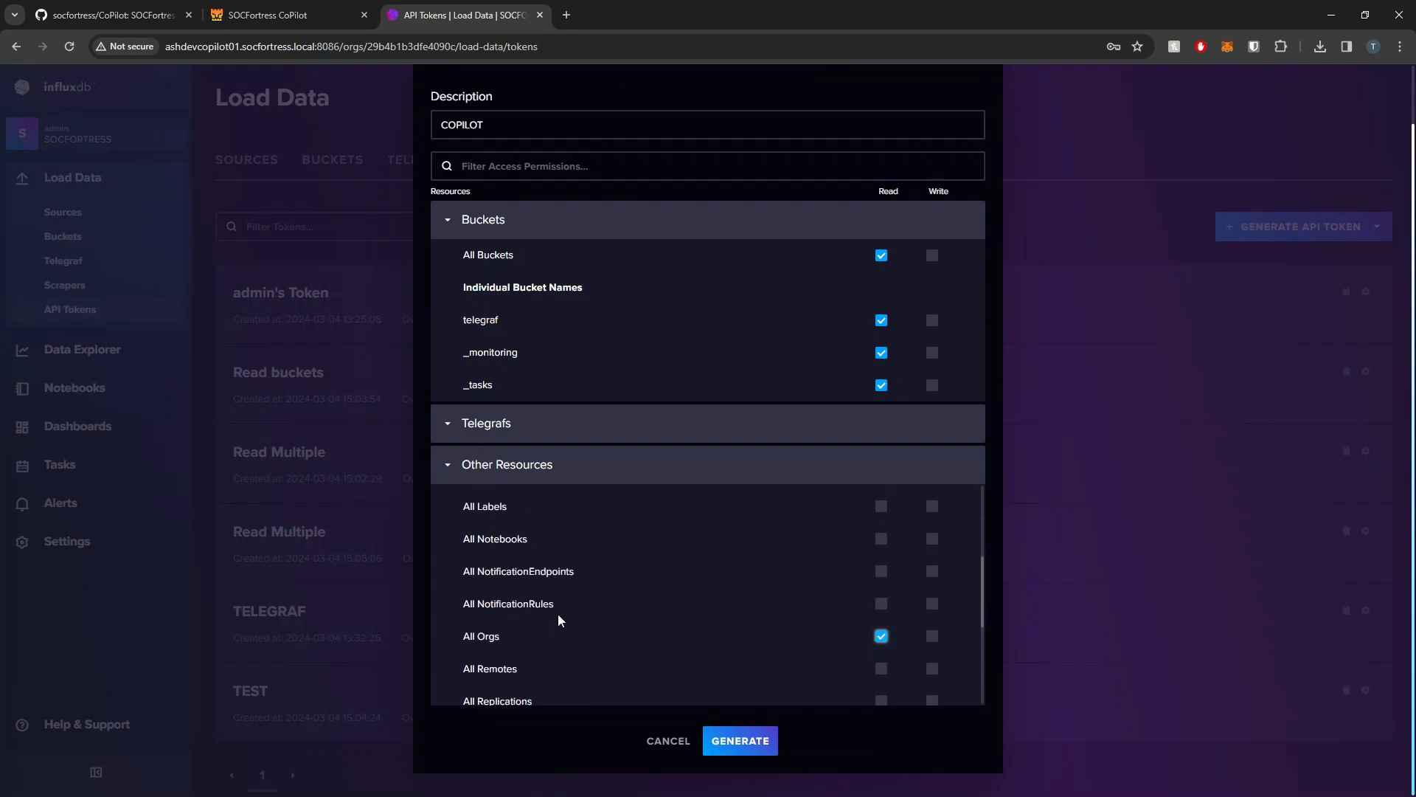
mouse_move(965, 374)
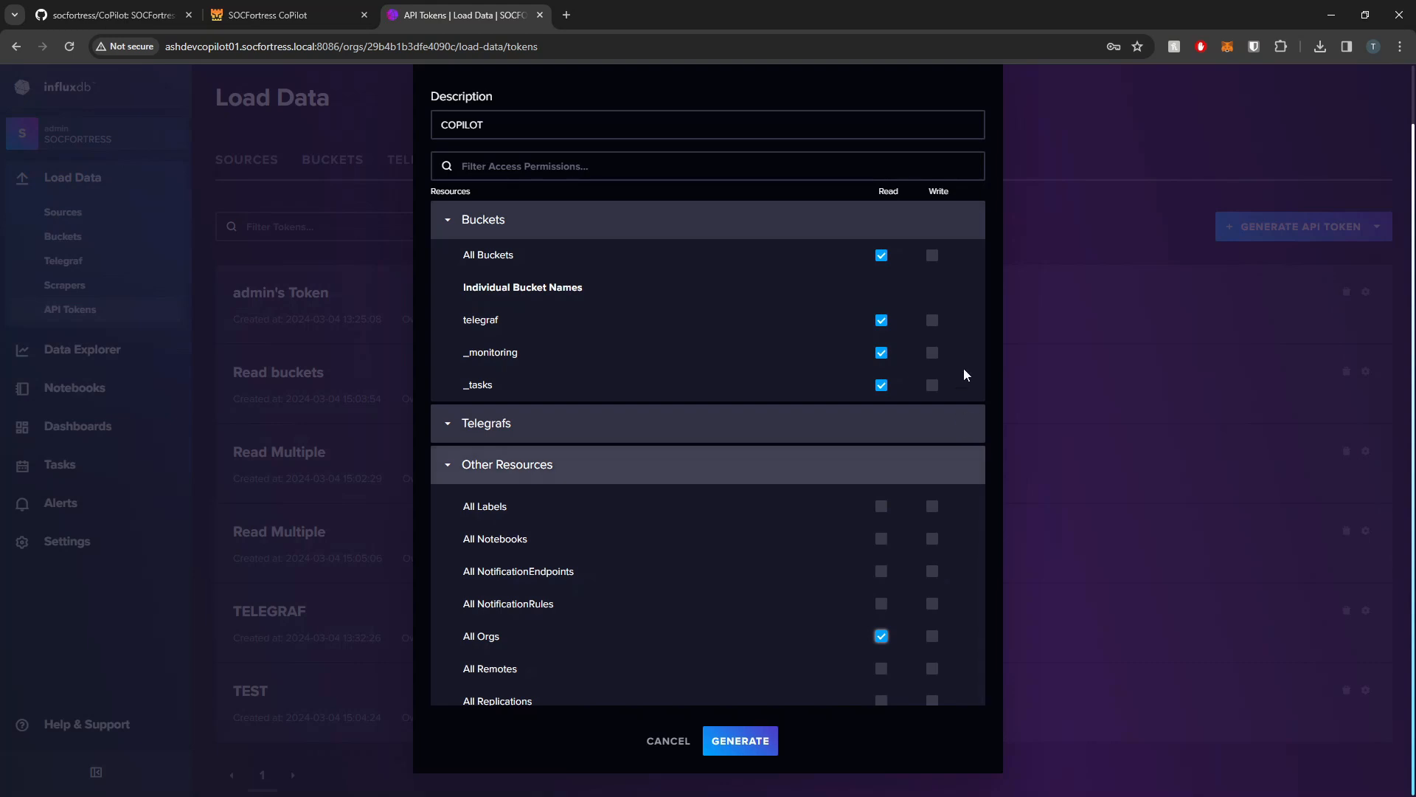
mouse_move(882, 436)
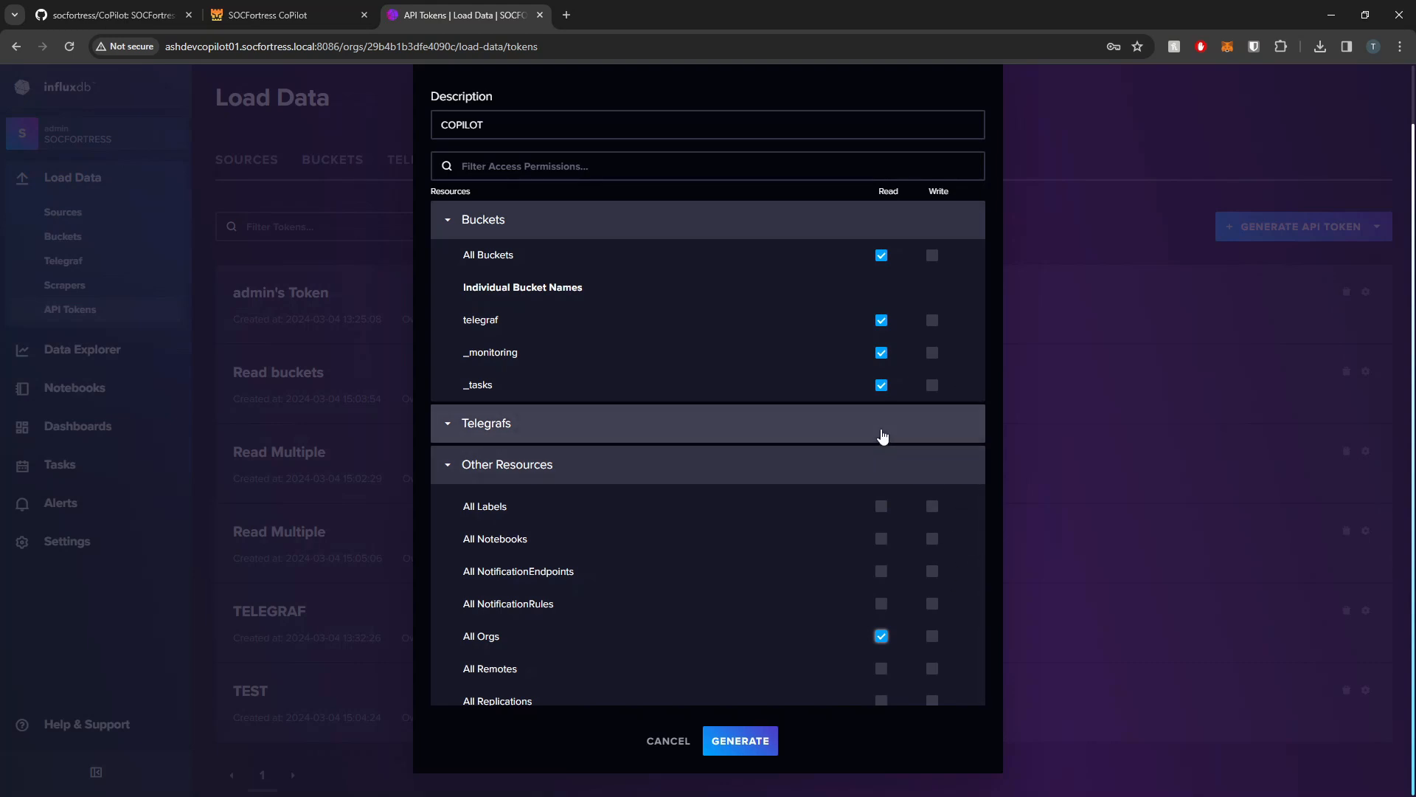
mouse_move(785, 511)
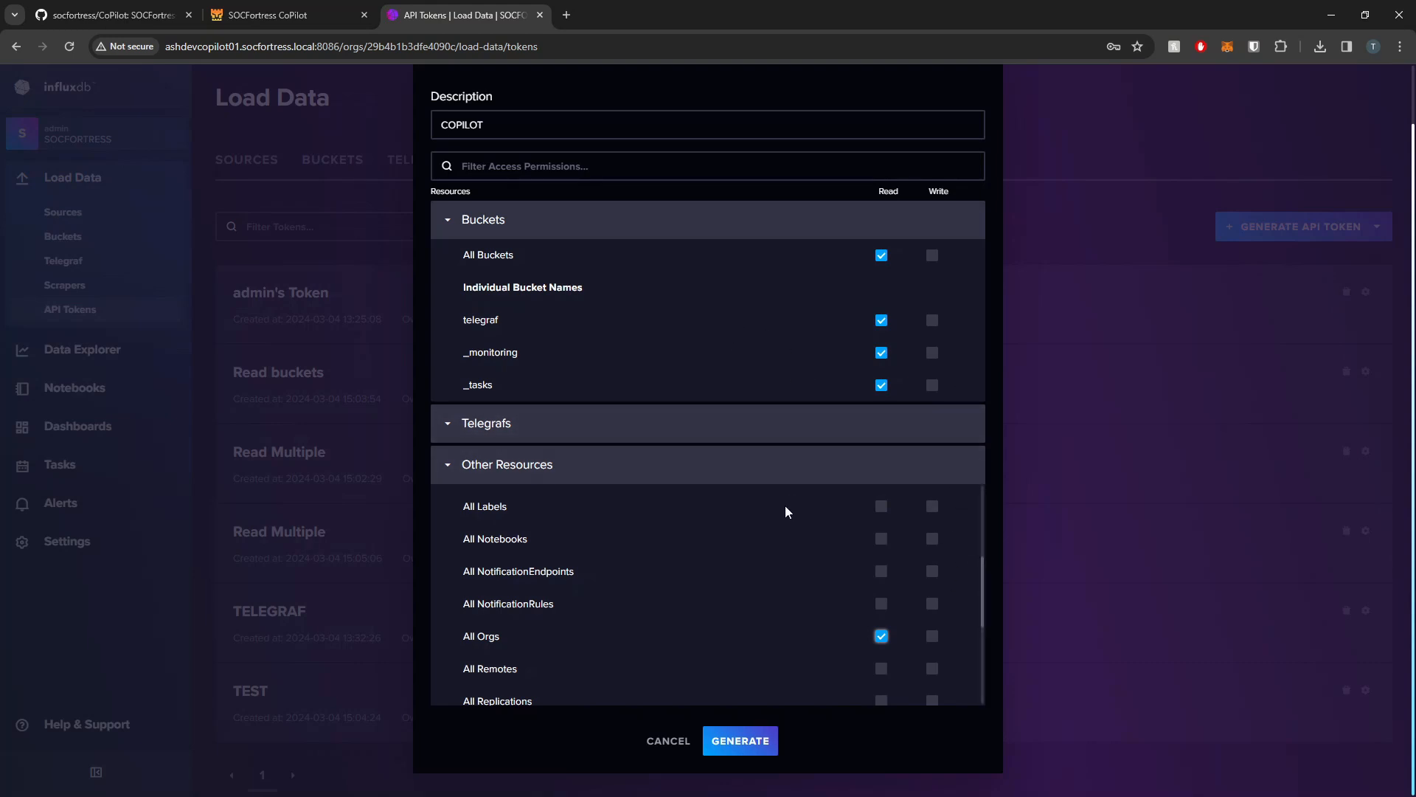
mouse_move(698, 523)
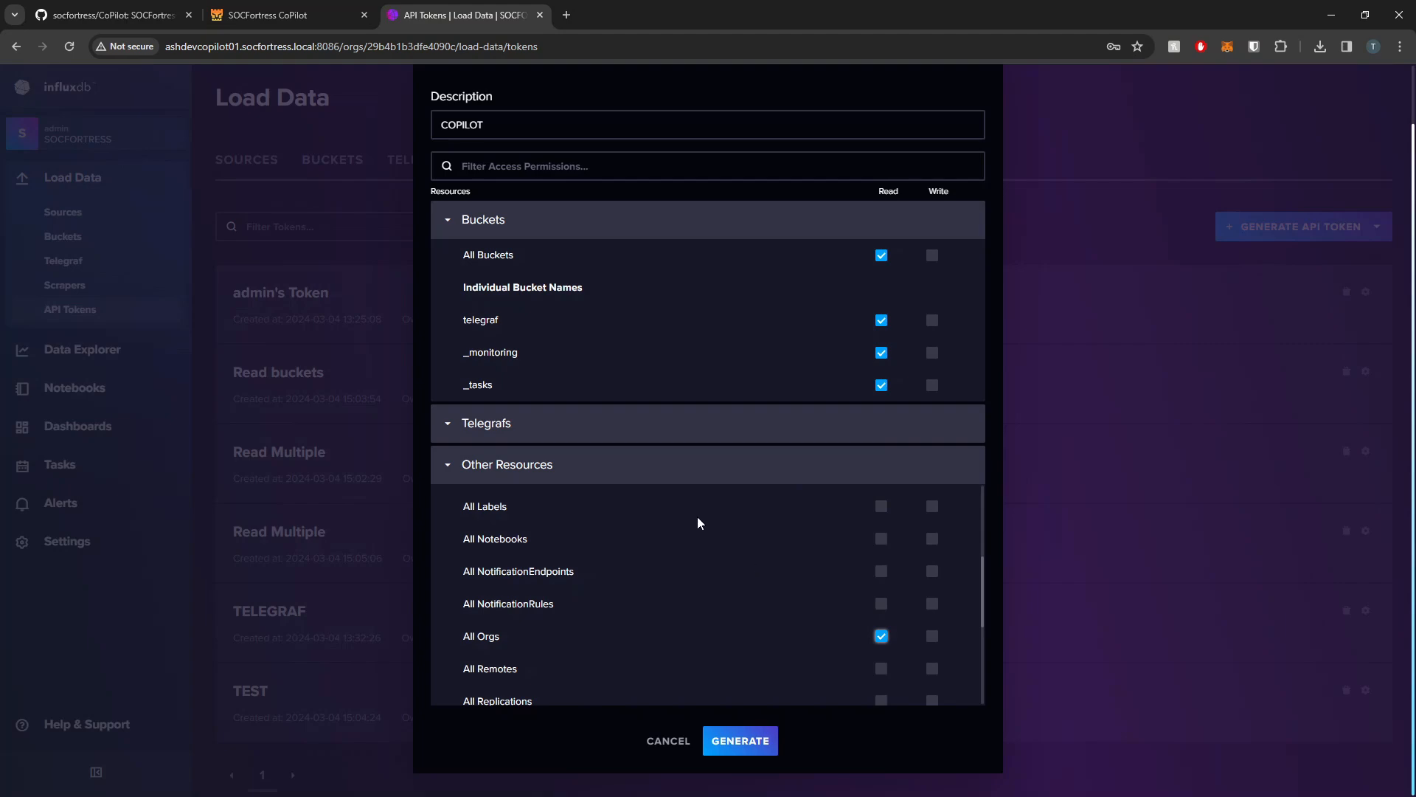
mouse_move(619, 552)
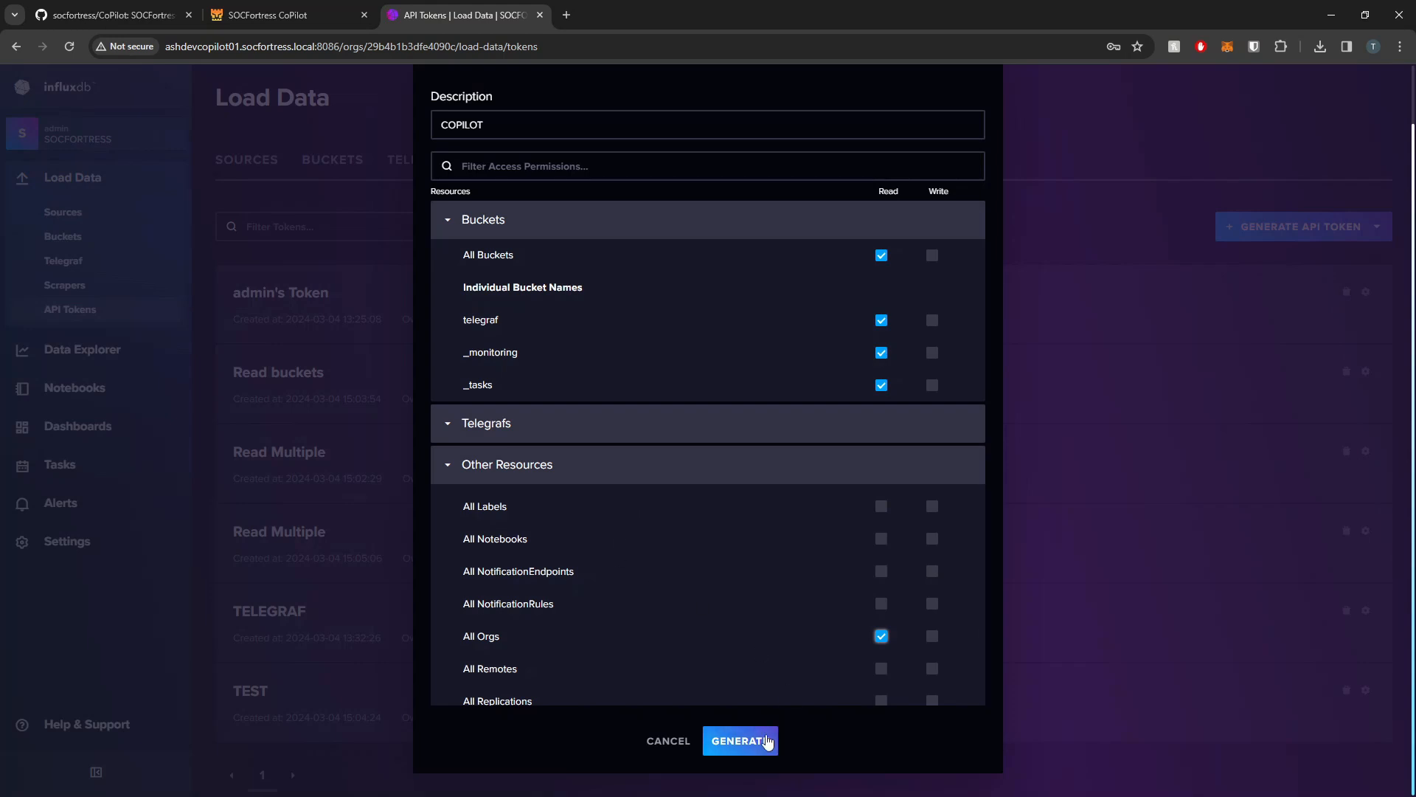
click(740, 740)
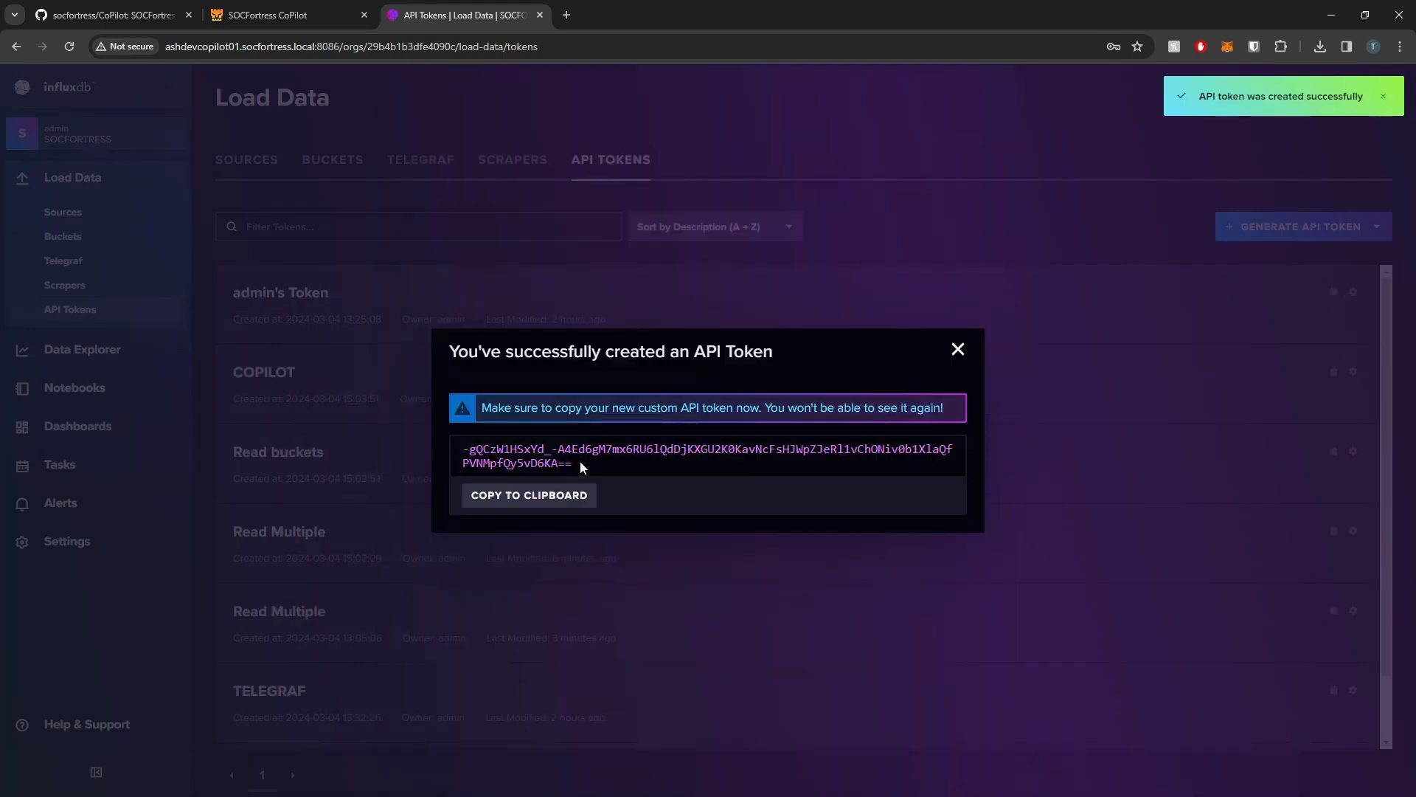
right_click(579, 449)
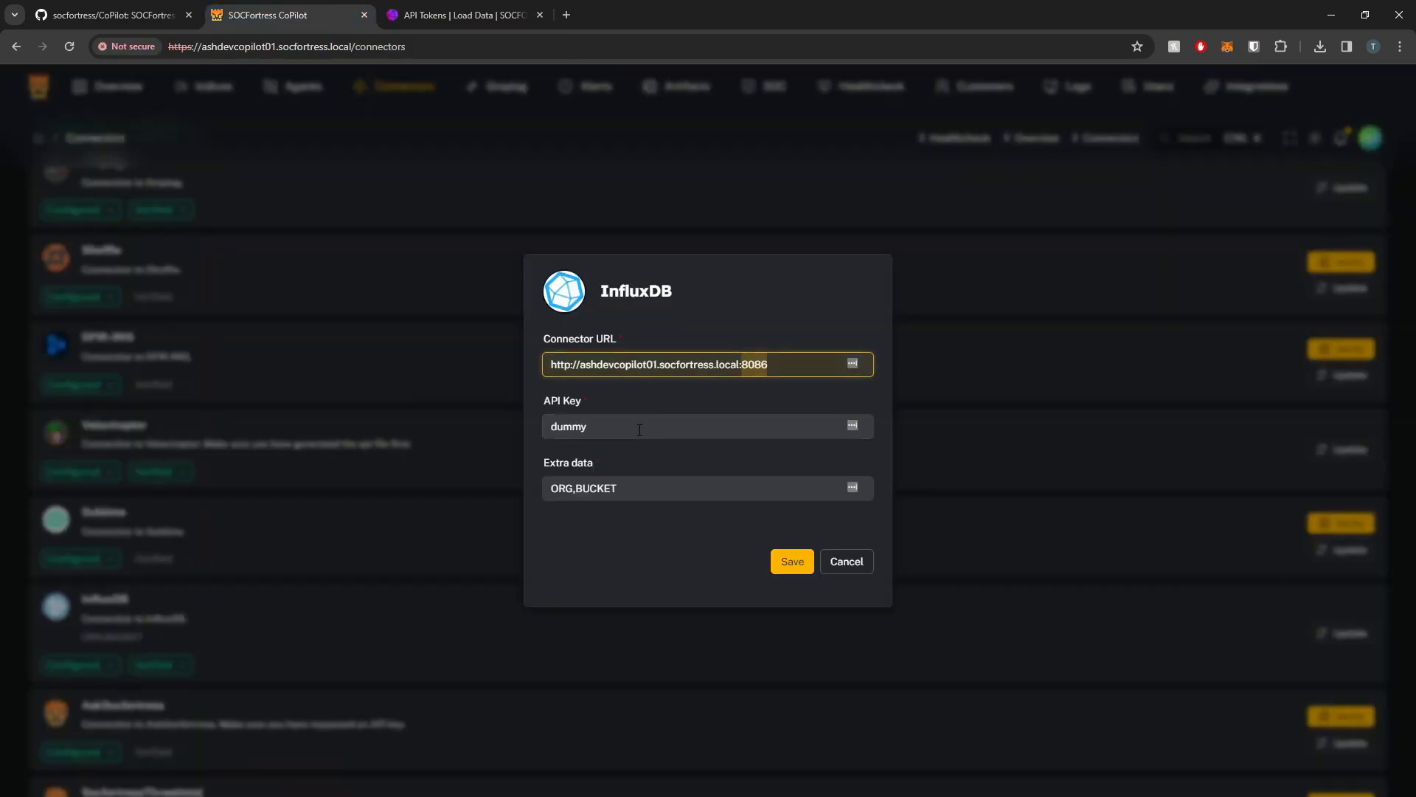
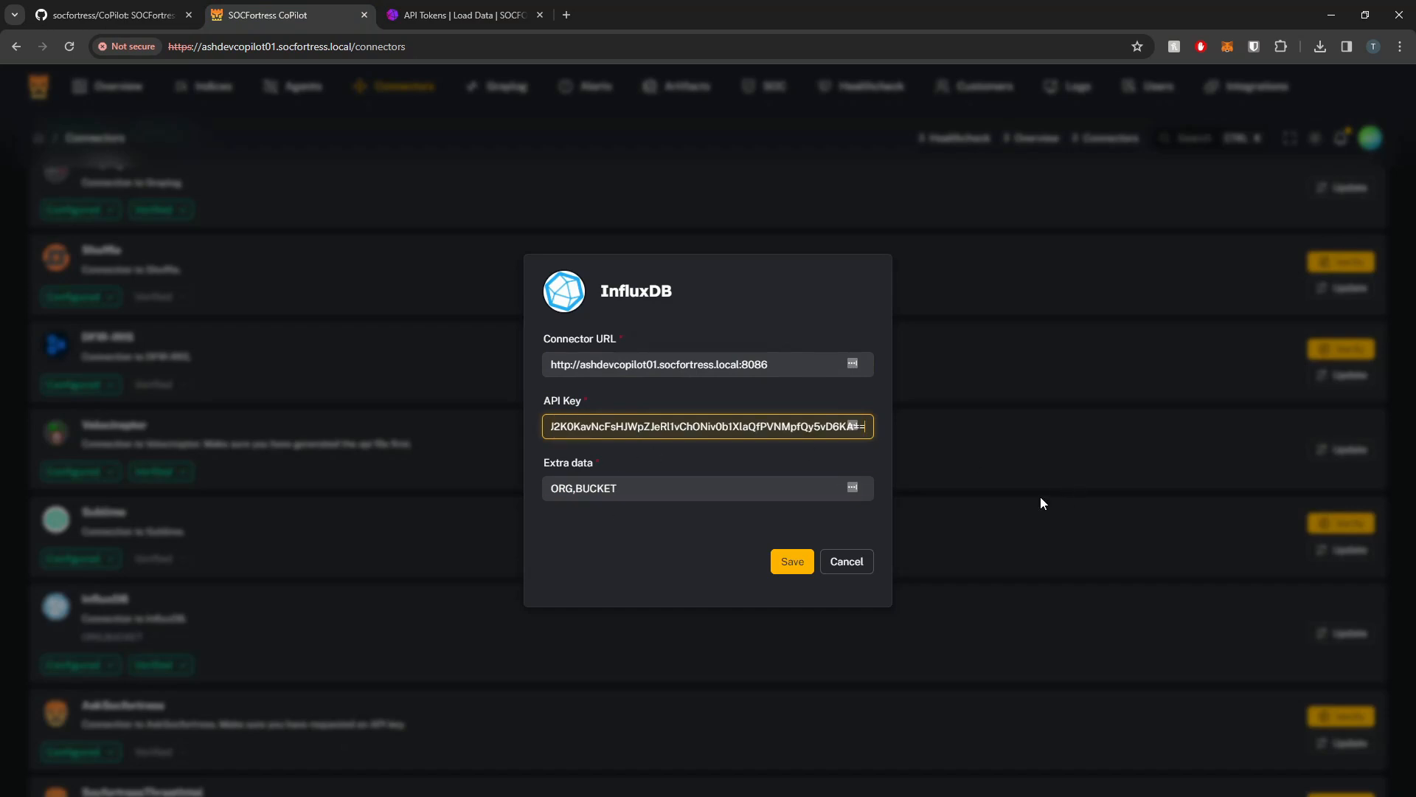
Paste the new token into the connector's API Key and edit Extra data to ORG,telegraf.
click(704, 488)
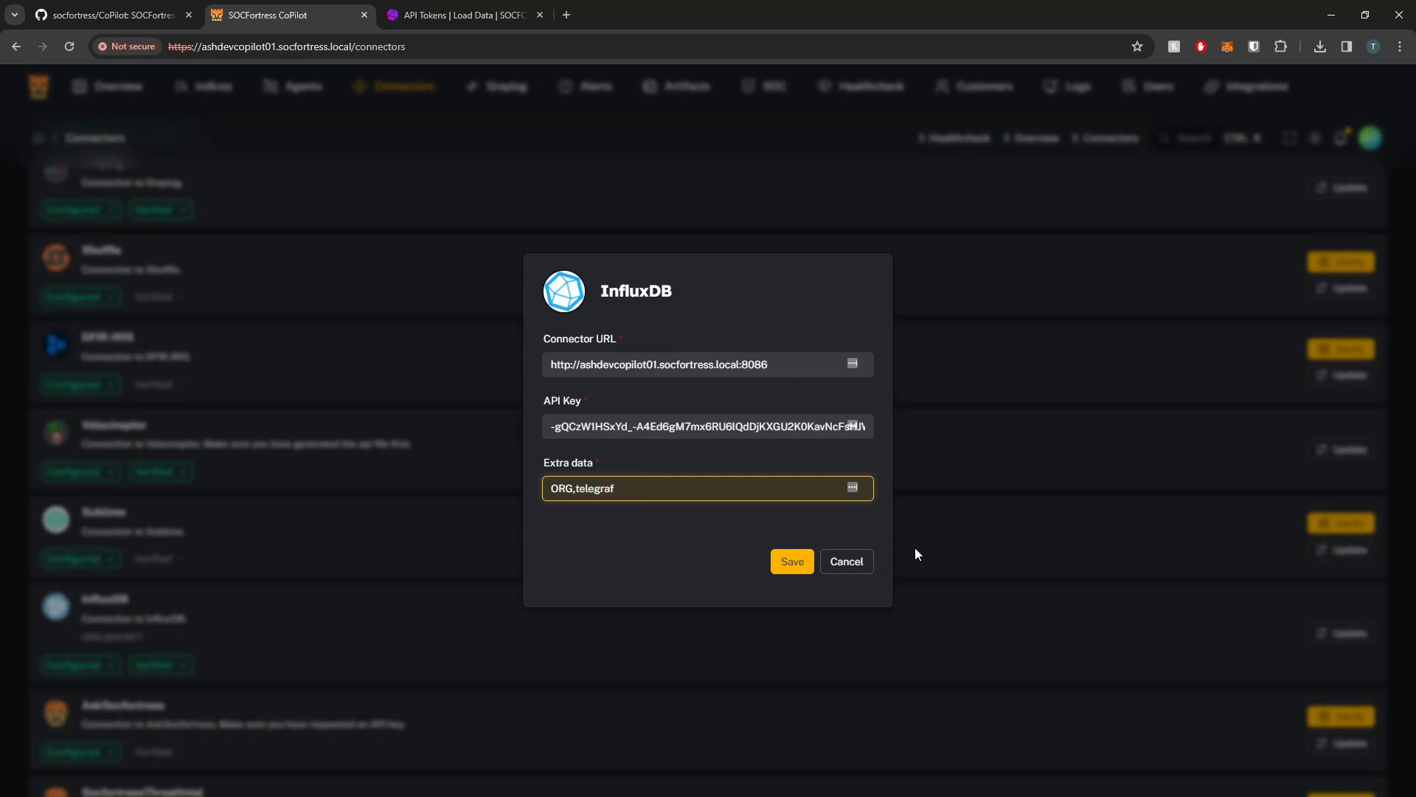
click(463, 15)
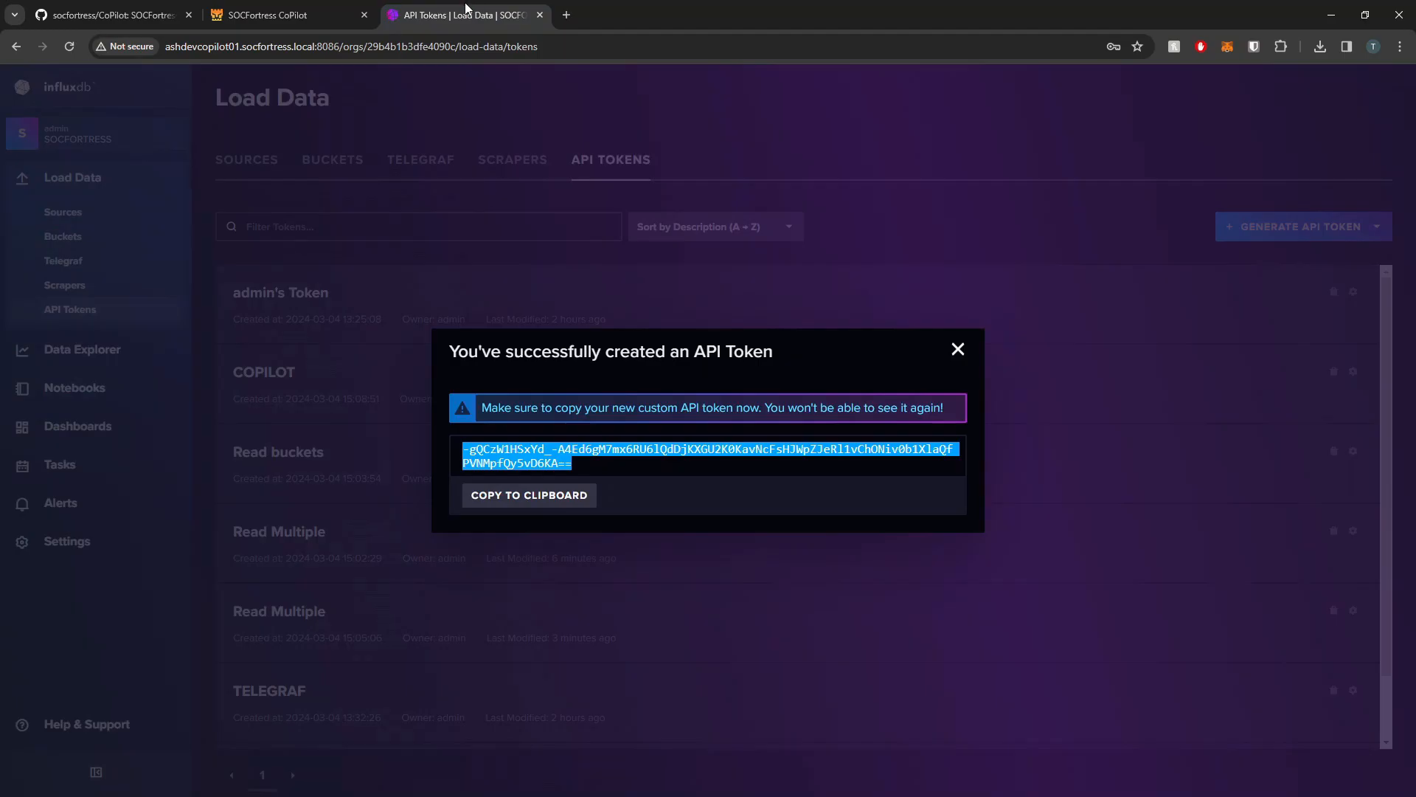
Dismiss the token confirmation and open the organization About page showing SOCFORTRESS and its IDs.
click(957, 350)
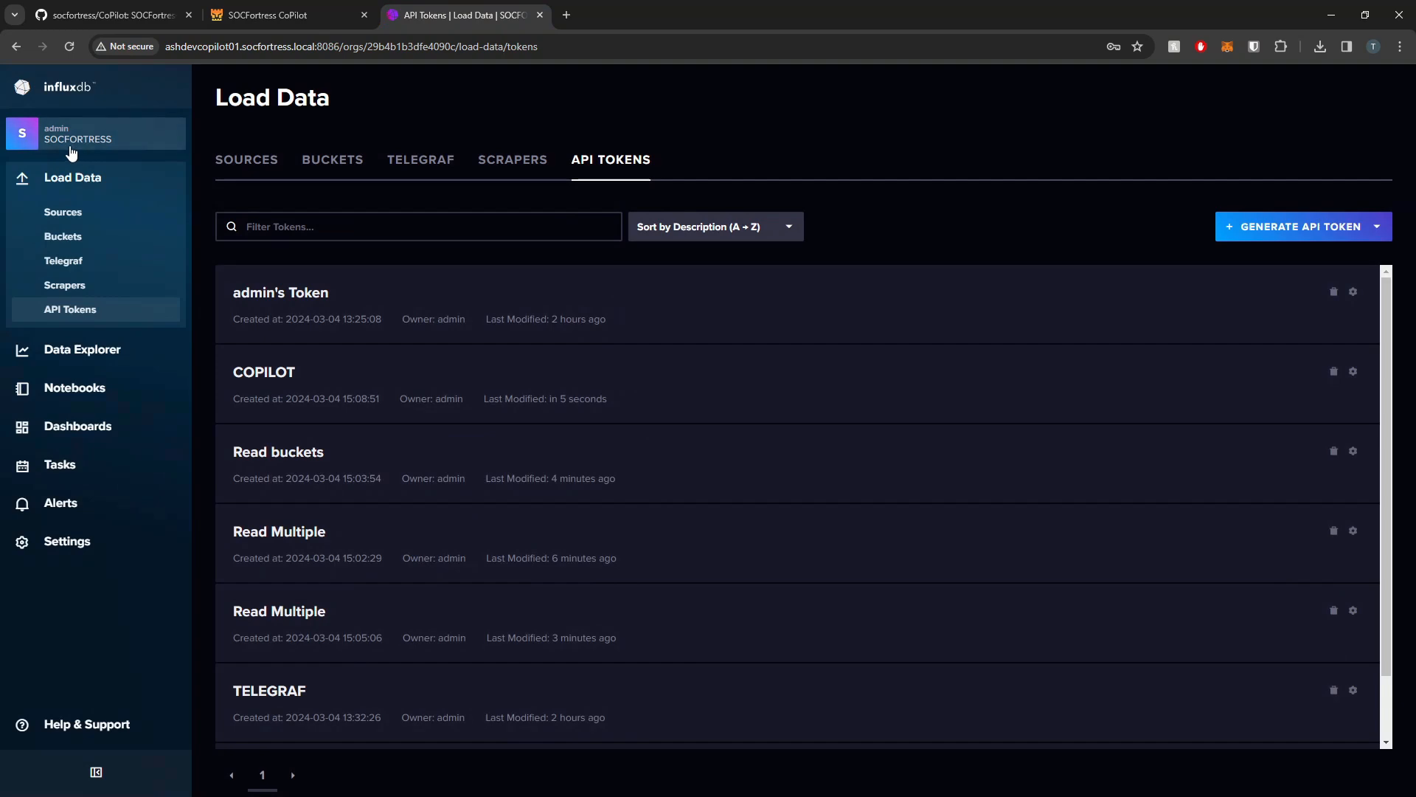
click(78, 133)
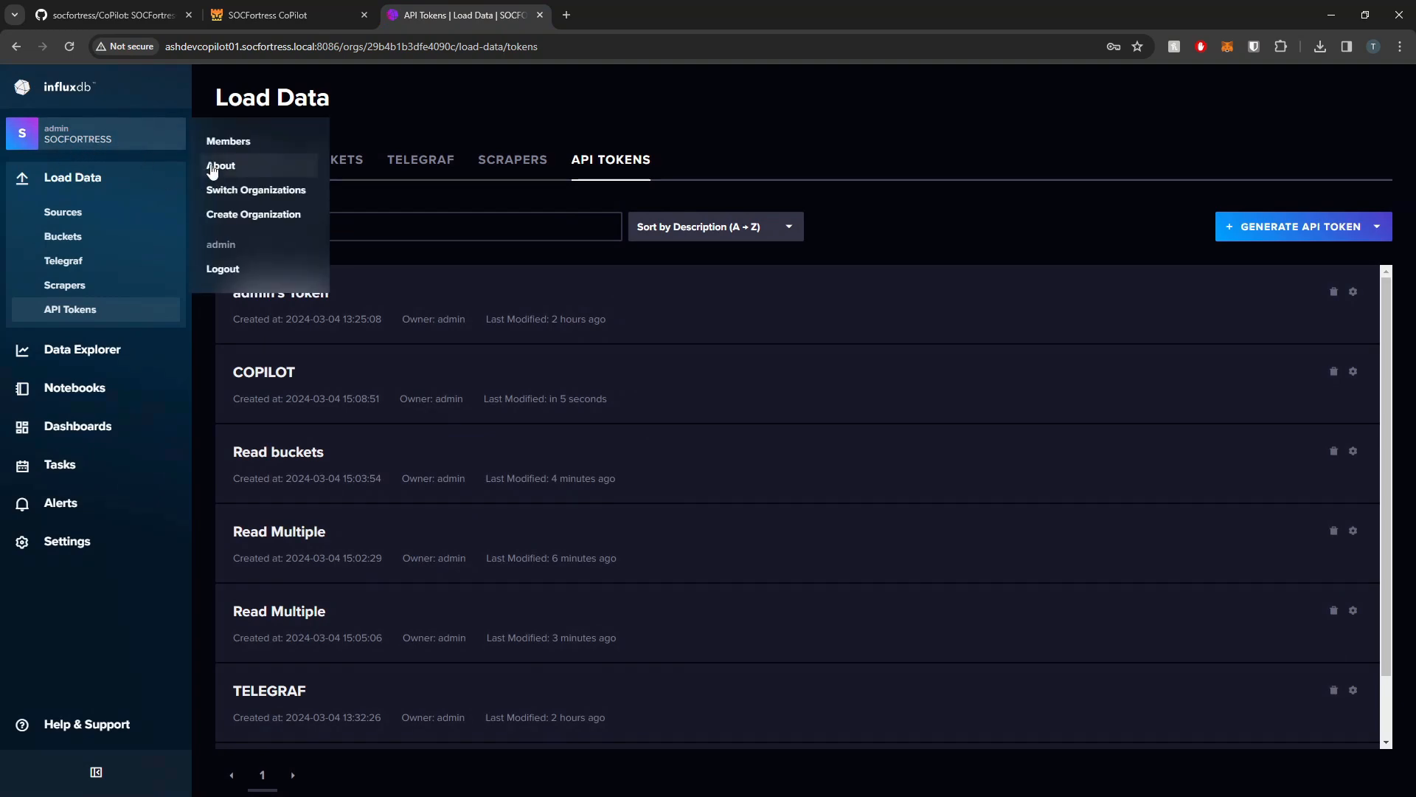
click(222, 166)
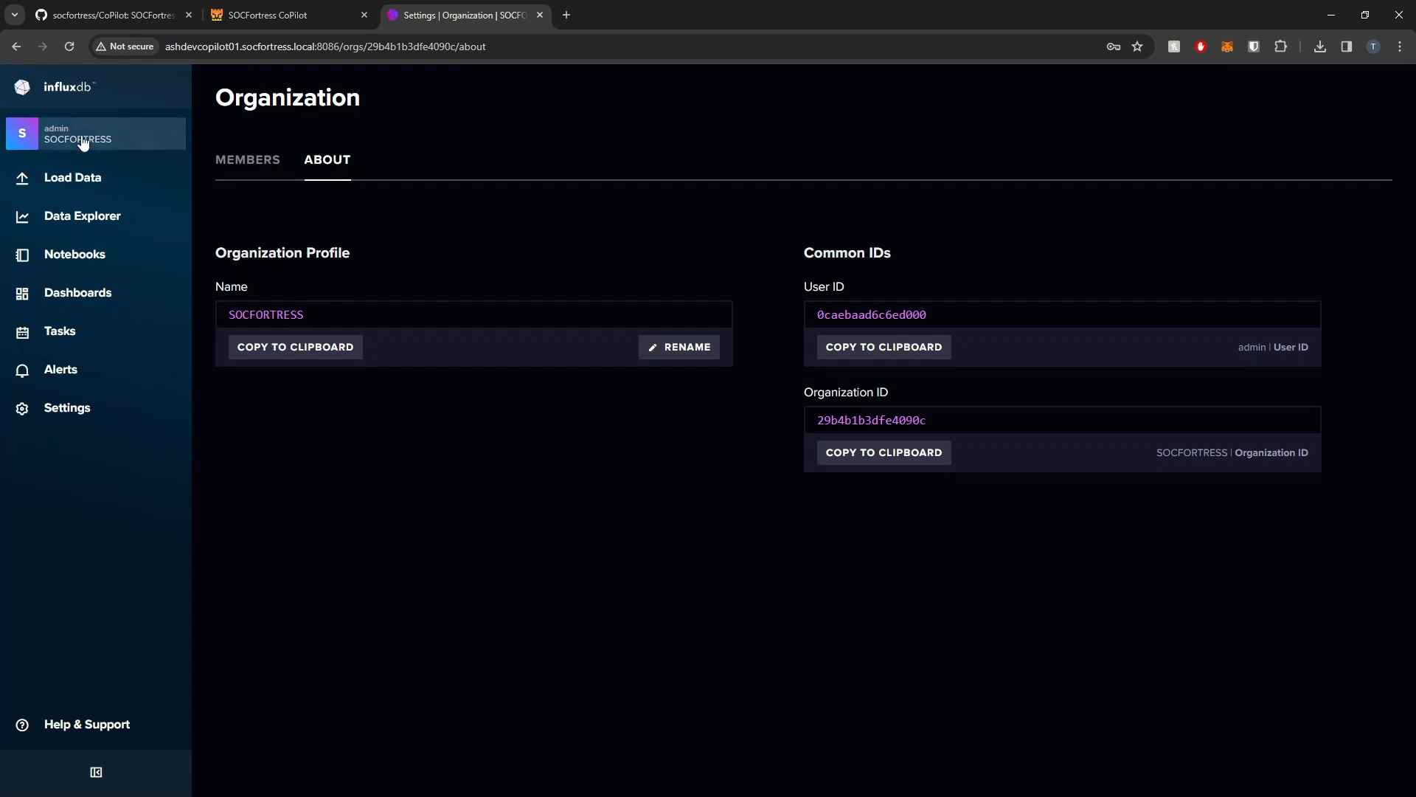
click(76, 132)
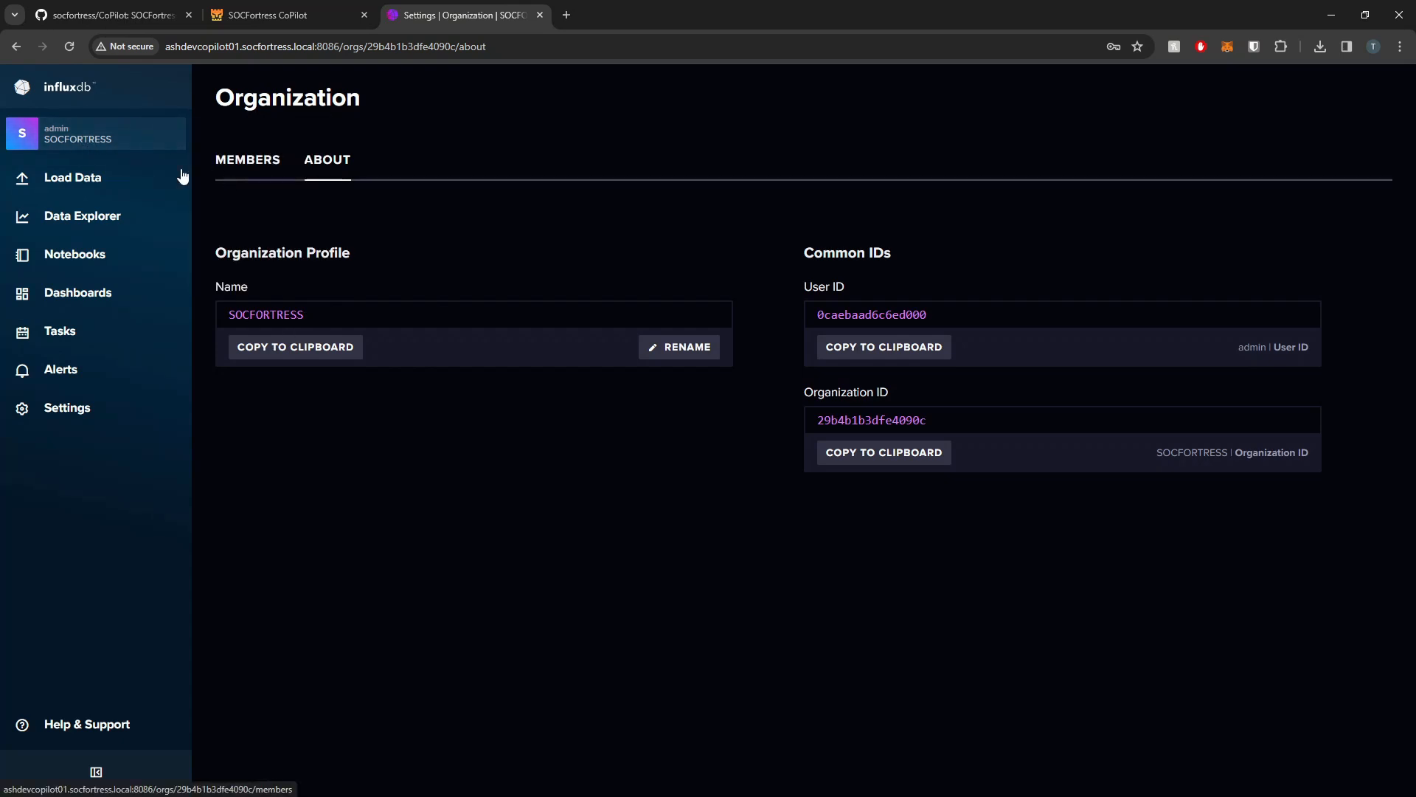
mouse_move(228, 327)
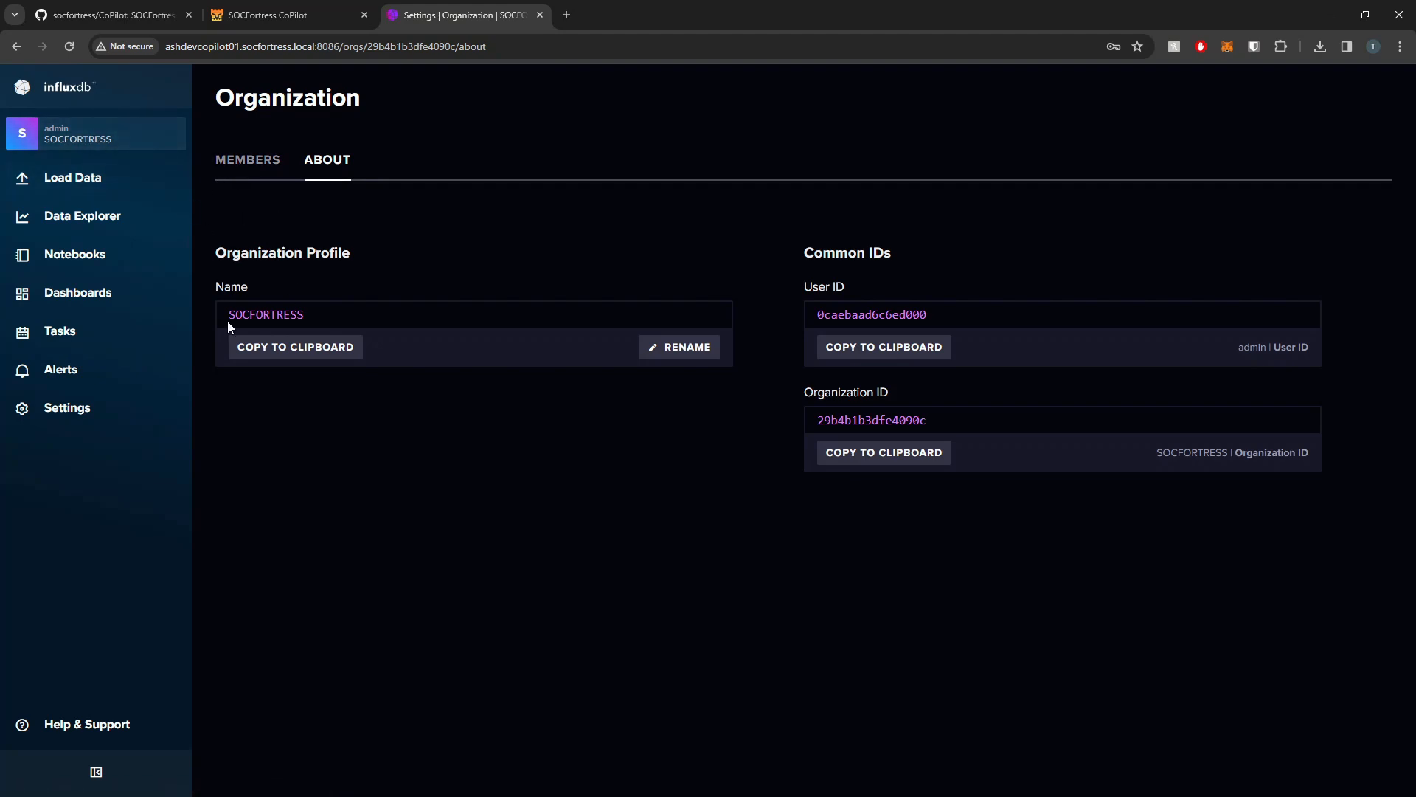
Copy SOCFORTRESS and save the InfluxDB connector with SOCFORTRESS,telegraf, confirming it shows Verified.
right_click(266, 314)
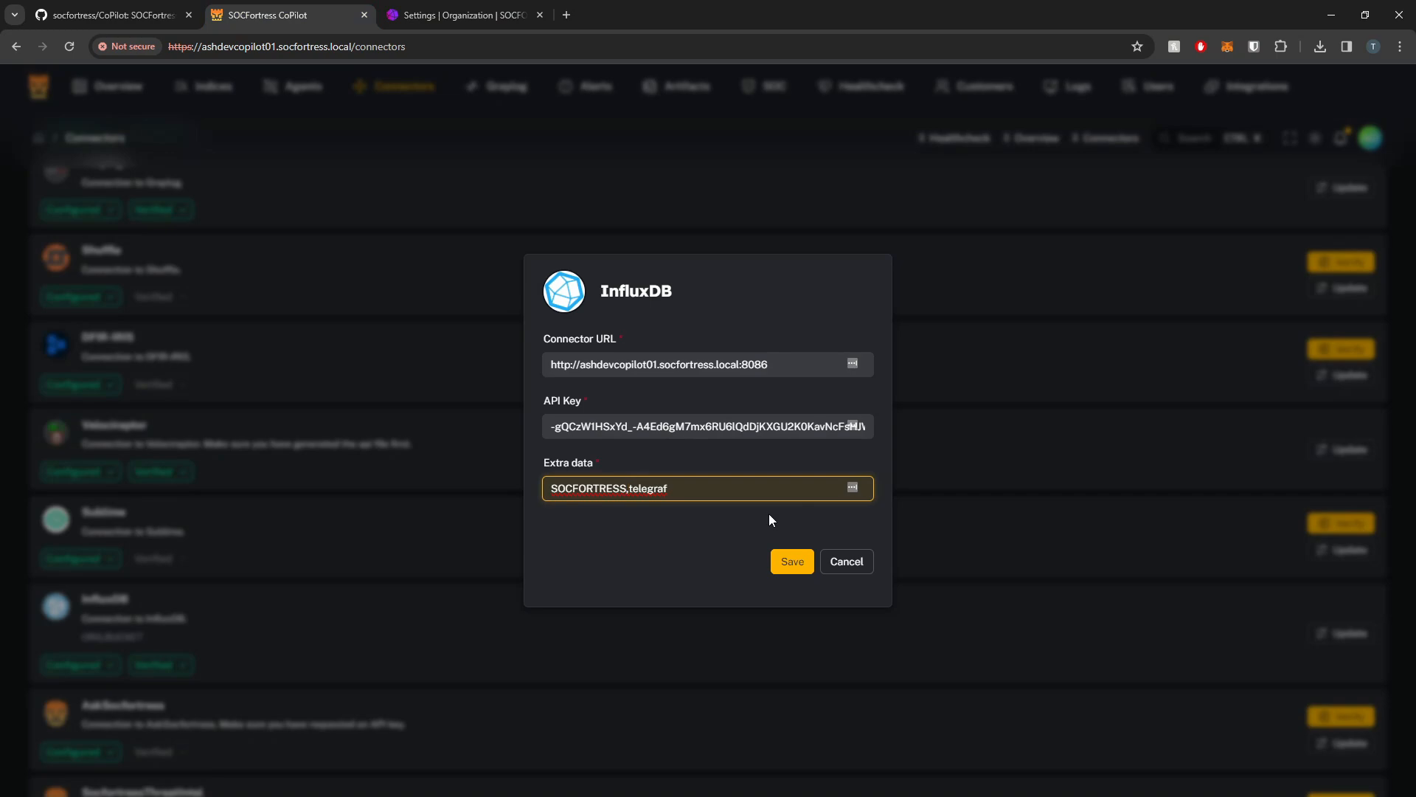
click(790, 561)
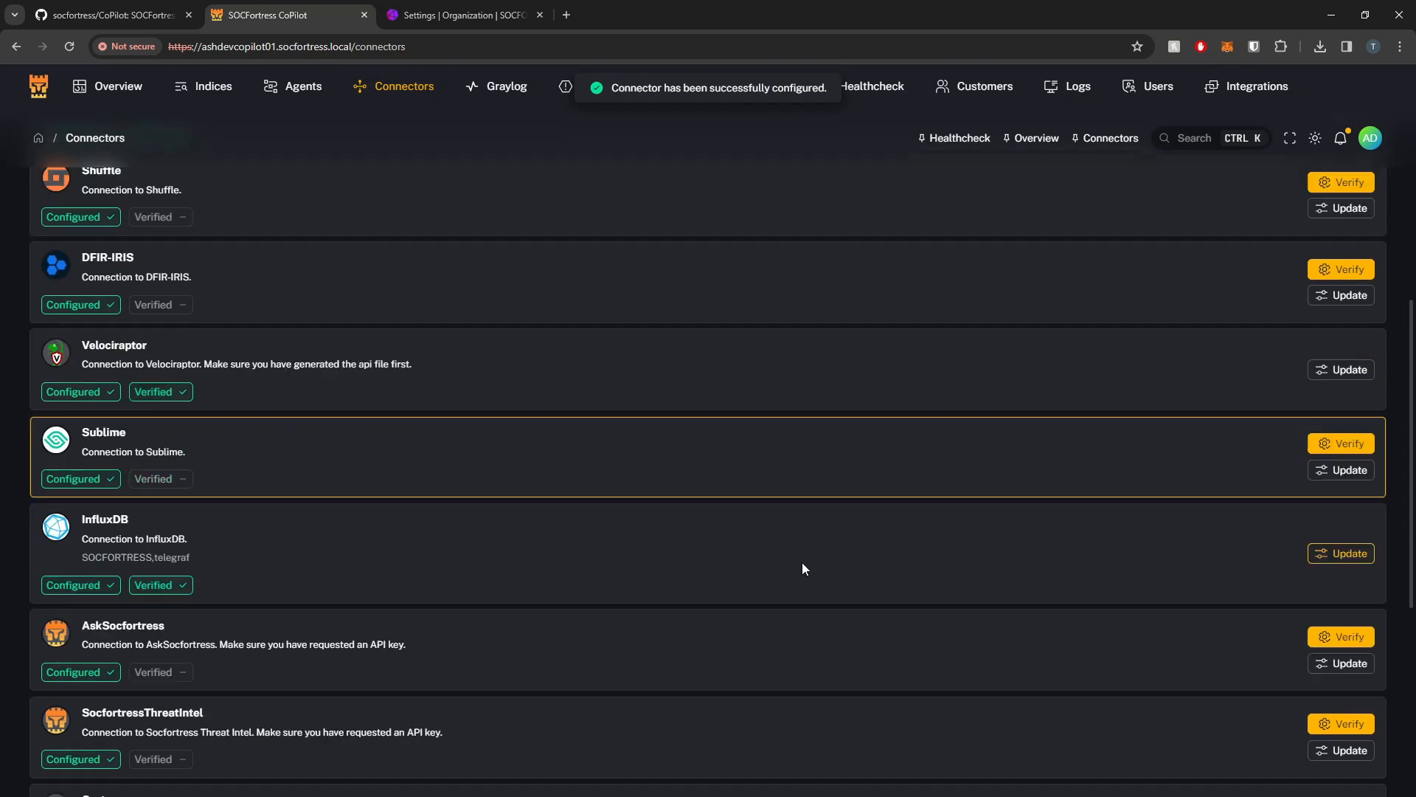
scroll(down, 3)
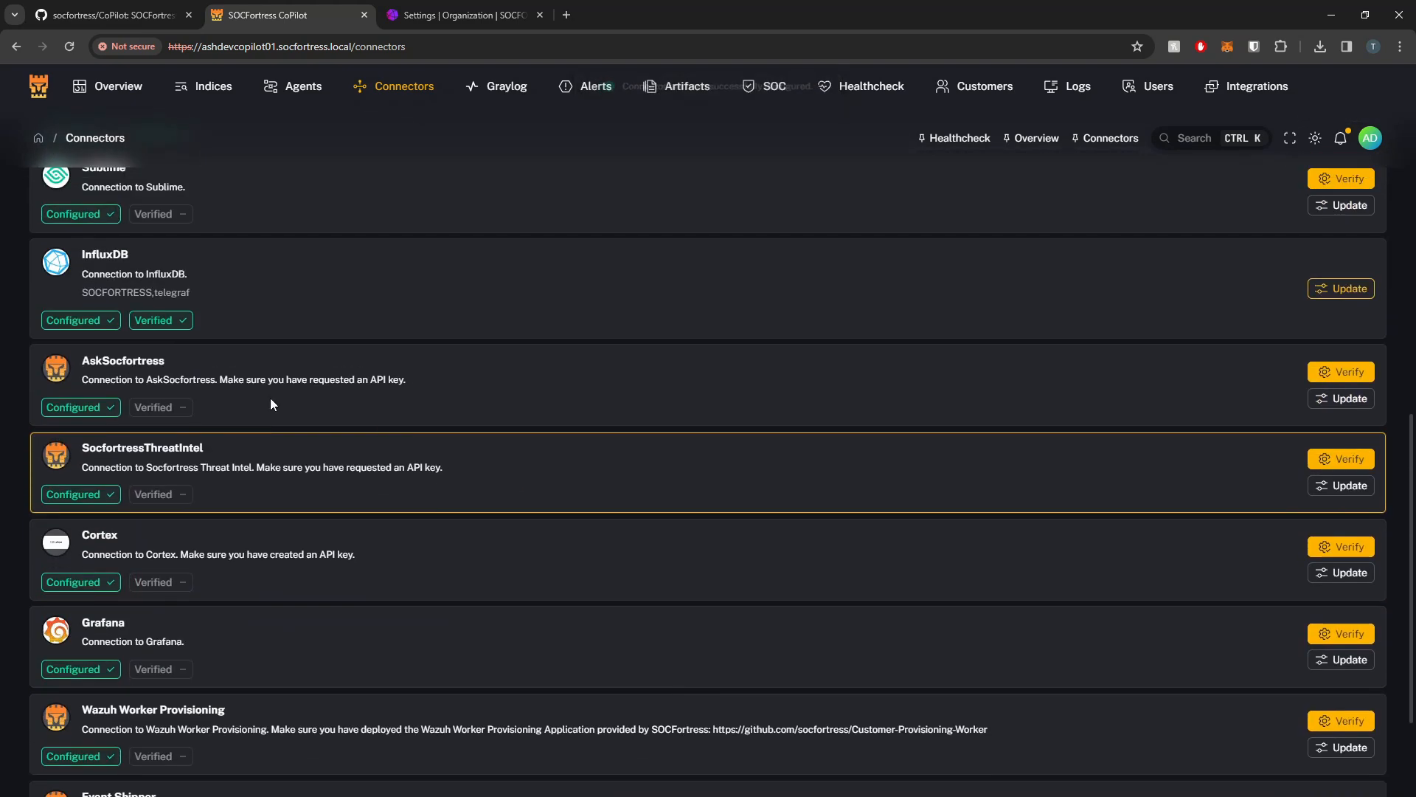
scroll(up, 3)
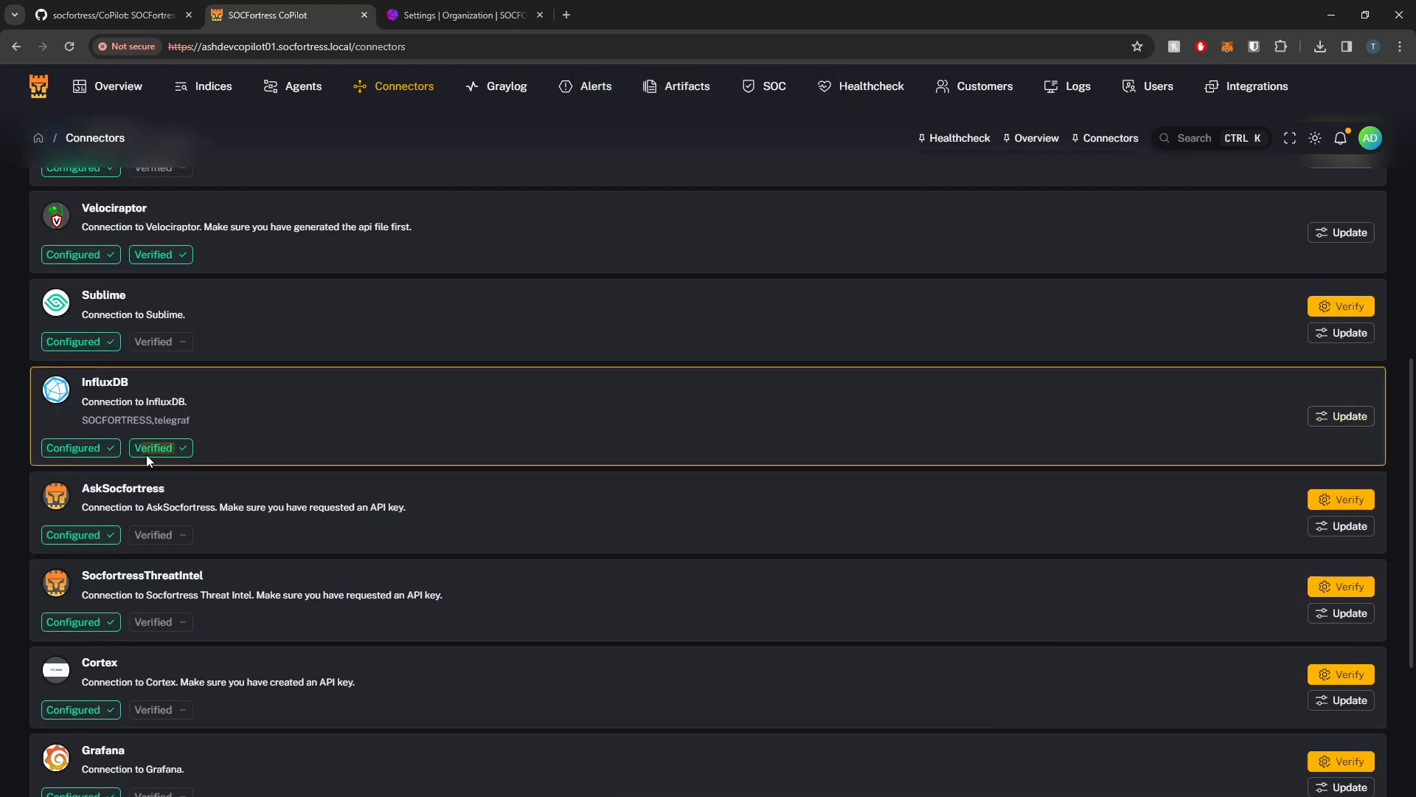
Open Healthcheck and scroll through the service-down and CPU usage alerts.
click(859, 86)
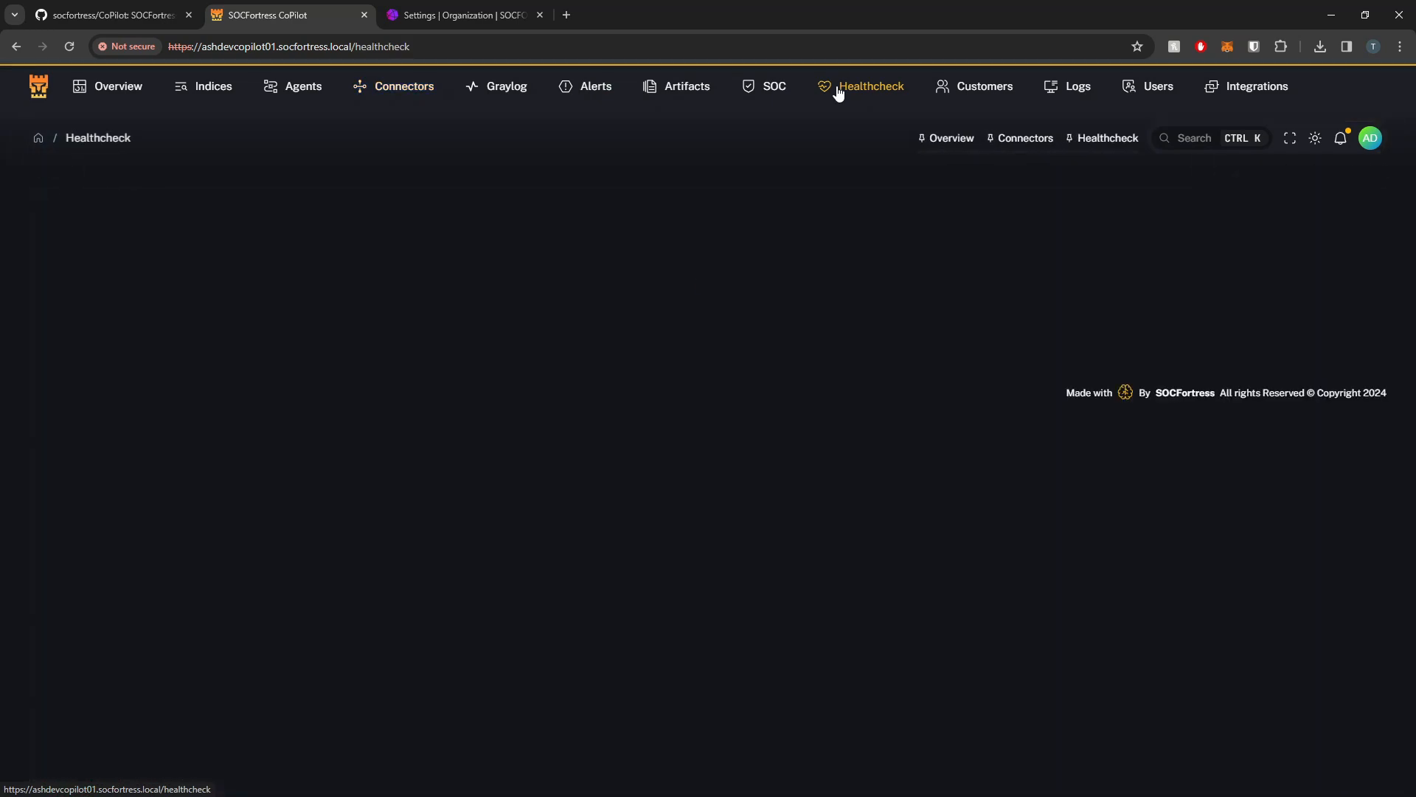
click(870, 86)
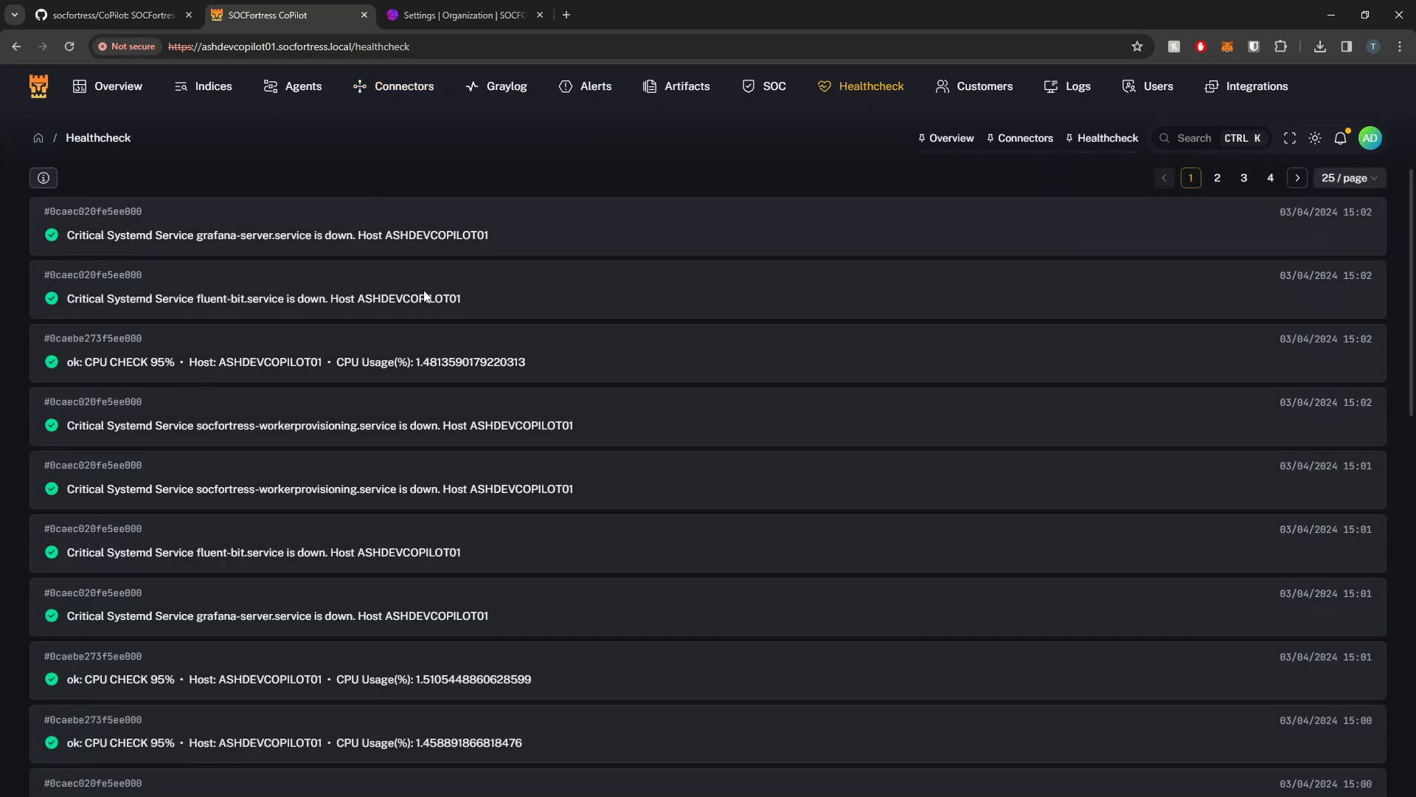
scroll(down, 3)
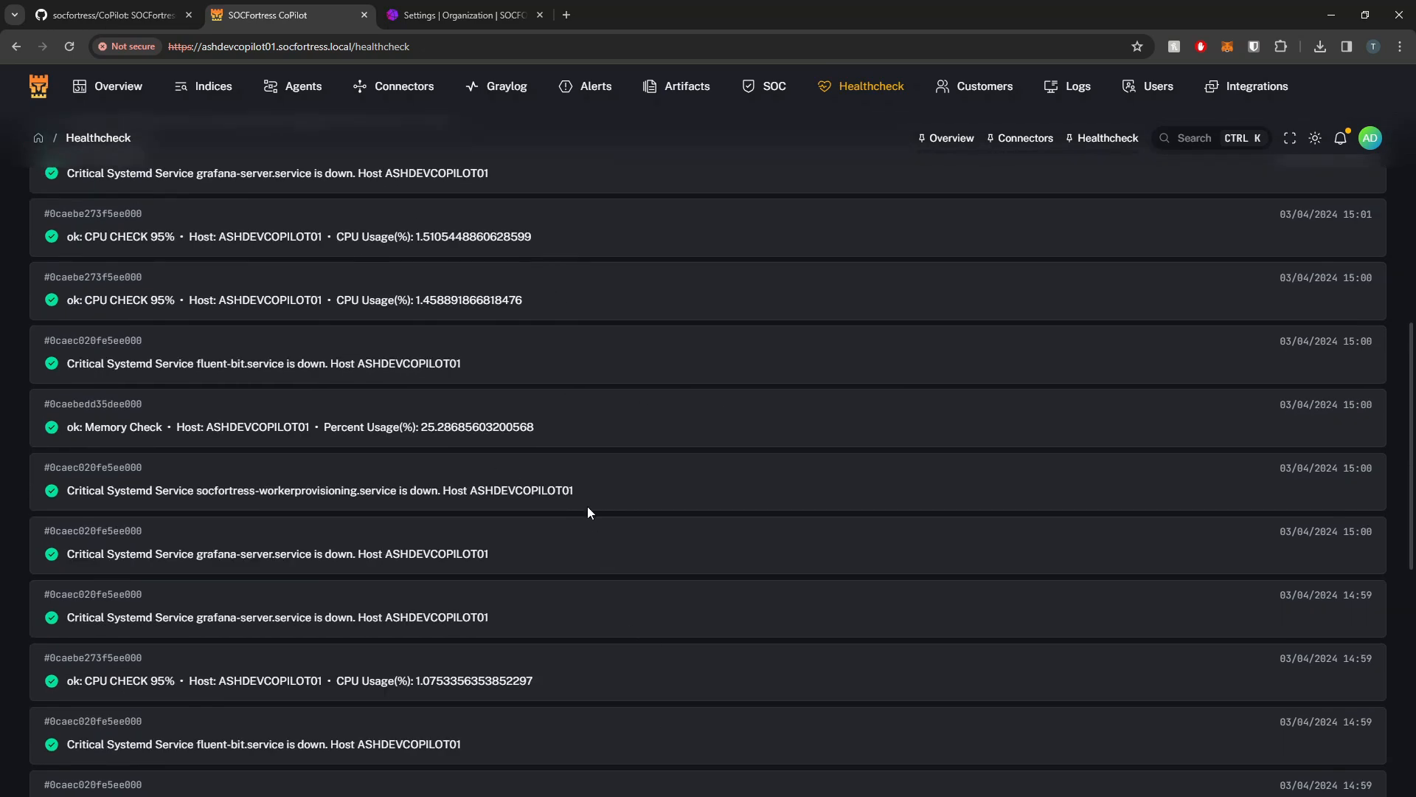
Return to InfluxDB, open Alert History and scroll through Critical Process, CPU and Memory statuses.
click(463, 15)
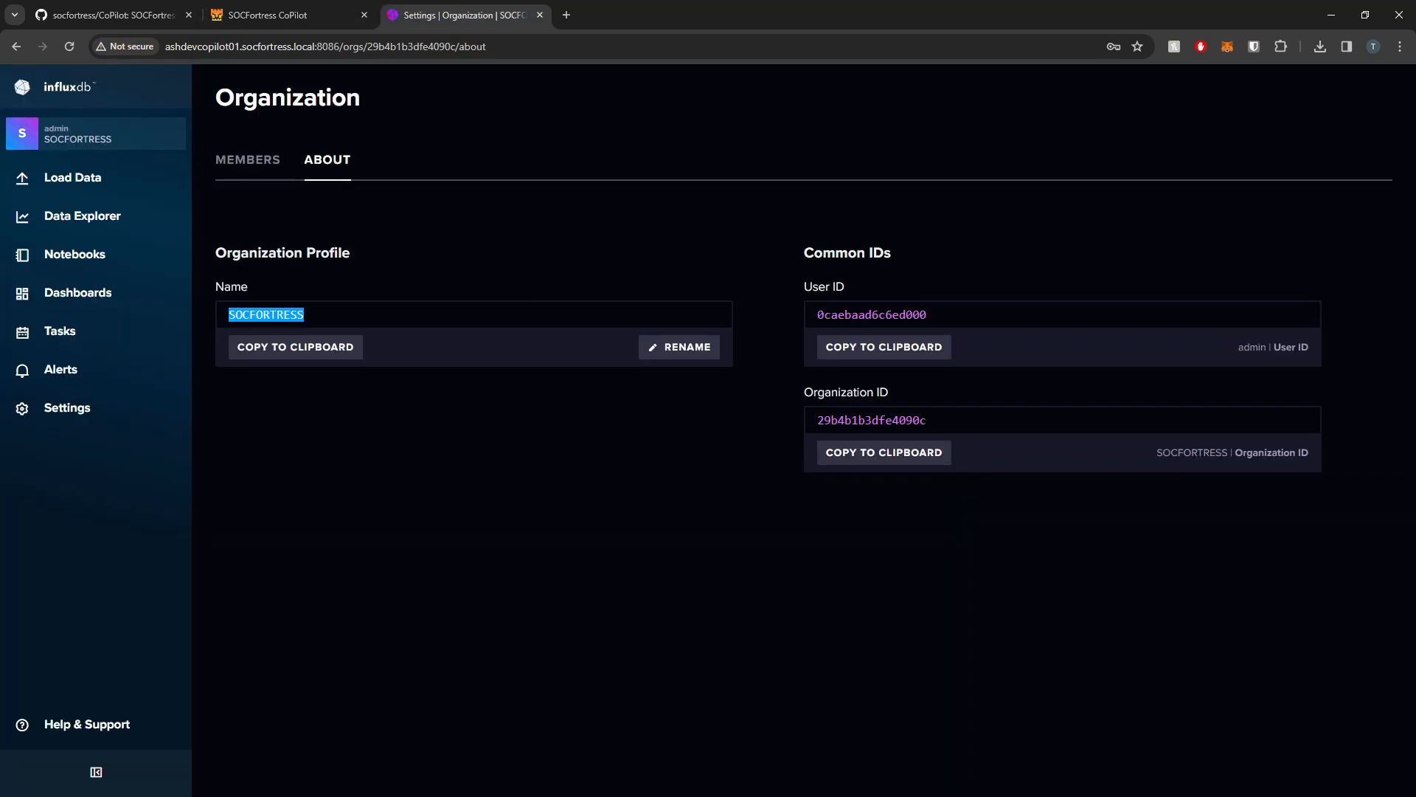
click(60, 369)
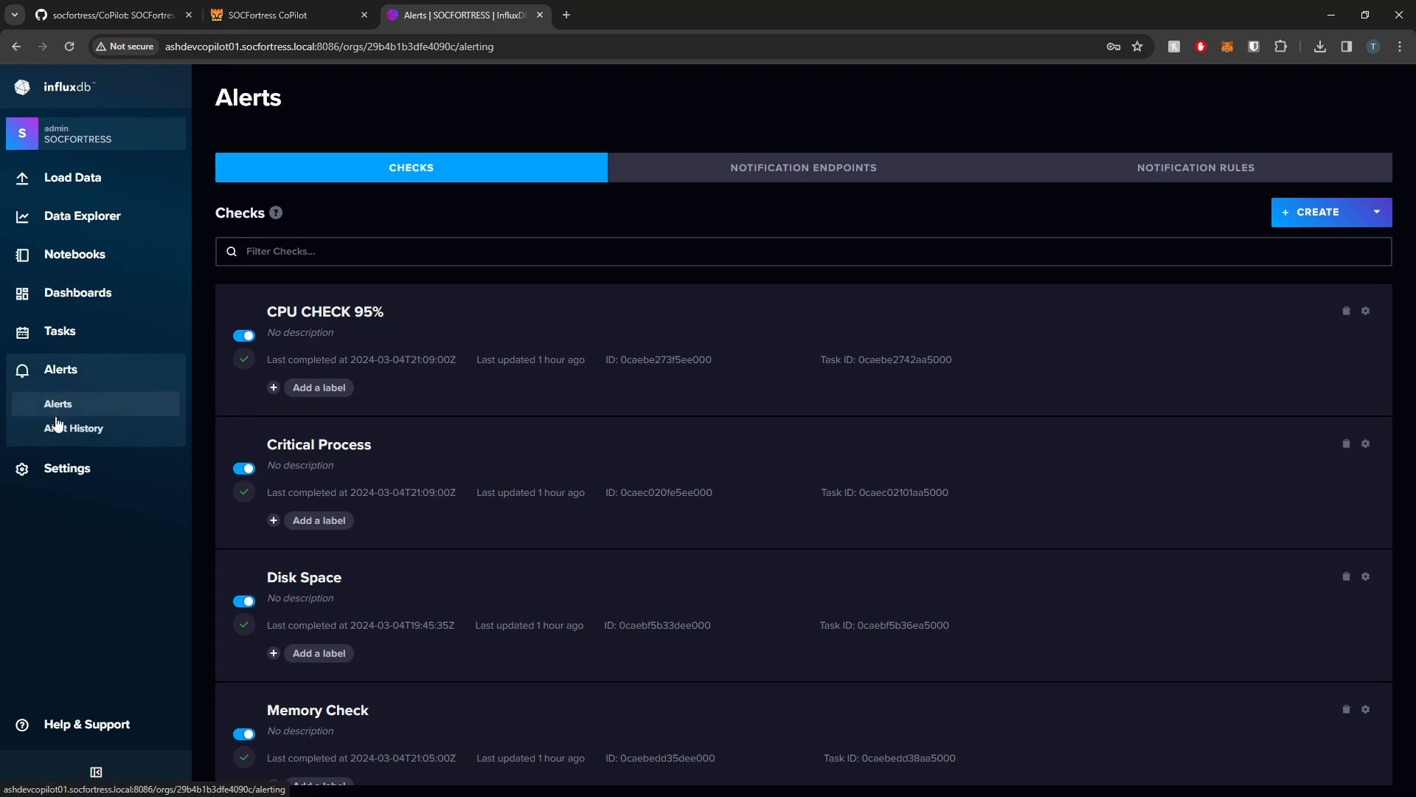
click(74, 427)
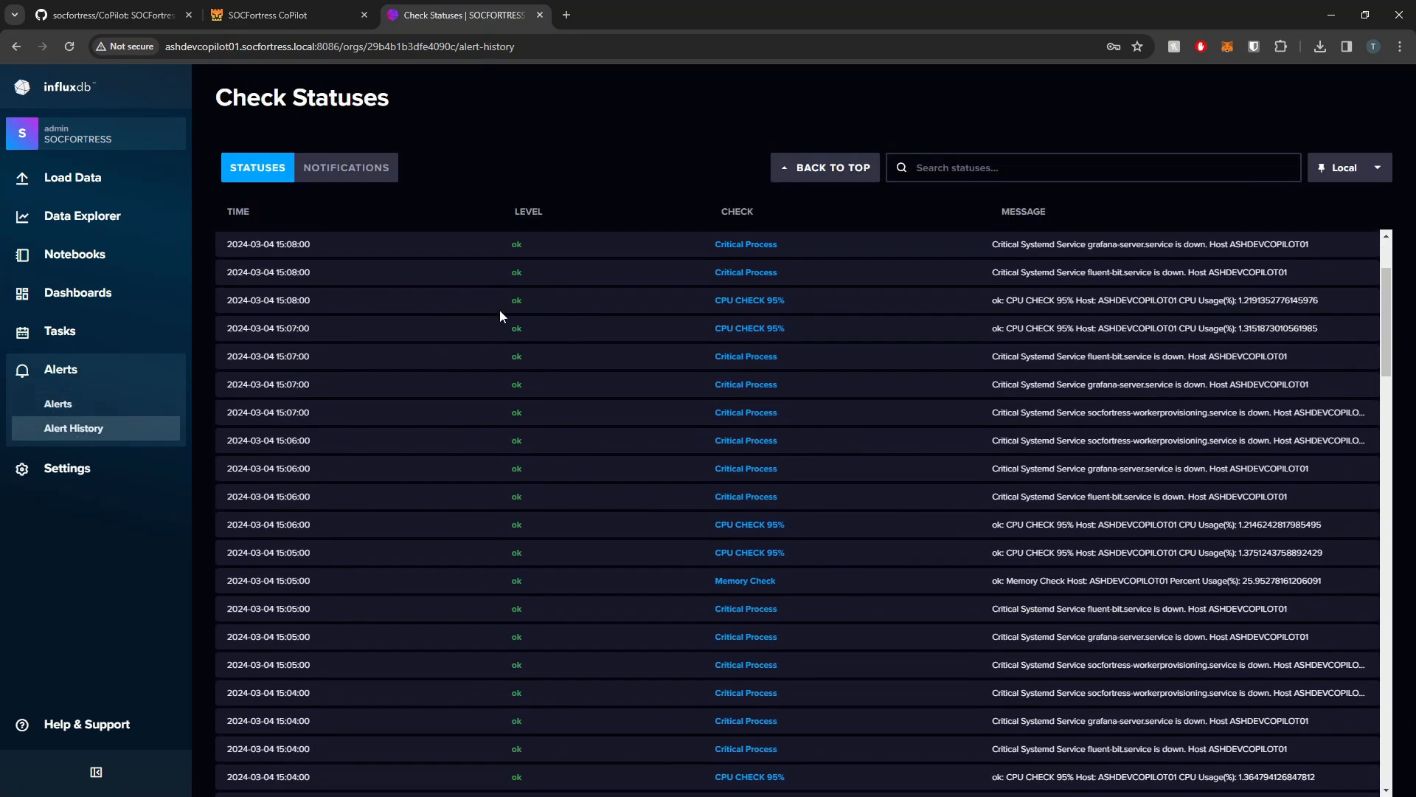
scroll(down, 3)
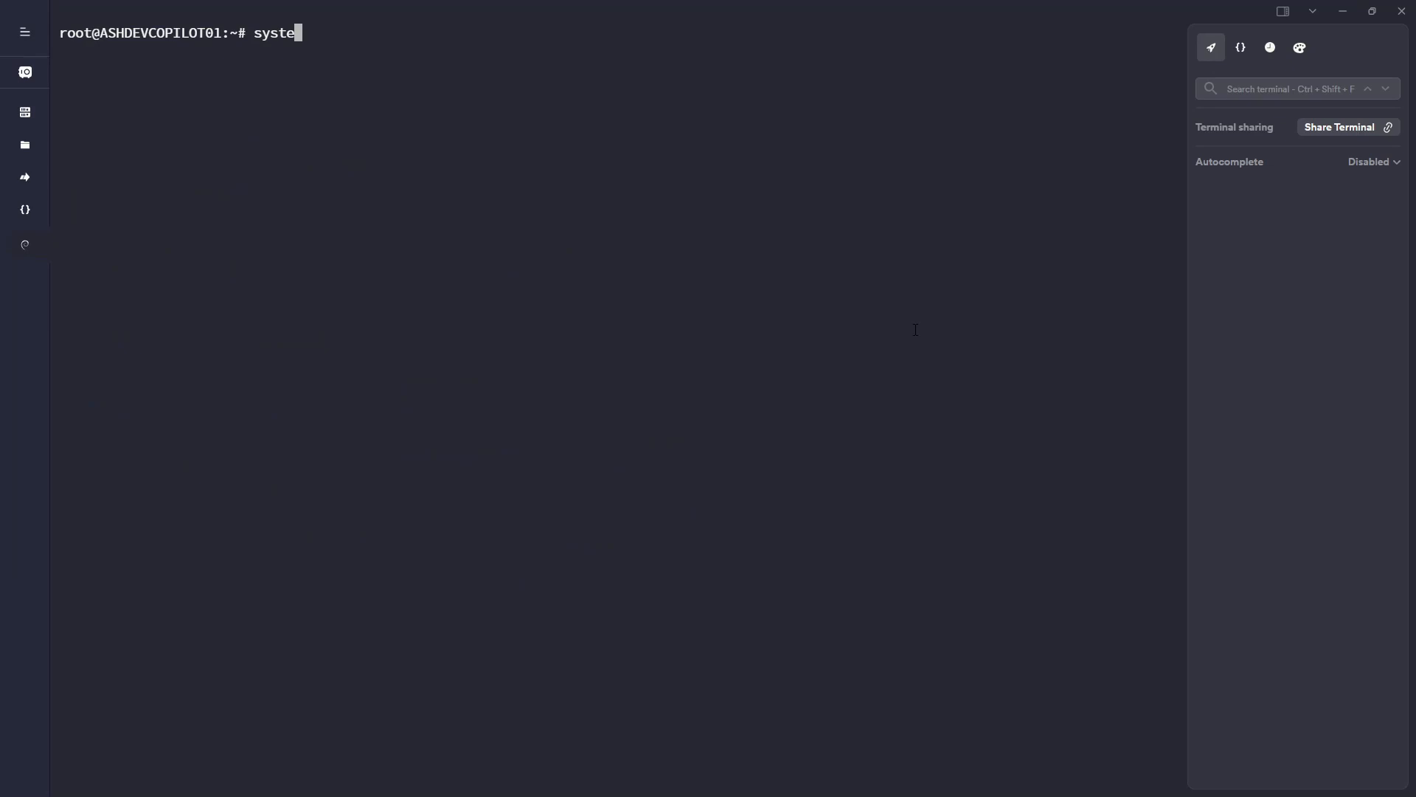
Run 'systemctl stop grafana-server' in the Tabby terminal.
text(mctl s)
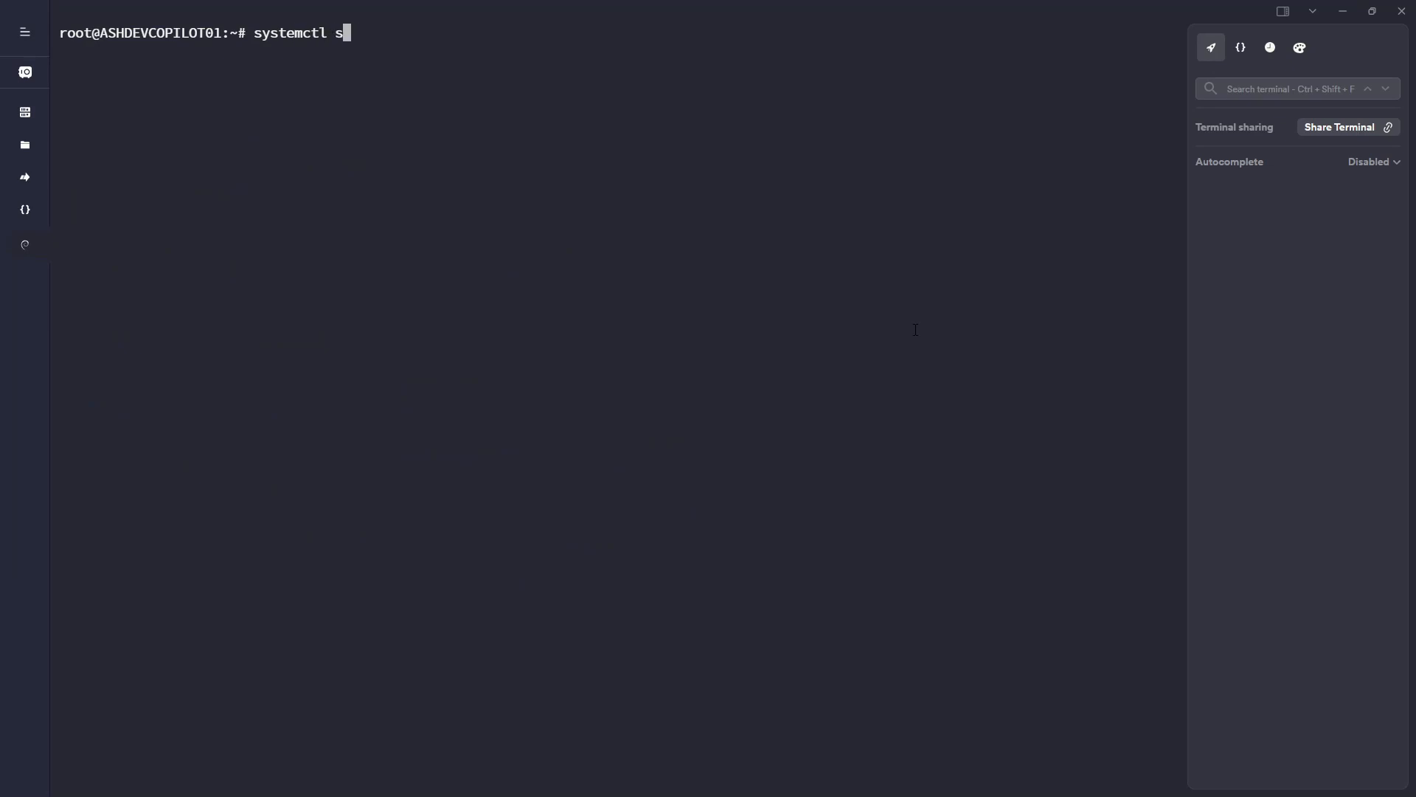
text(top)
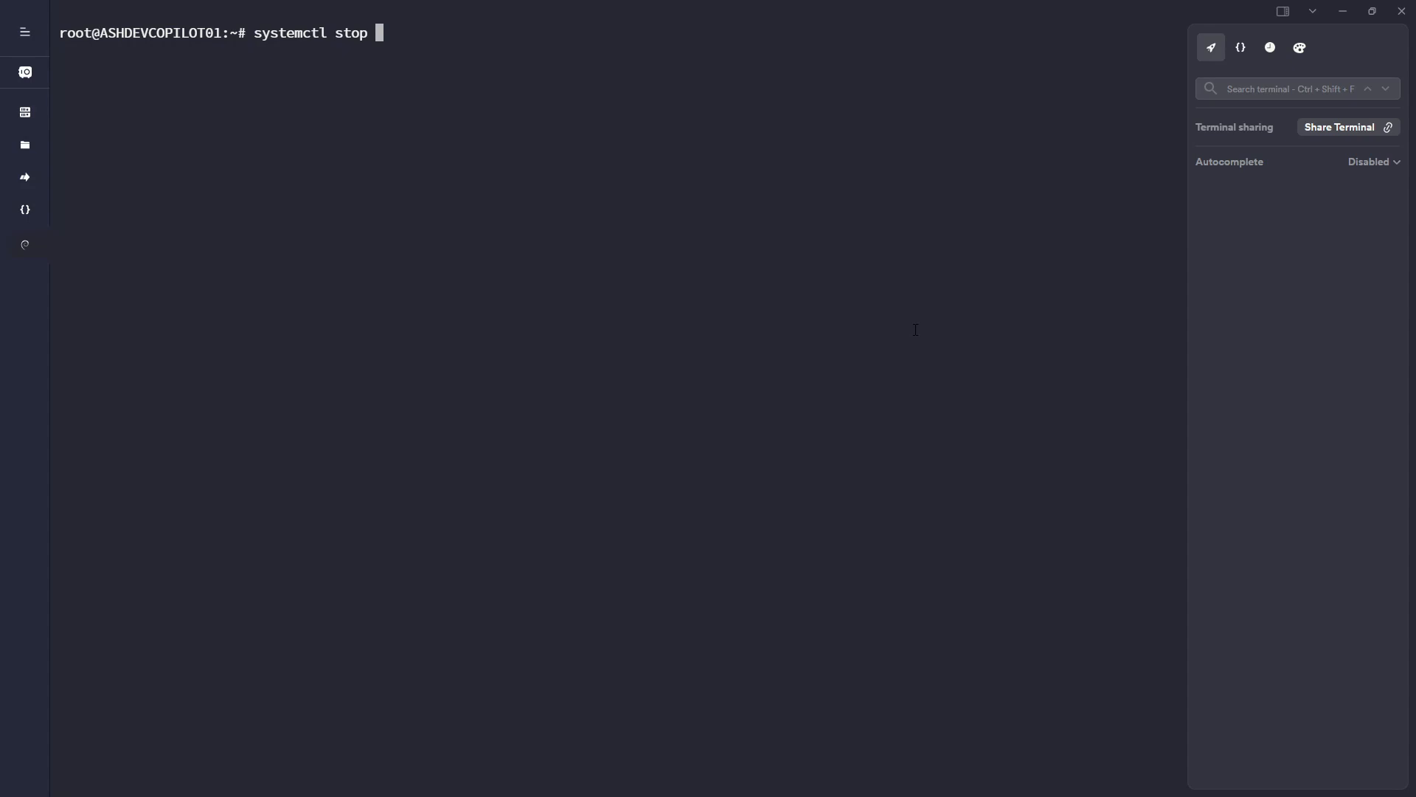
text(gra)
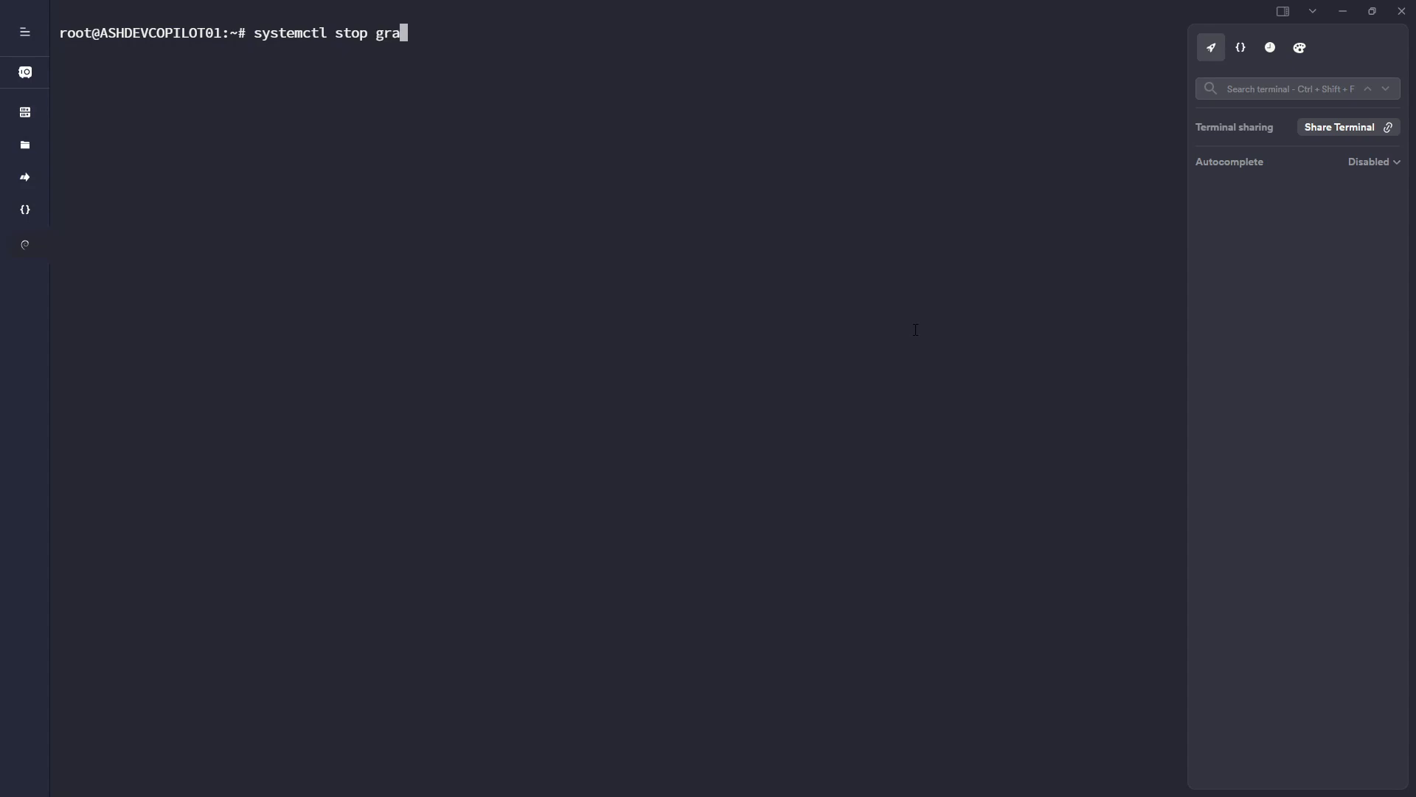
text(fana-server)
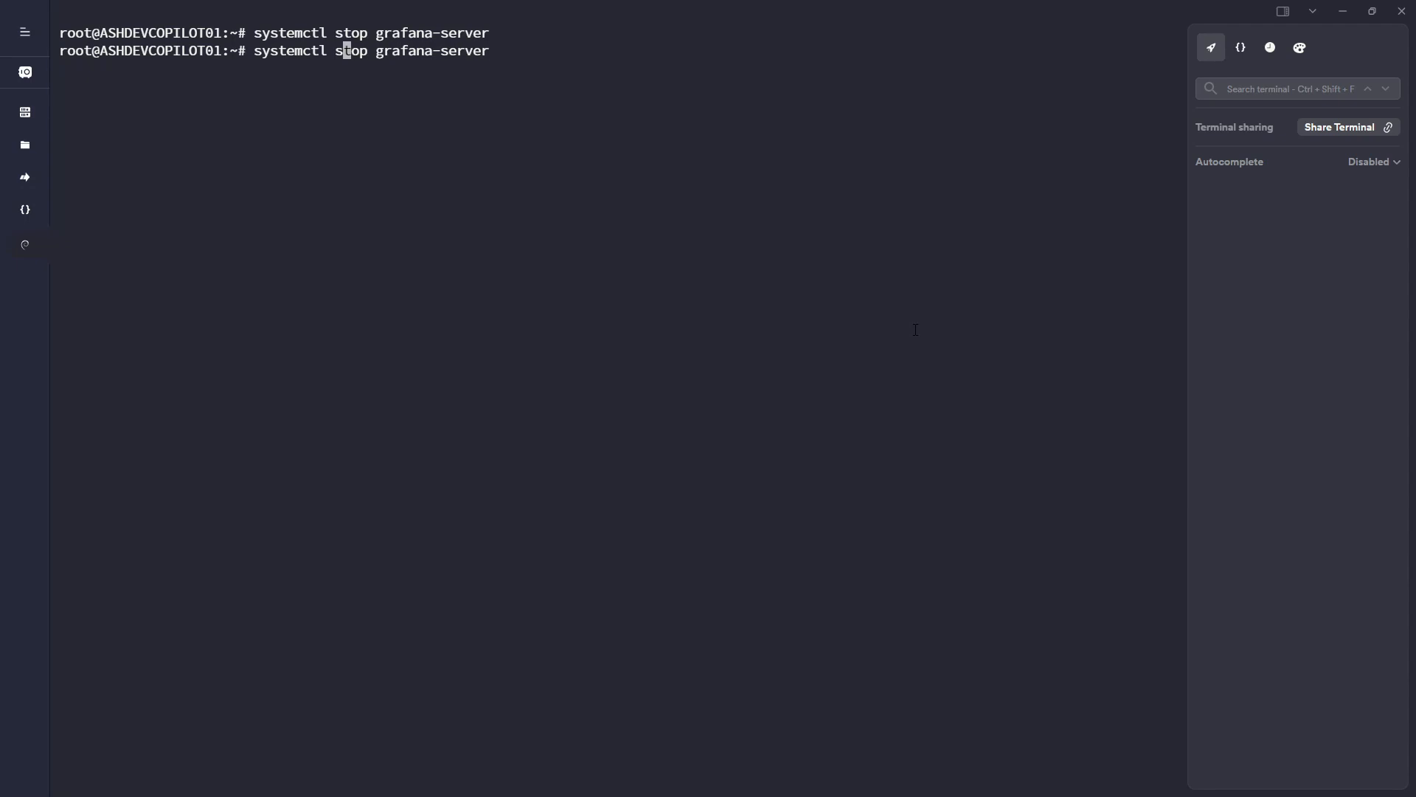
key(Return)
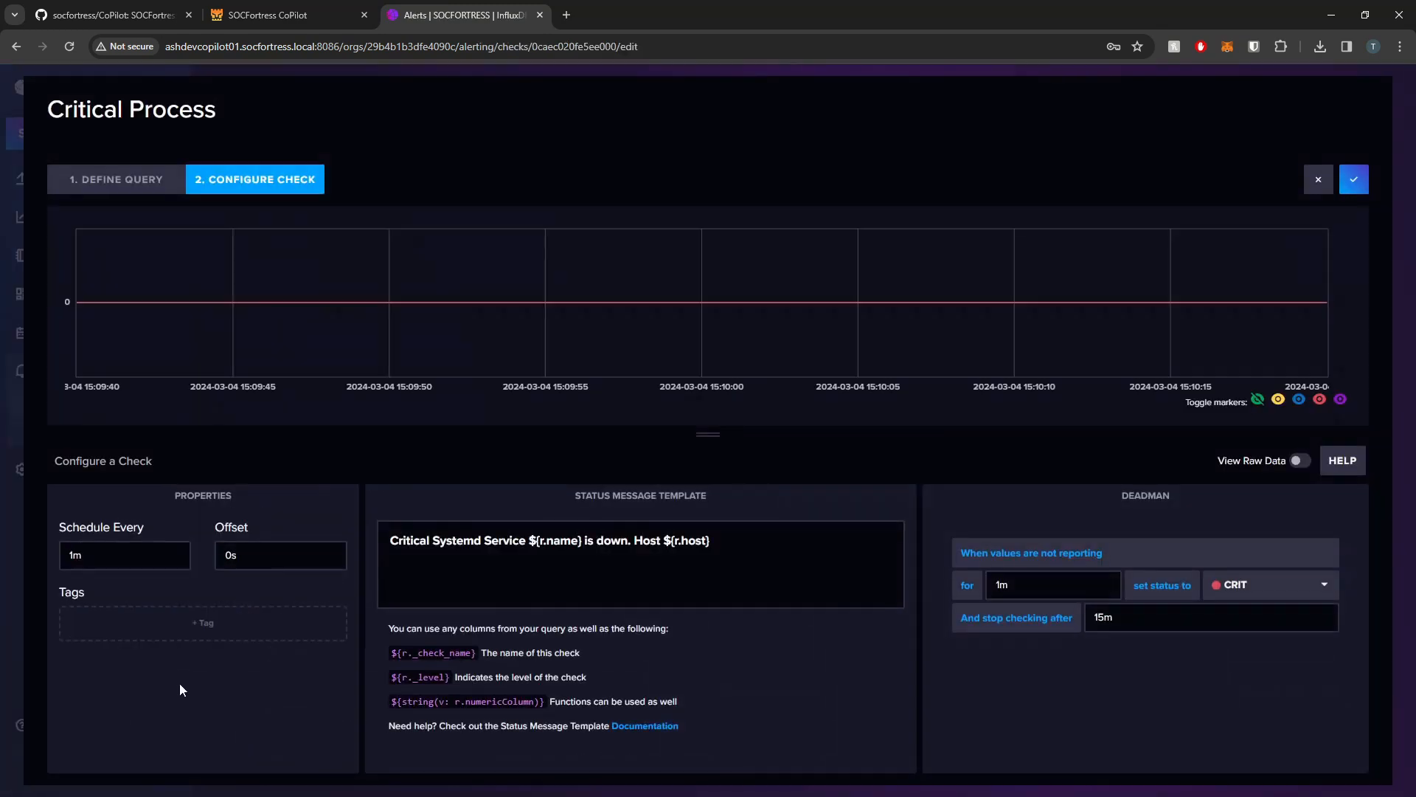
mouse_move(183, 545)
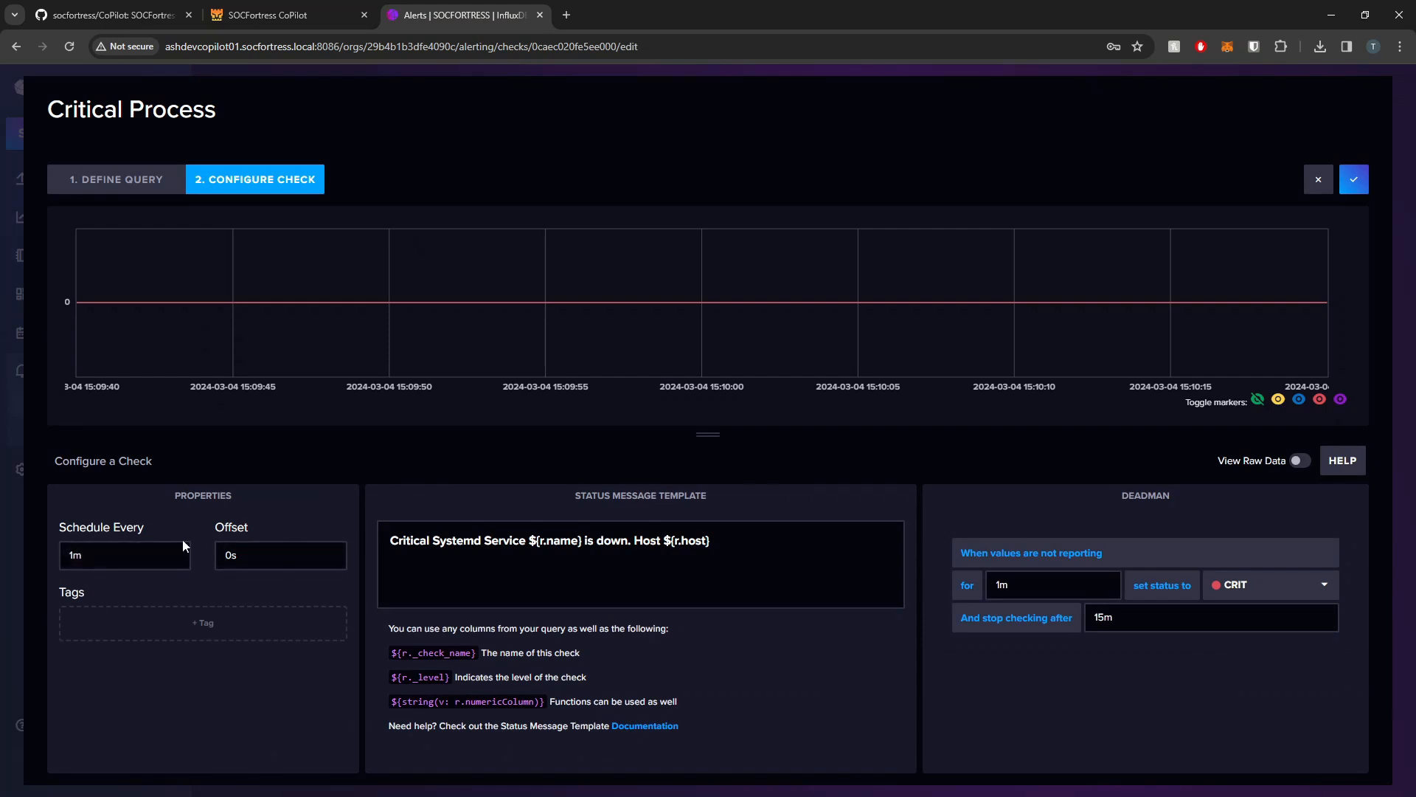
mouse_move(115, 587)
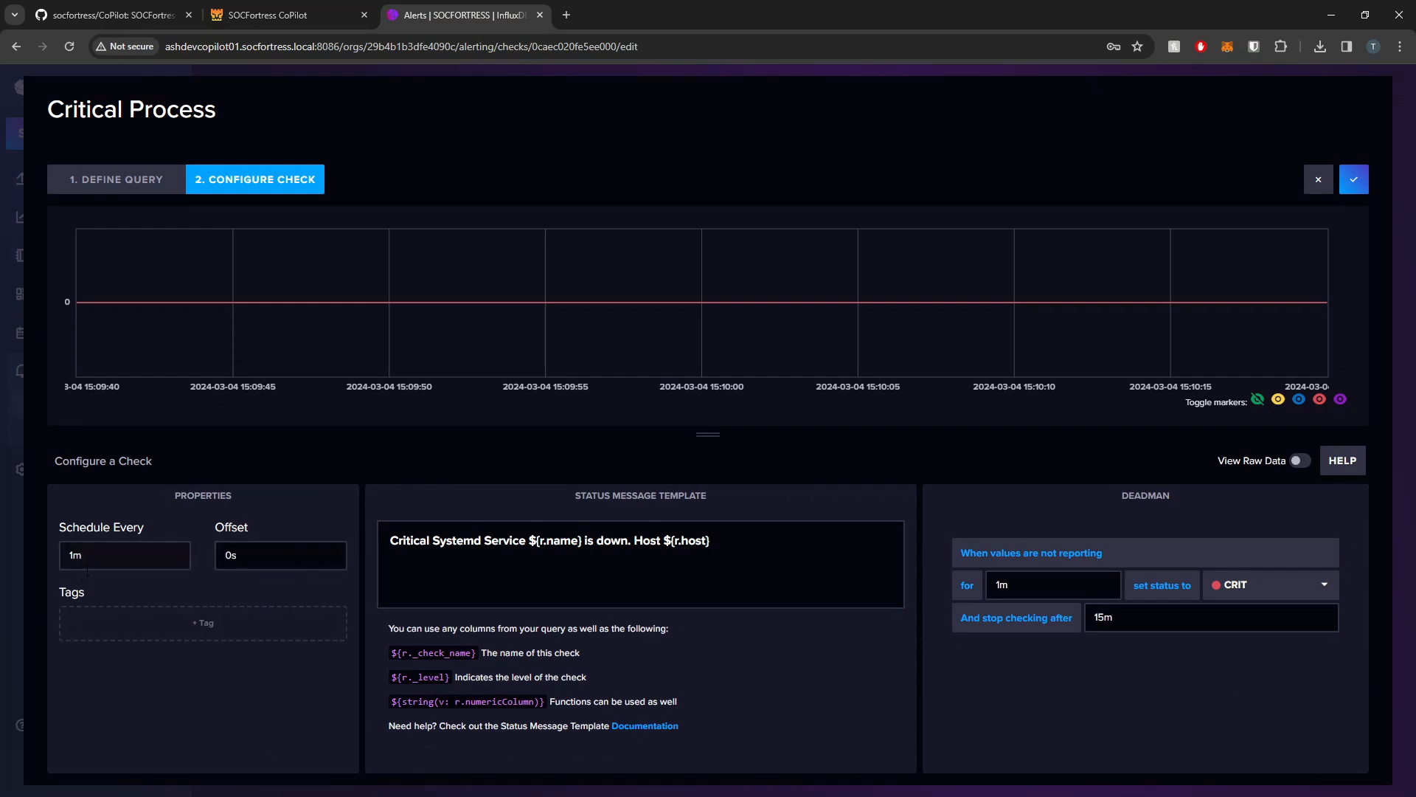
Check the grafana-server critical service-down alert, with 1 critical of 100 total, on Healthcheck.
click(271, 15)
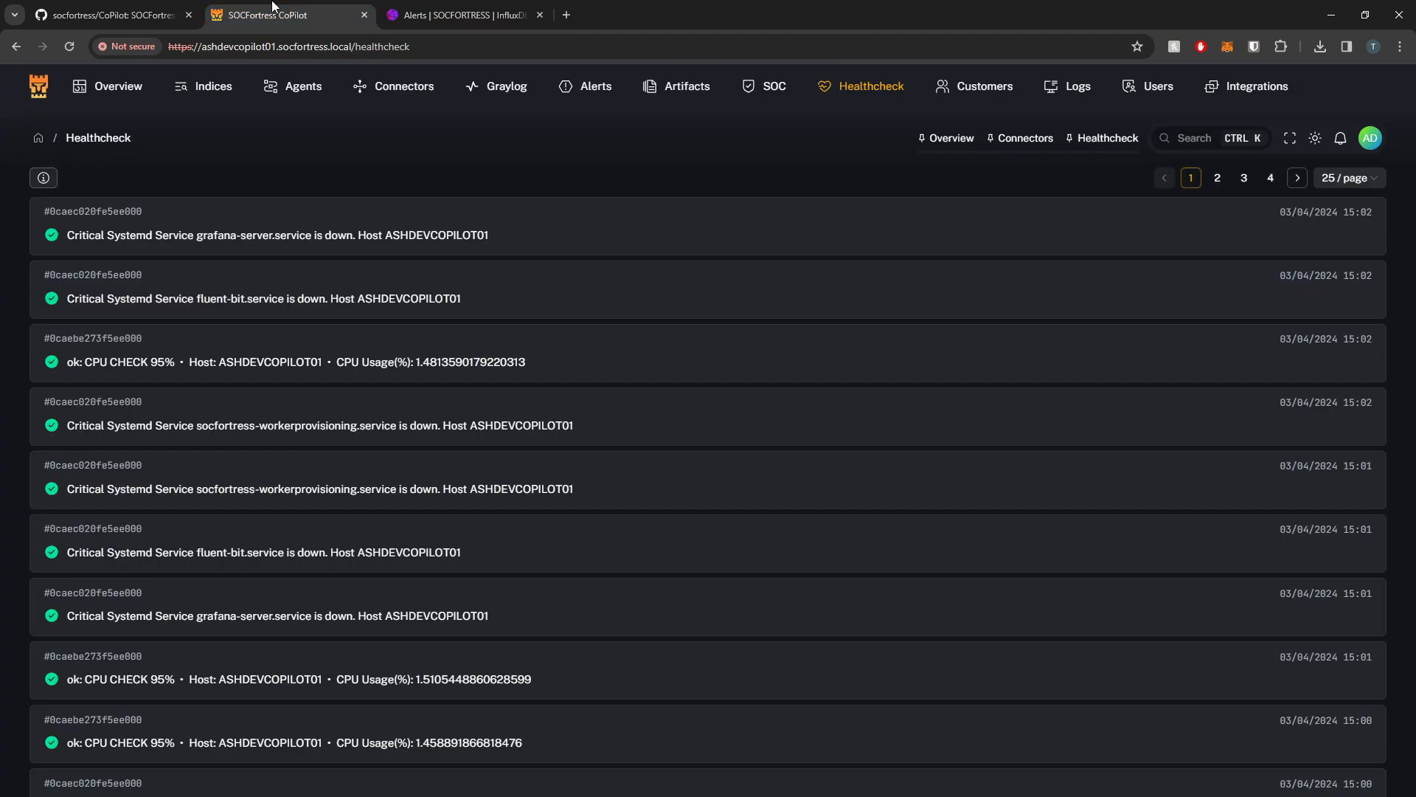
mouse_move(519, 313)
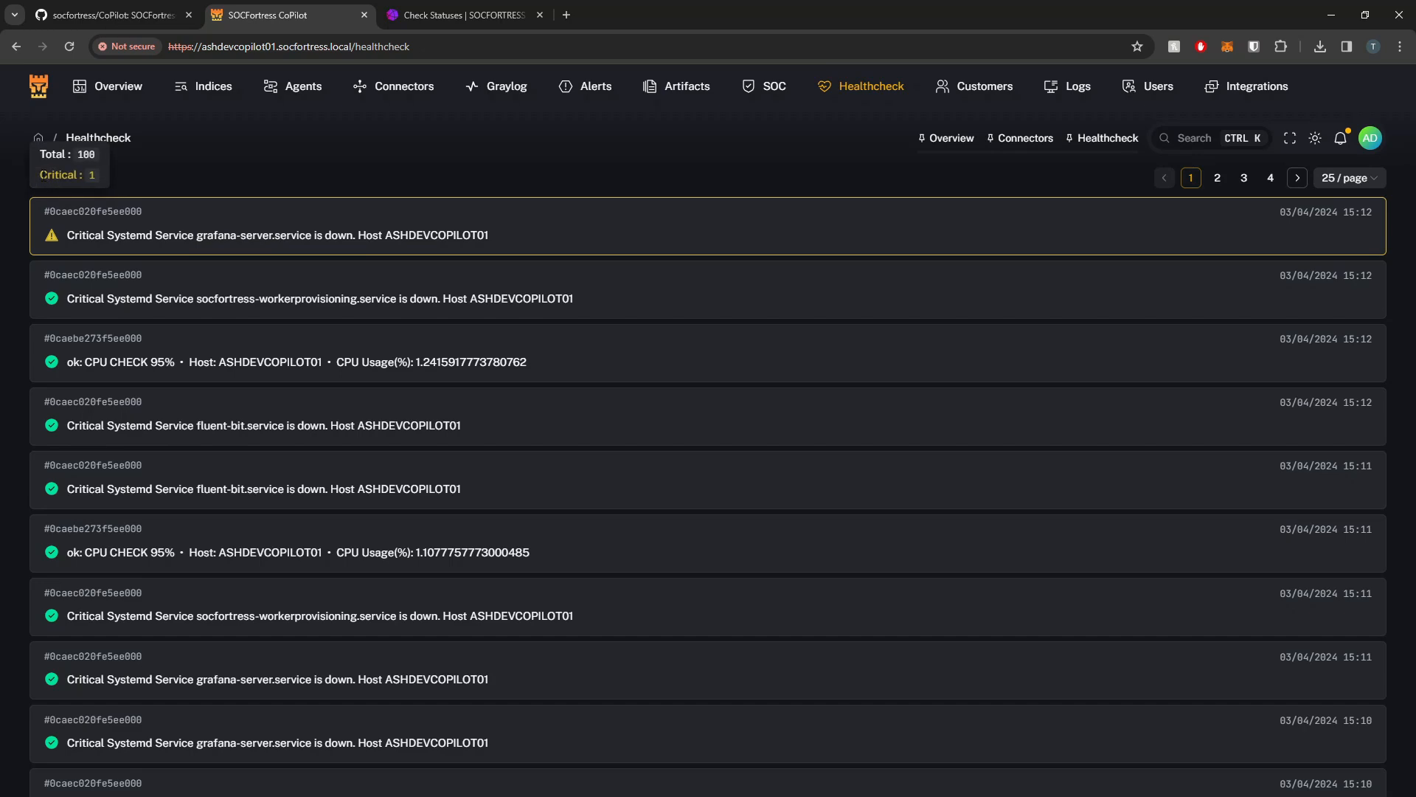
click(43, 177)
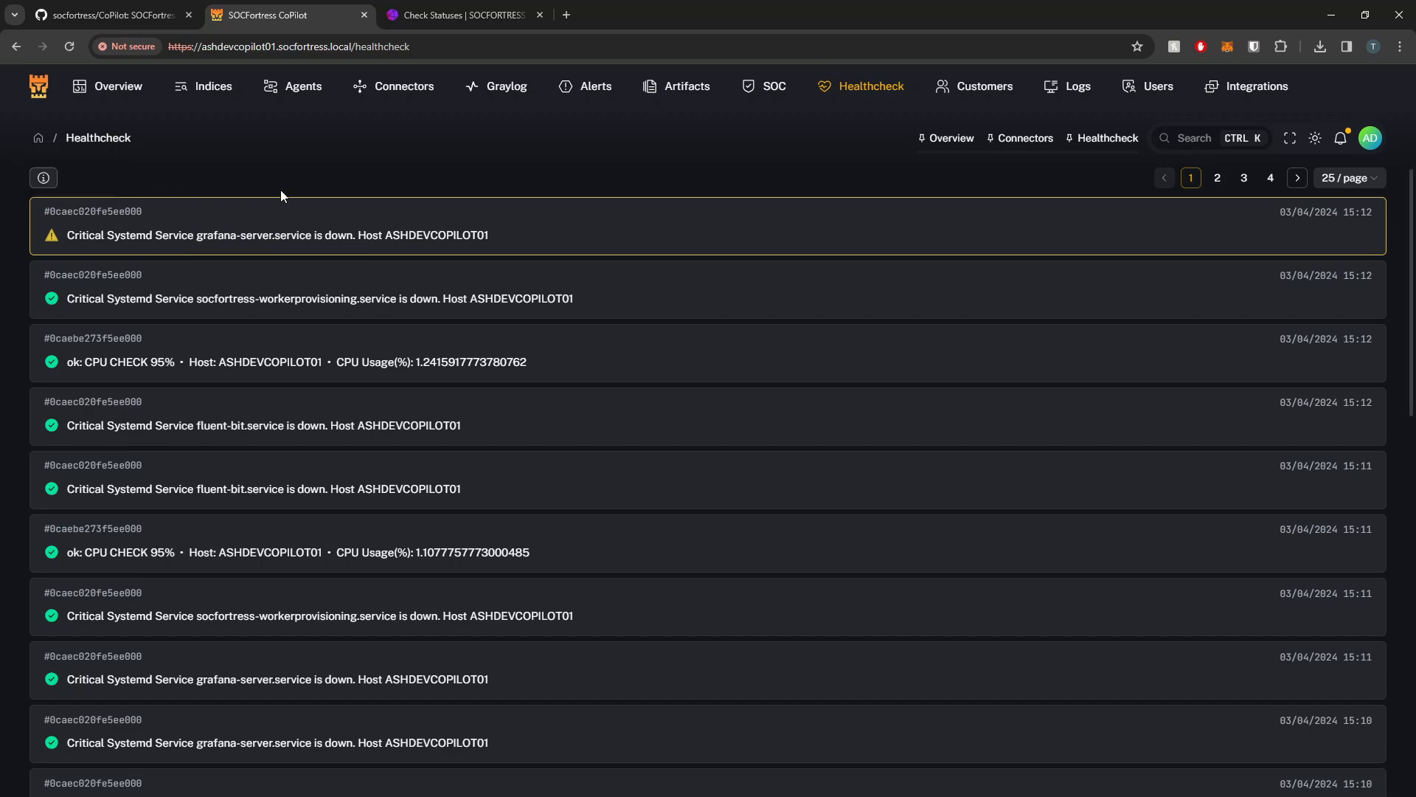
Review InfluxDB's crit grafana-server check statuses, then browse the Alerts checks list.
click(462, 15)
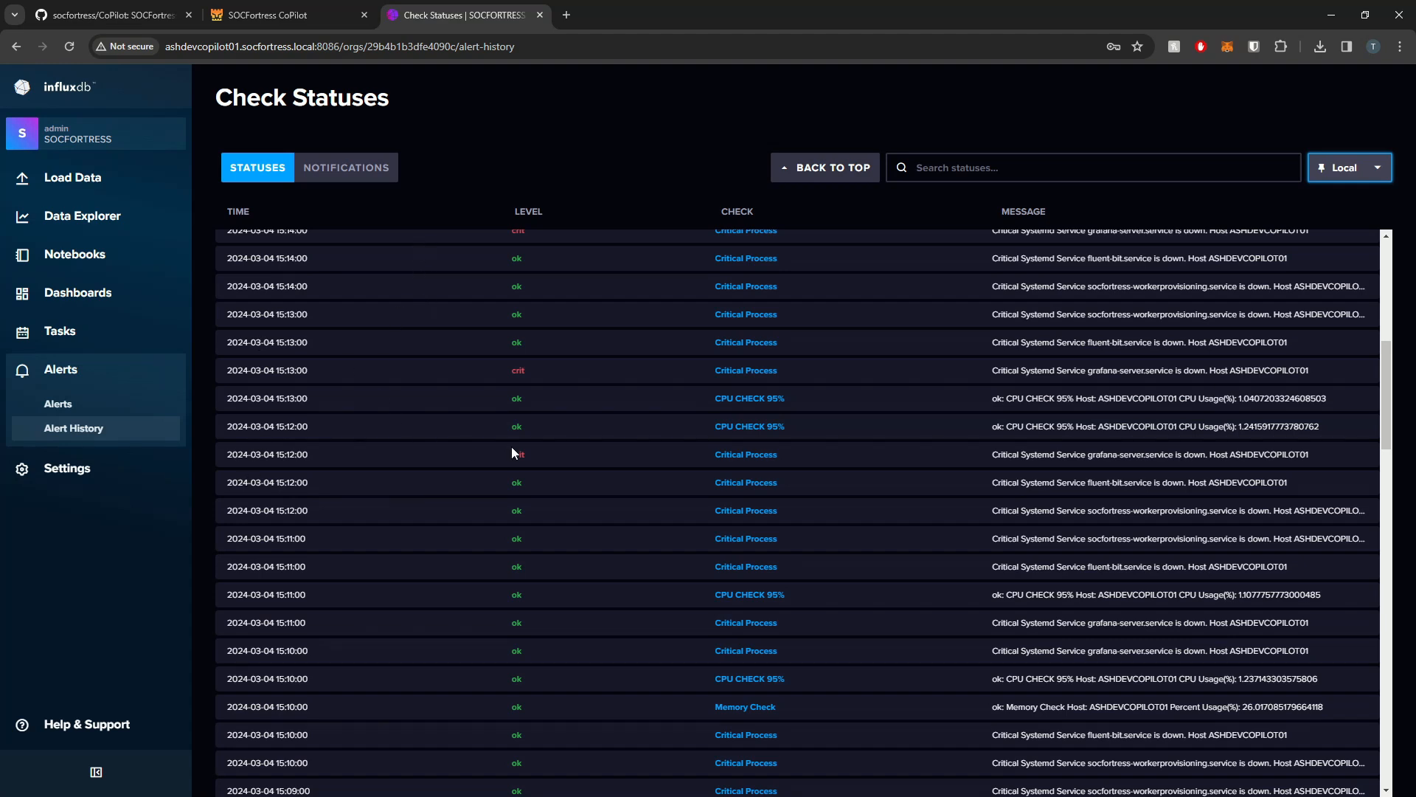
click(57, 403)
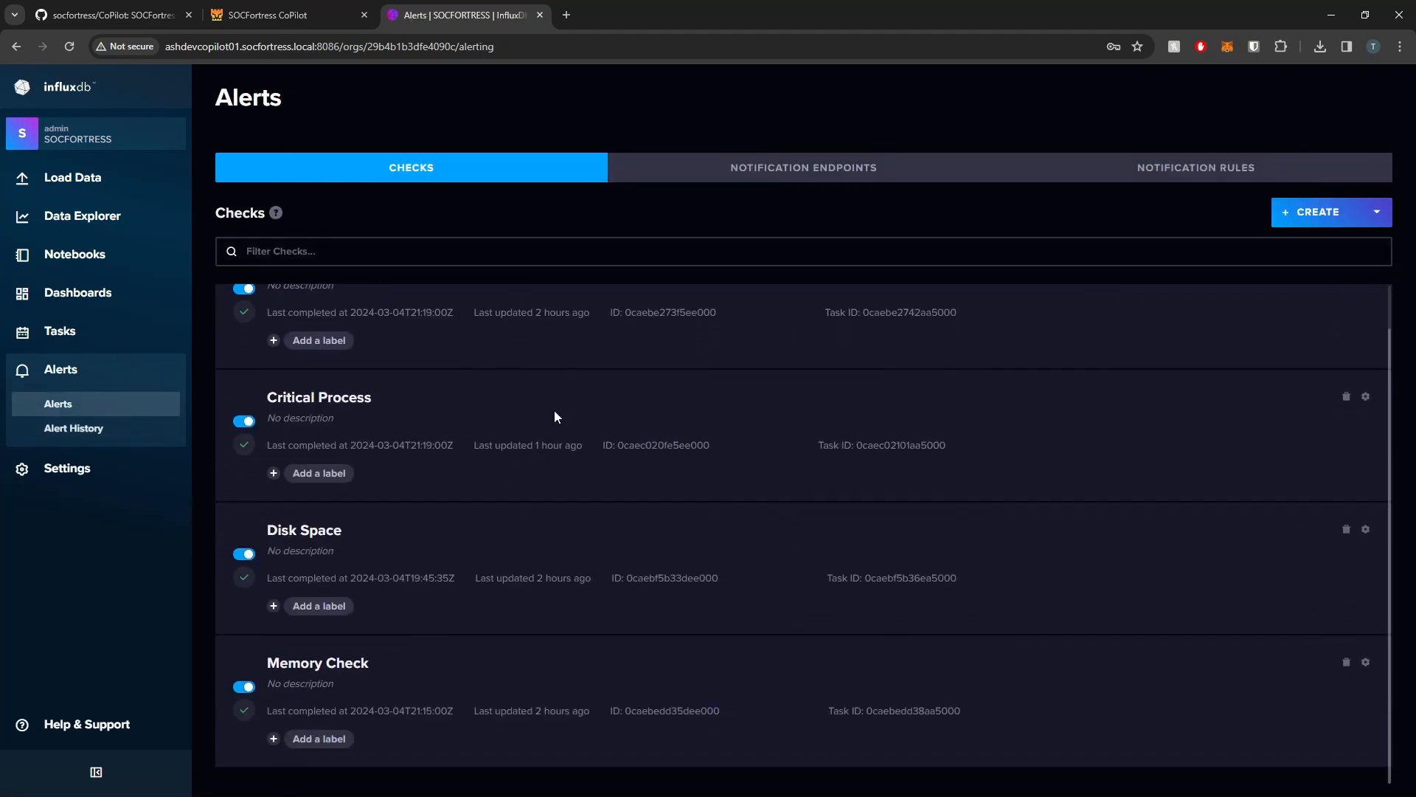
mouse_move(462, 461)
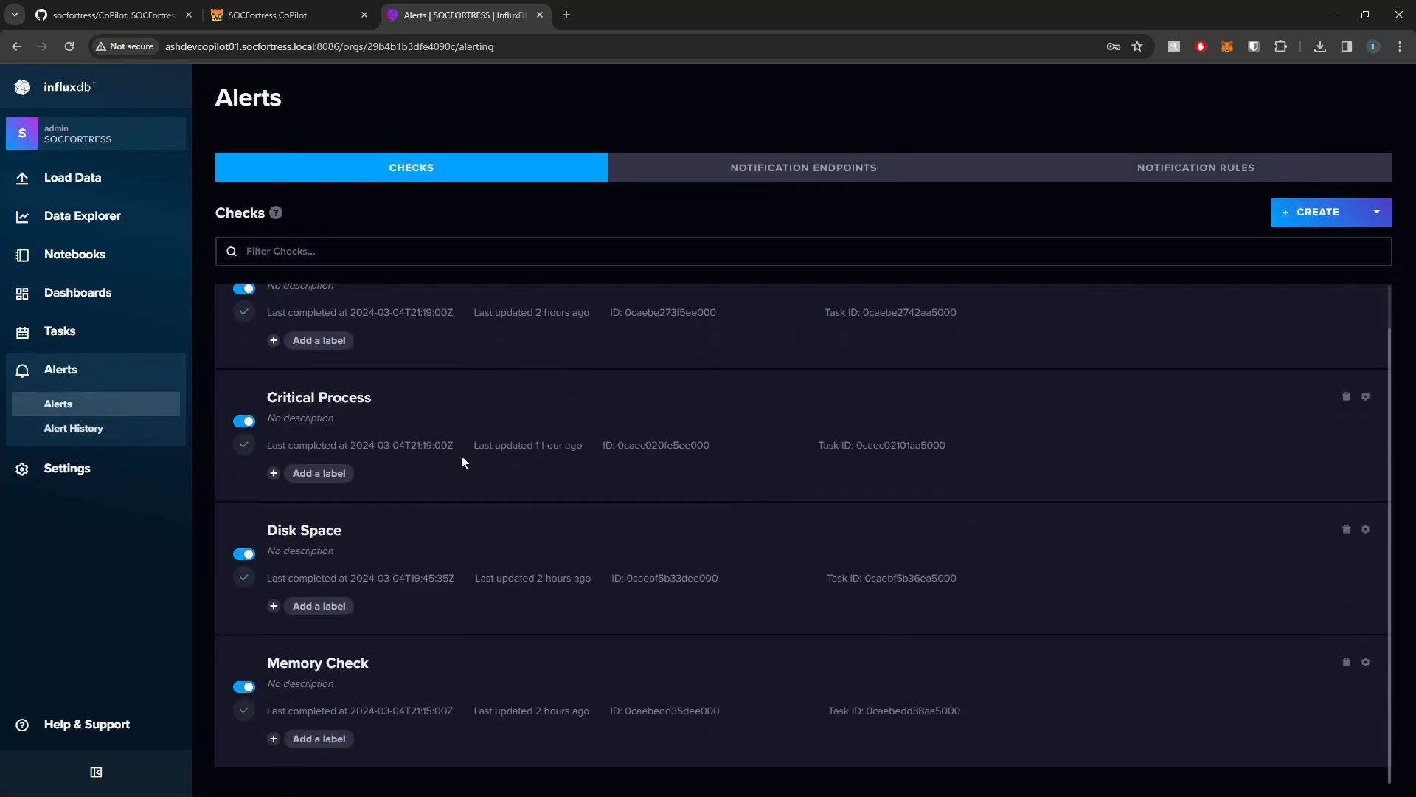
scroll(up, 3)
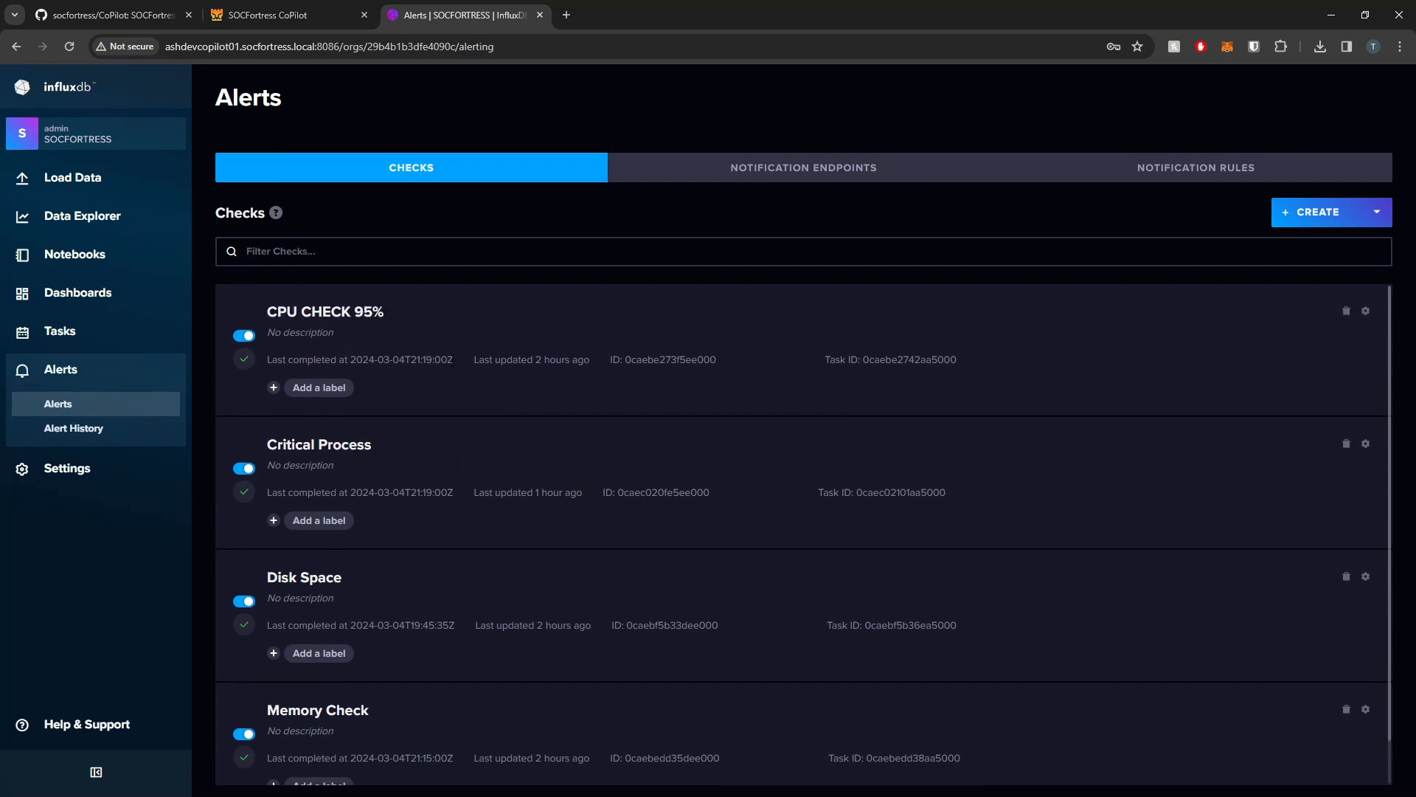
scroll(down, 3)
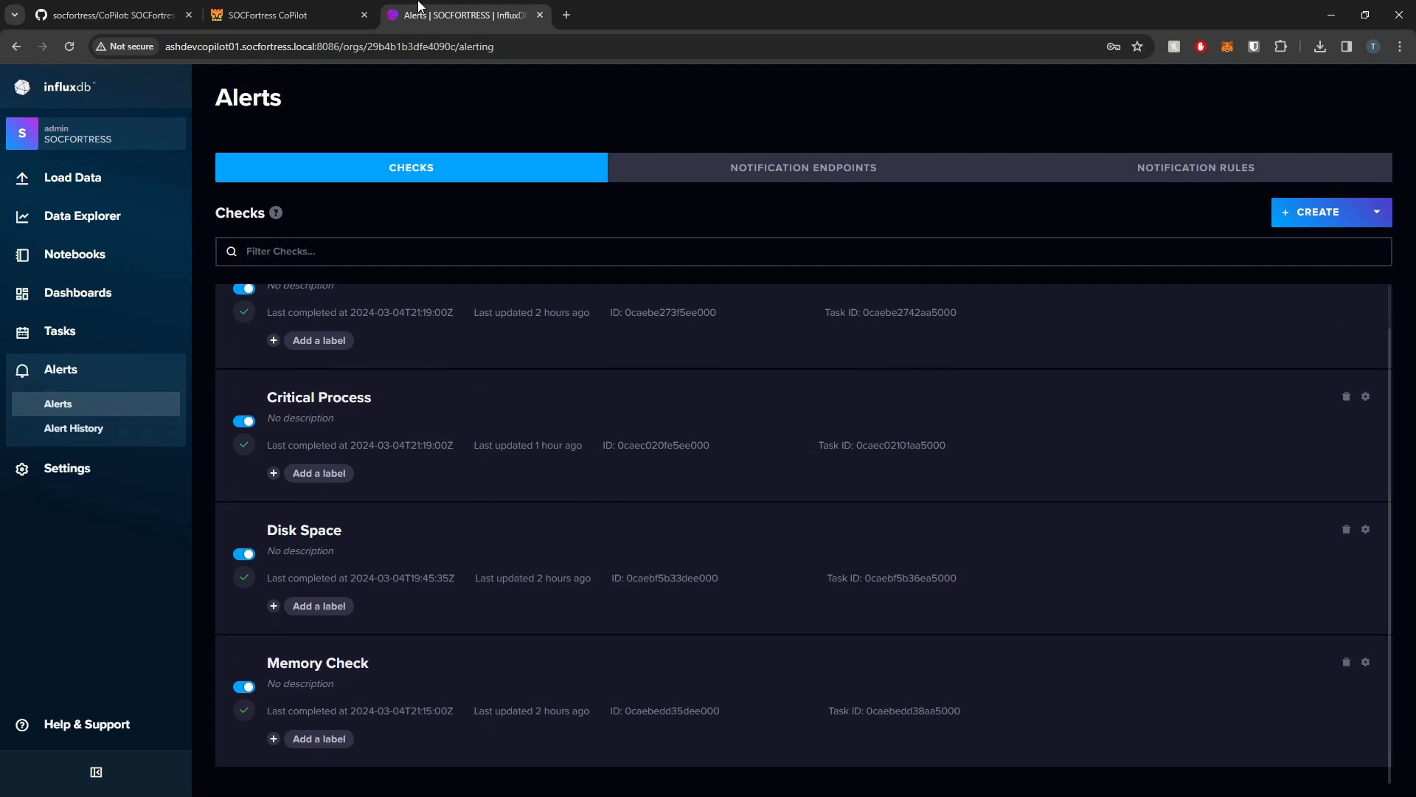
mouse_move(421, 695)
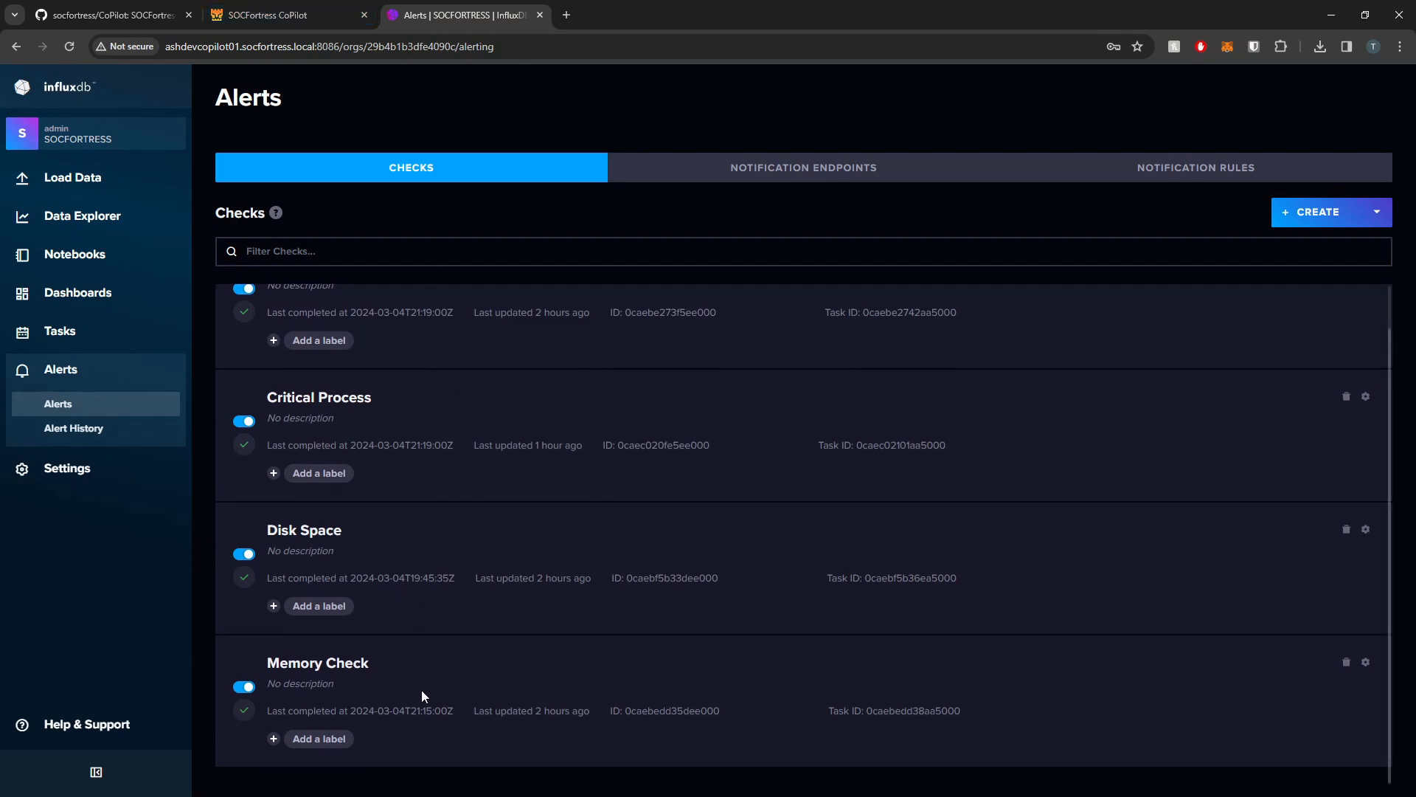
mouse_move(582, 597)
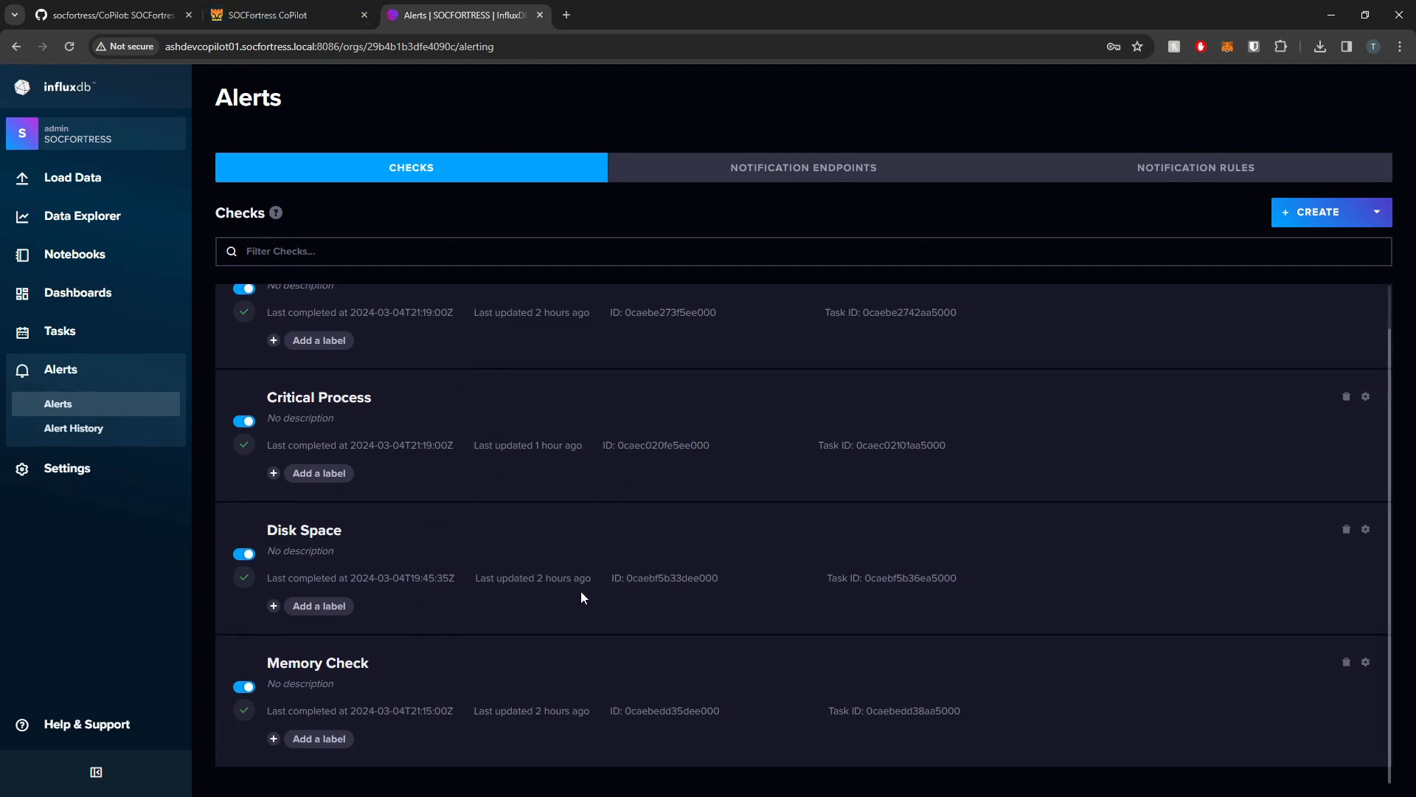
mouse_move(539, 470)
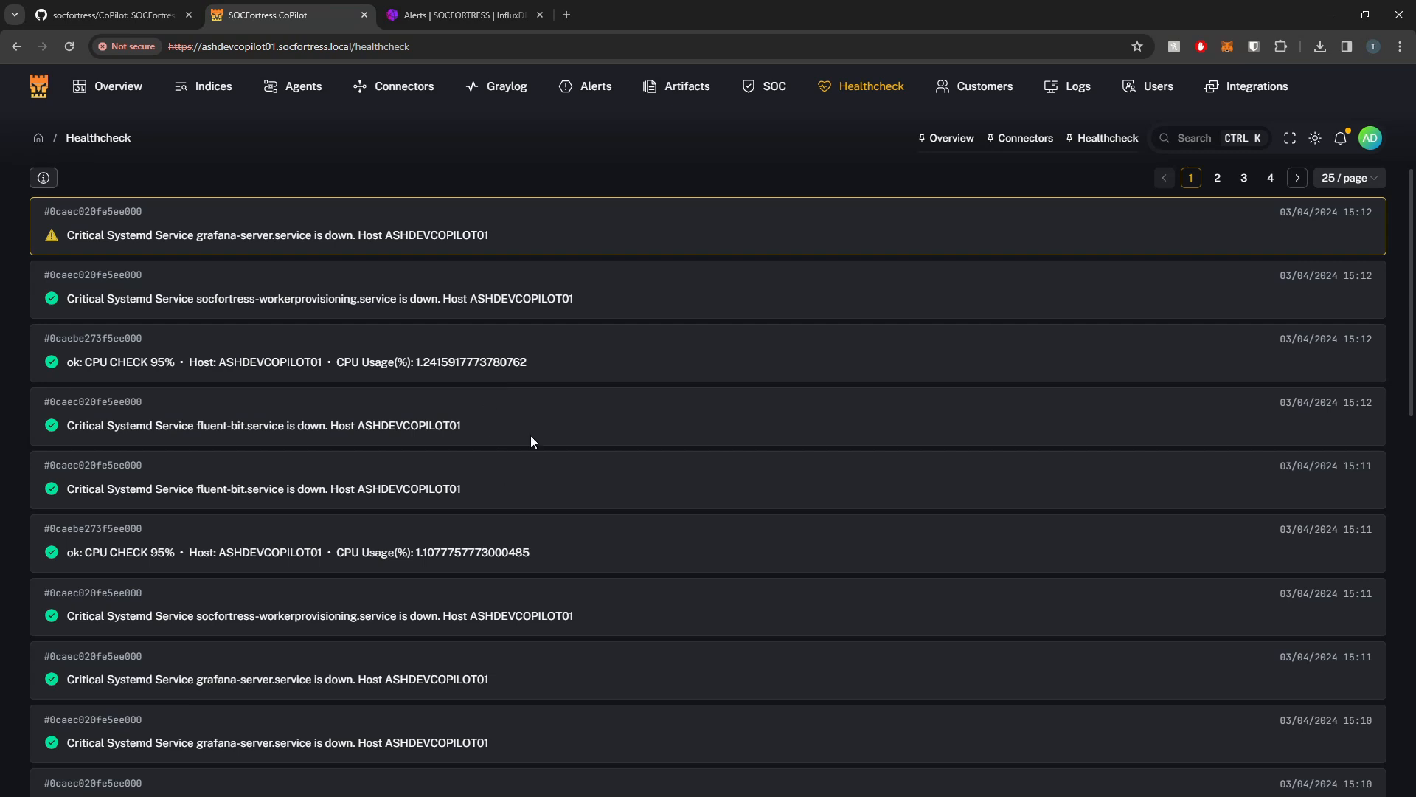
mouse_move(528, 495)
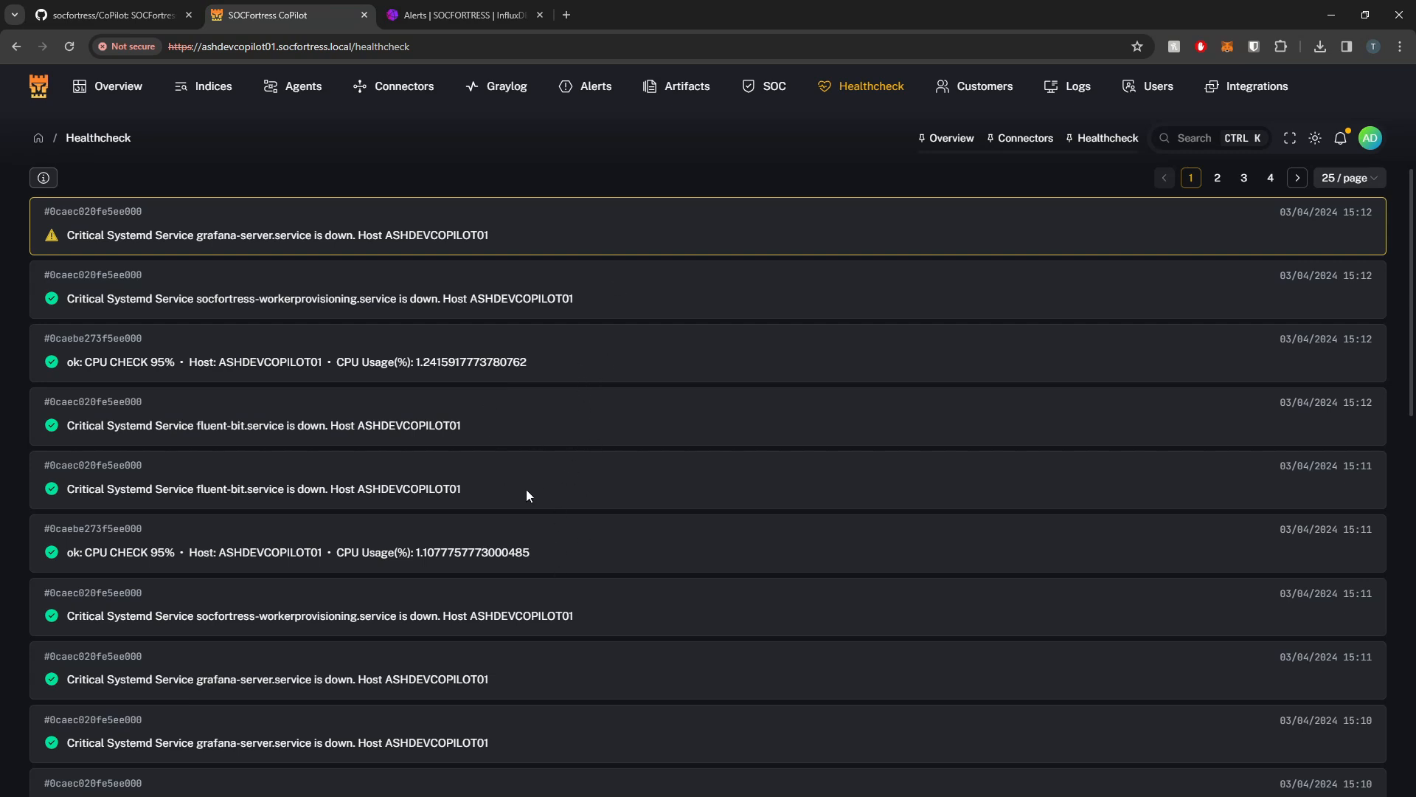
mouse_move(671, 322)
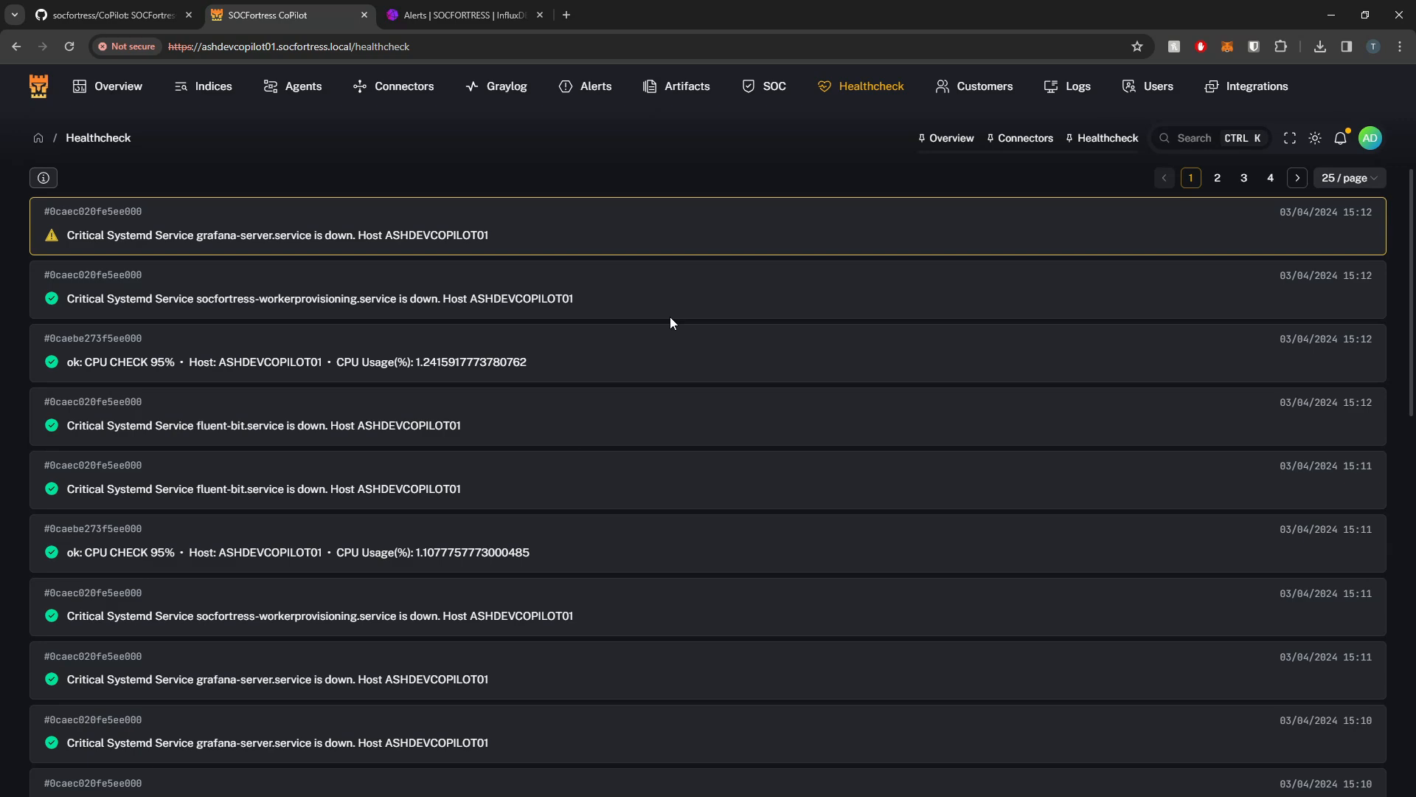
mouse_move(696, 278)
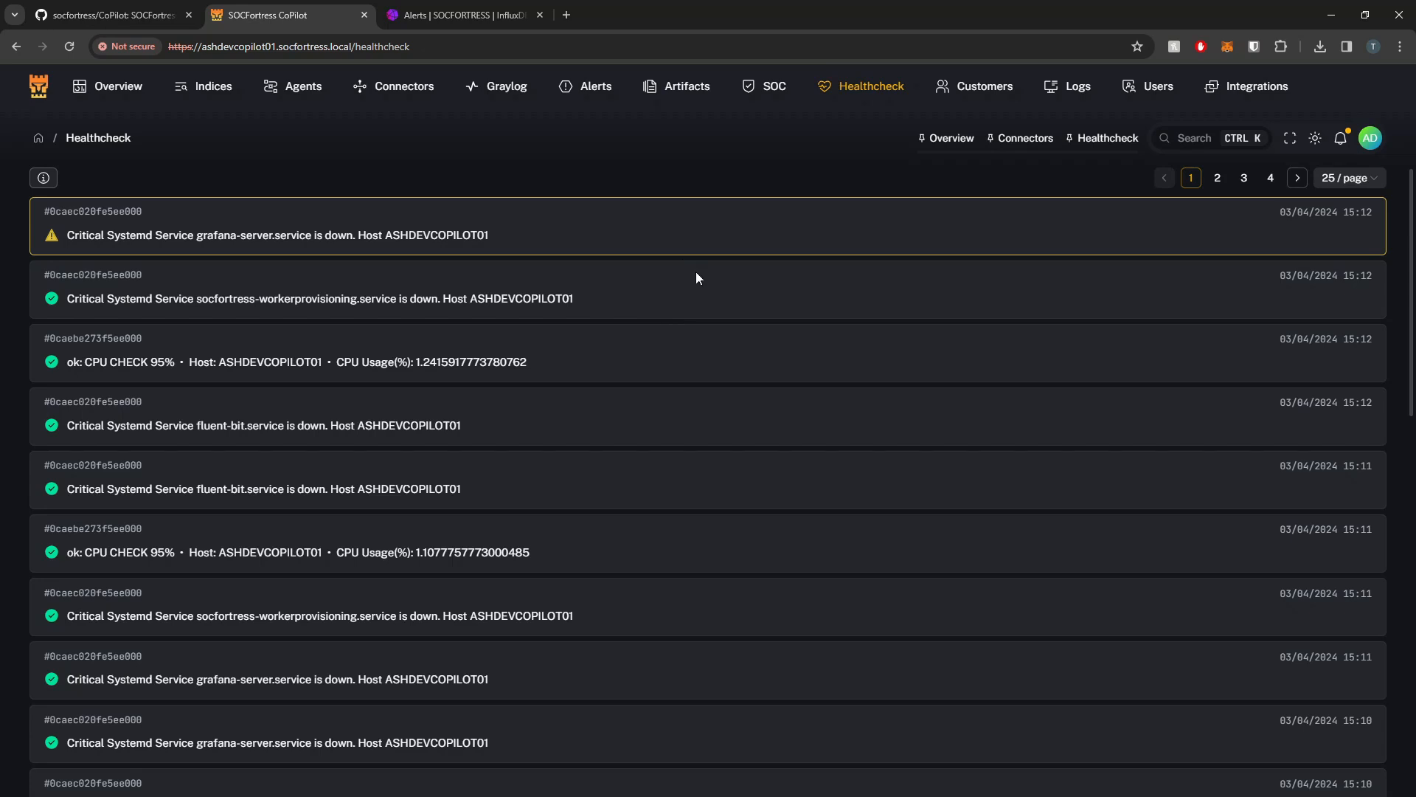